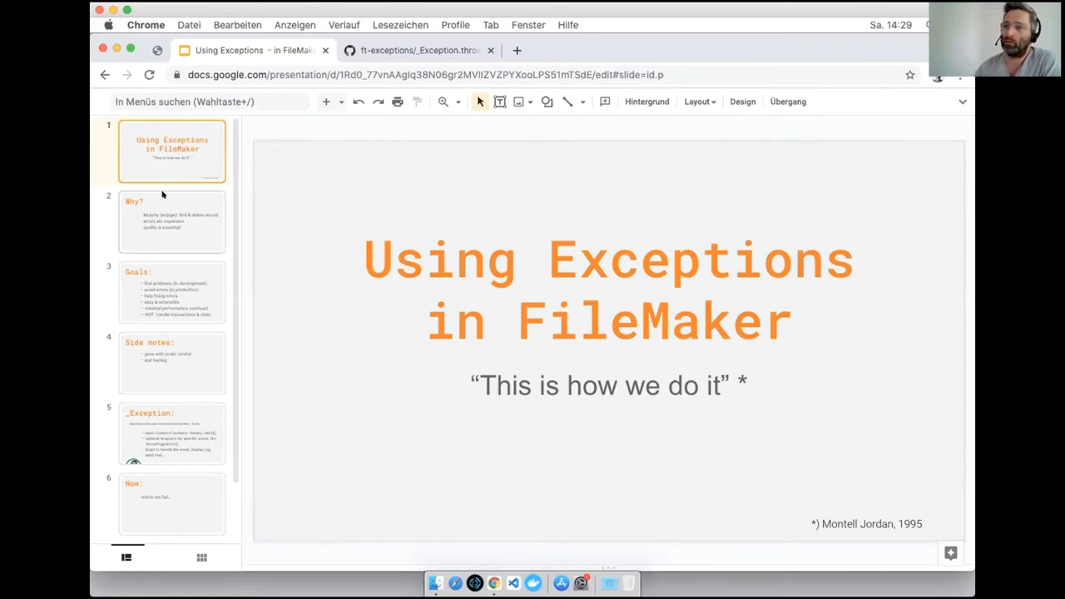
Show the Why? slide about Murphy, expensive errors and quality.
click(172, 220)
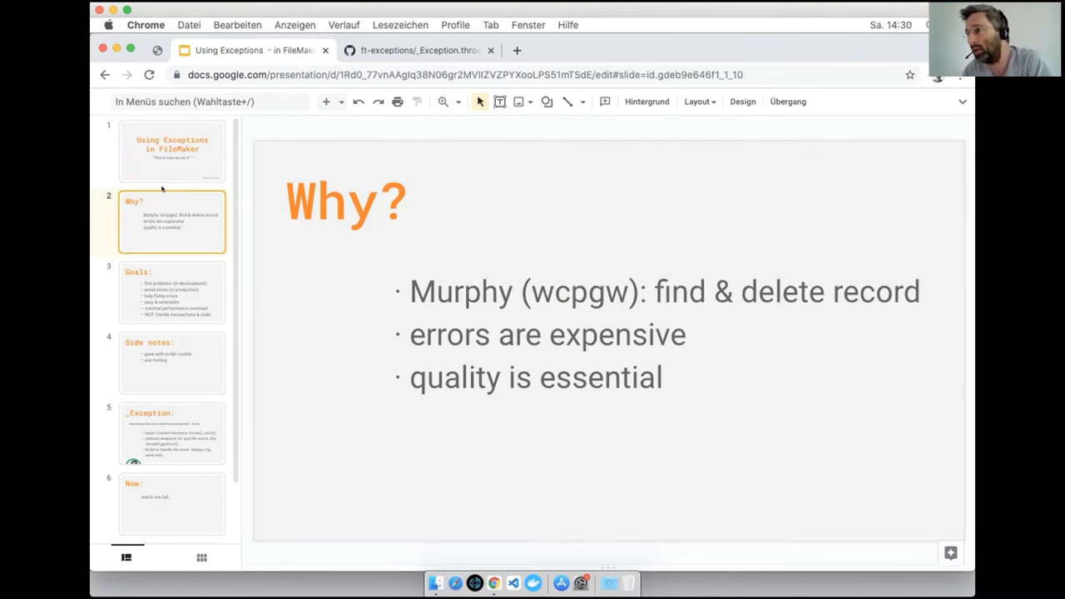
mouse_move(170, 199)
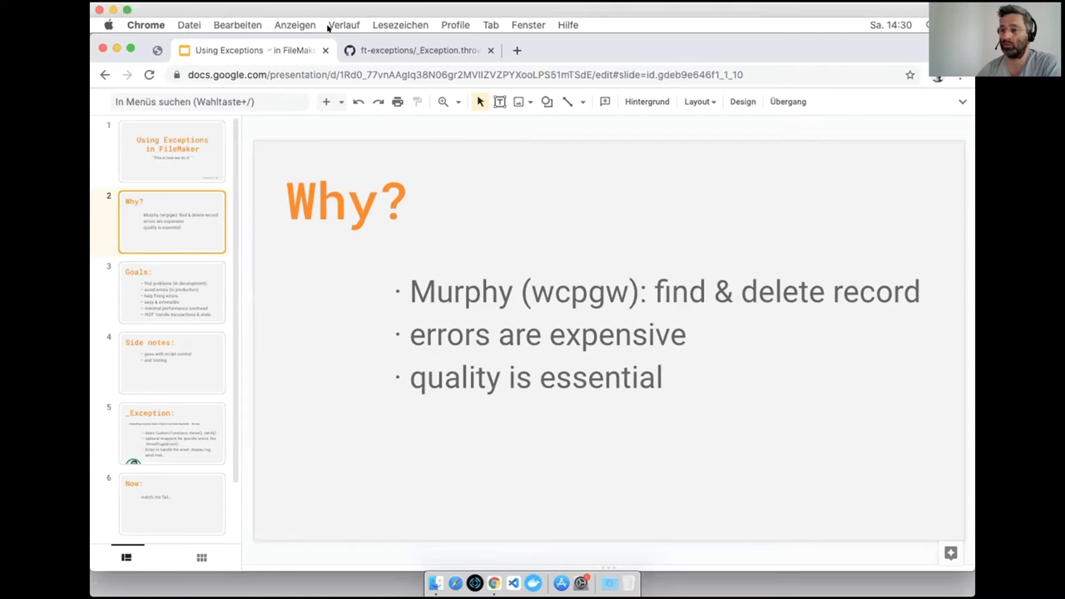
Show the Goals slide listing aims like finding problems and avoiding errors.
click(171, 292)
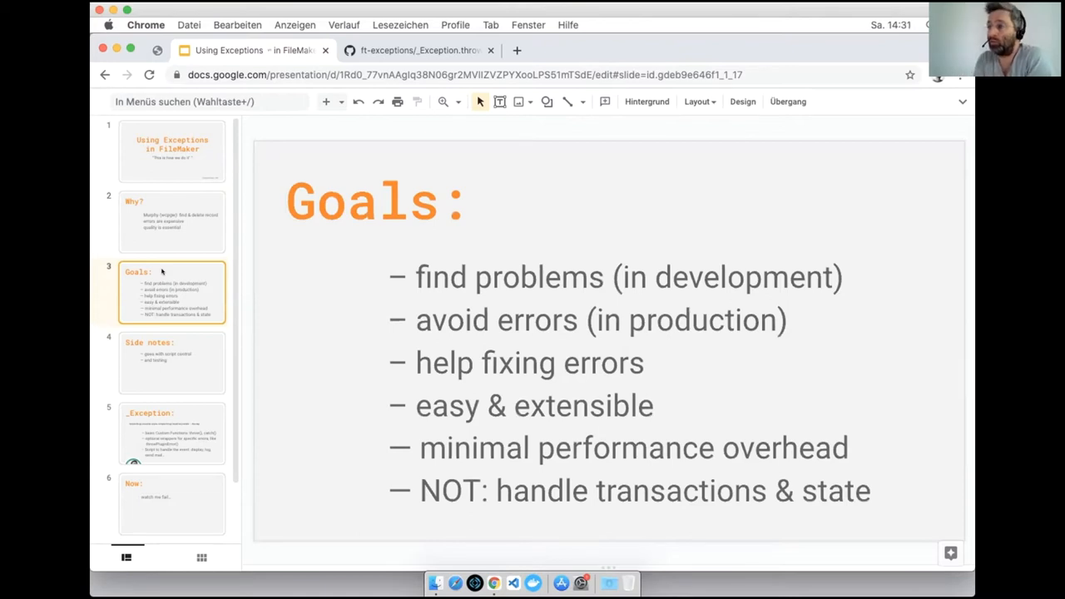
mouse_move(170, 276)
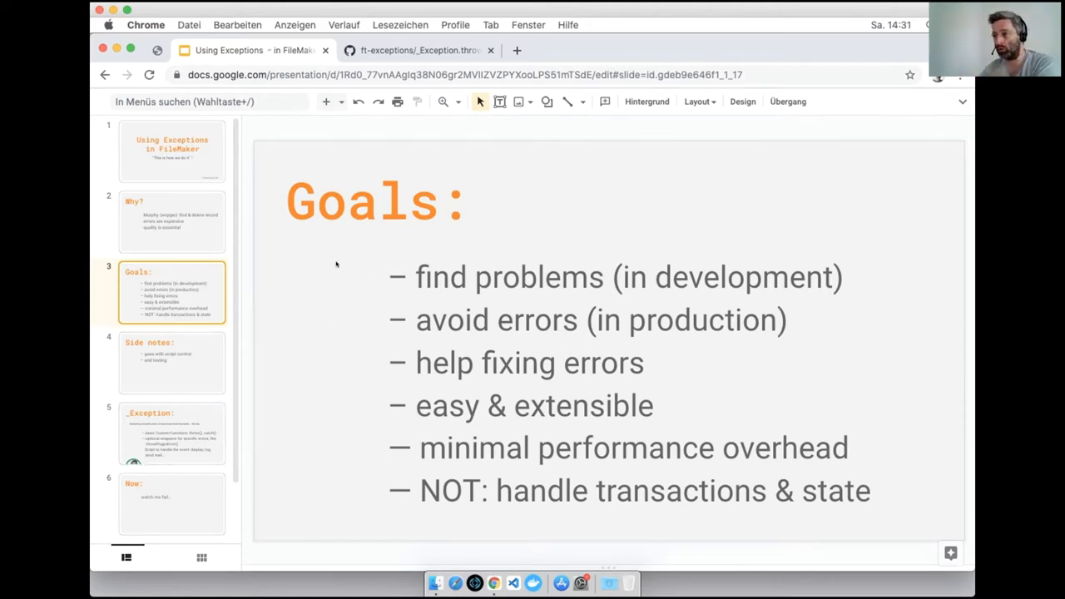
mouse_move(346, 226)
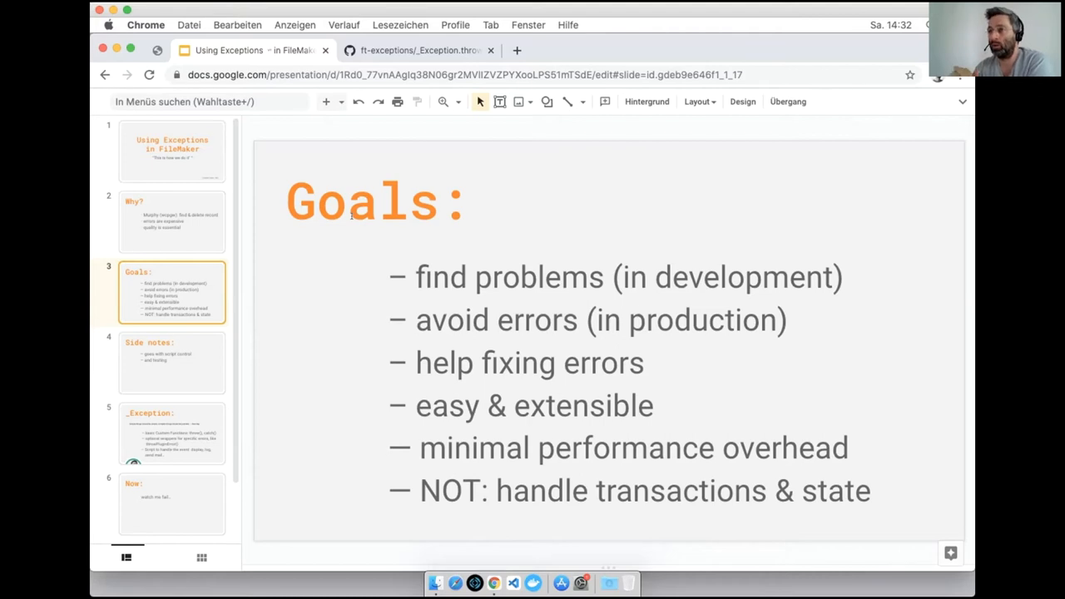
mouse_move(208, 353)
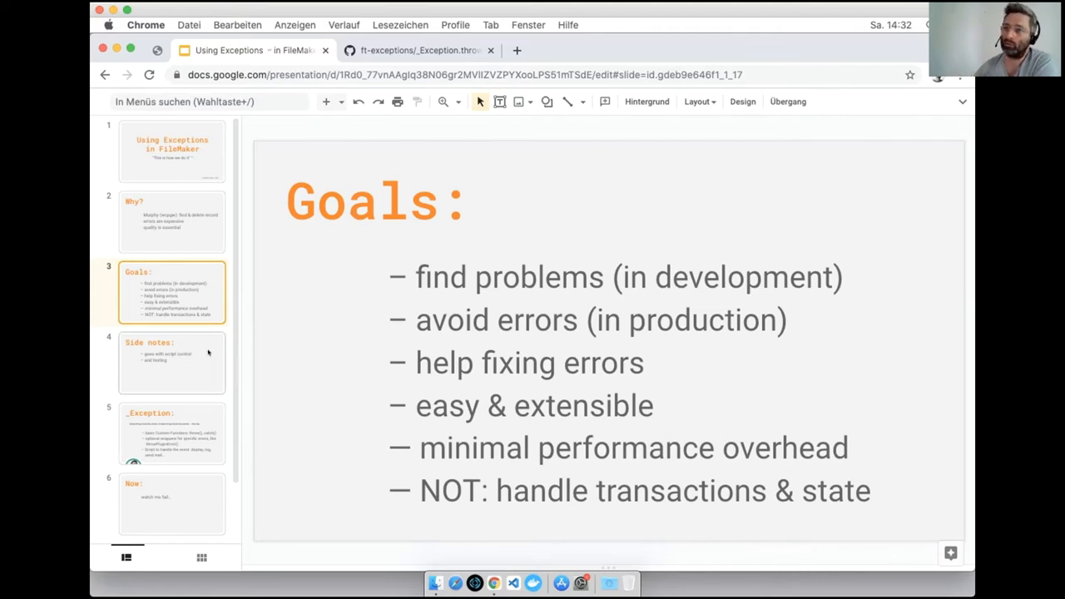
Show the Side notes slide about script control and testing.
click(171, 363)
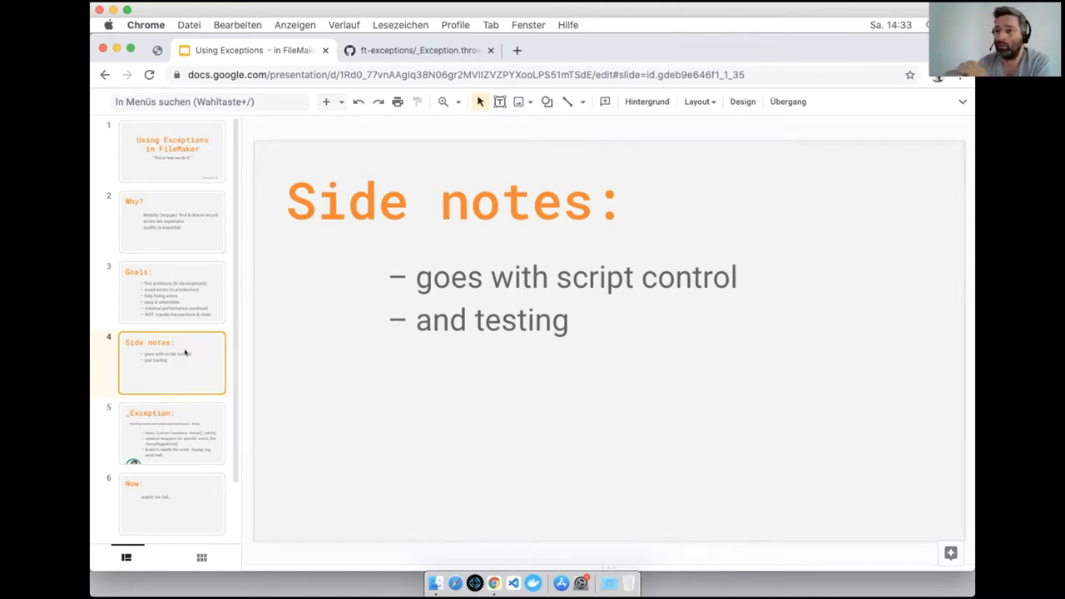
Show the _Exception slide describing throw(), catch() and wrapper functions.
click(171, 433)
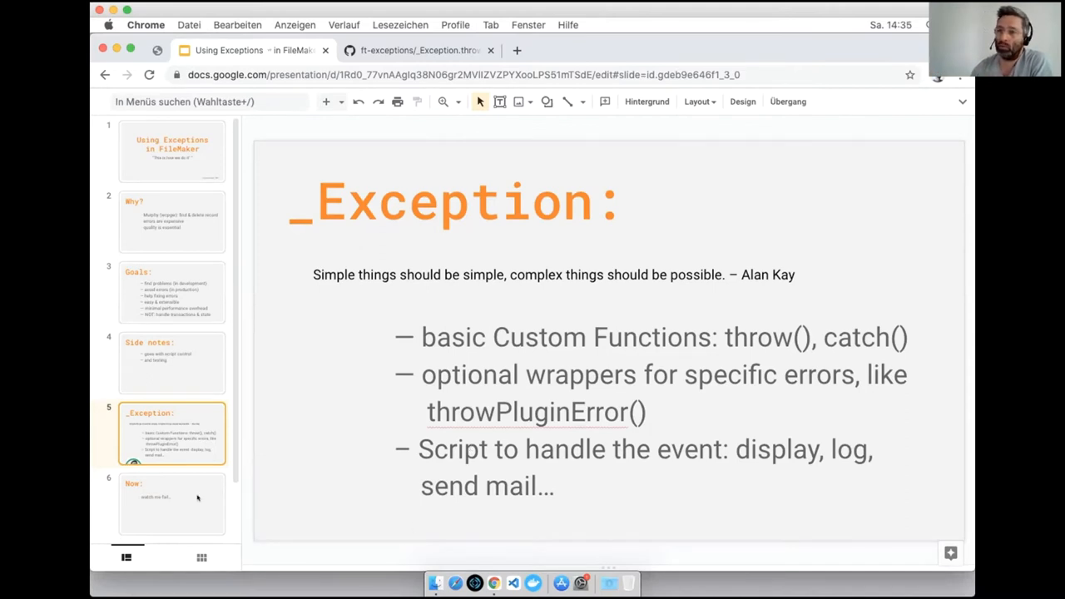
Show the Now: slide, switch to FileMaker Pro and log into the F1_Interface database.
click(171, 503)
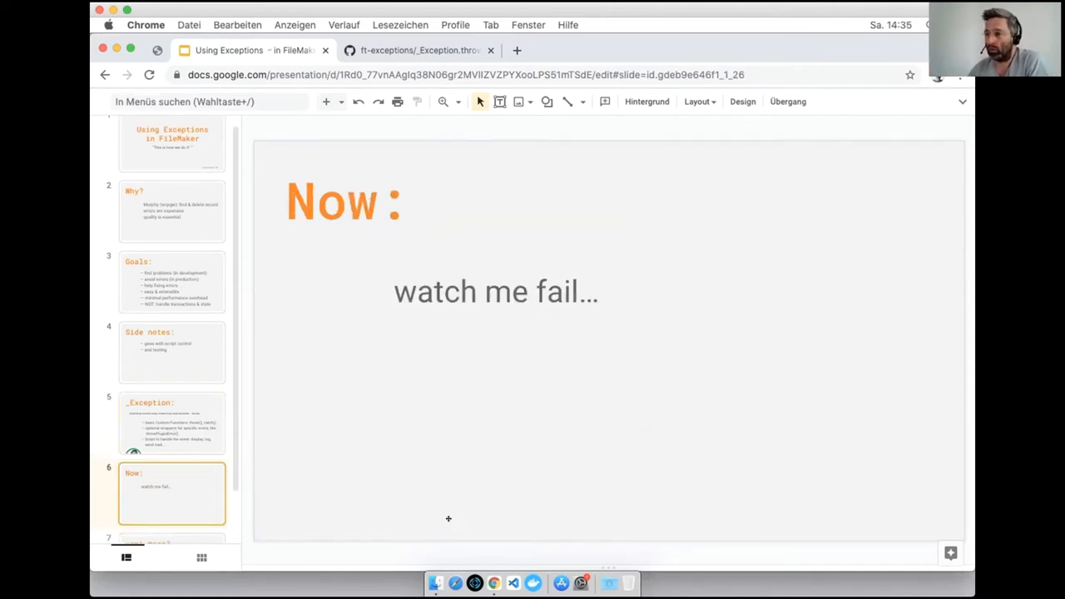
mouse_move(474, 583)
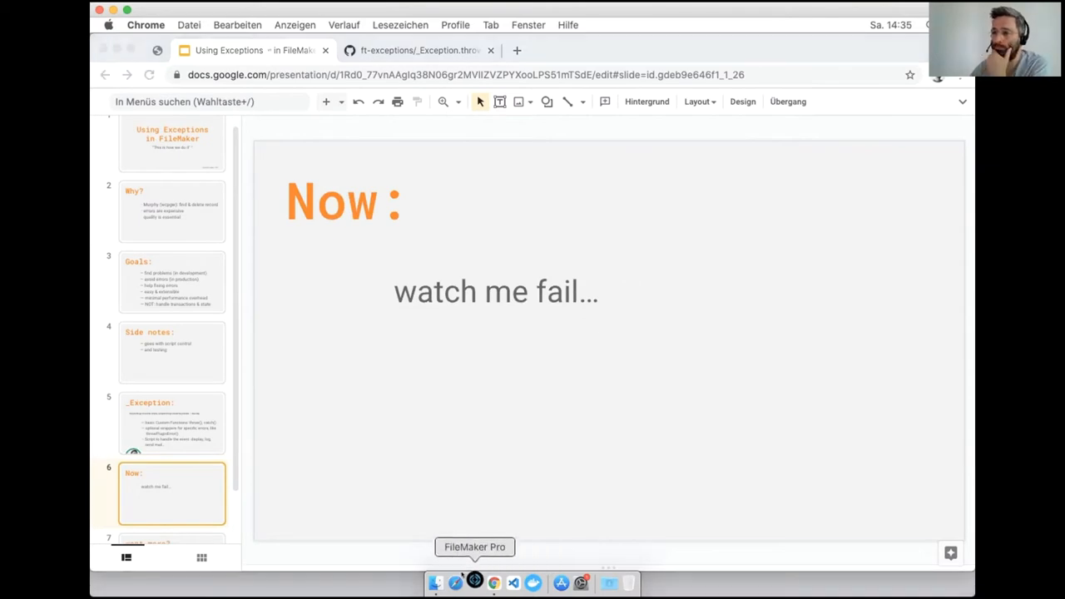
click(474, 582)
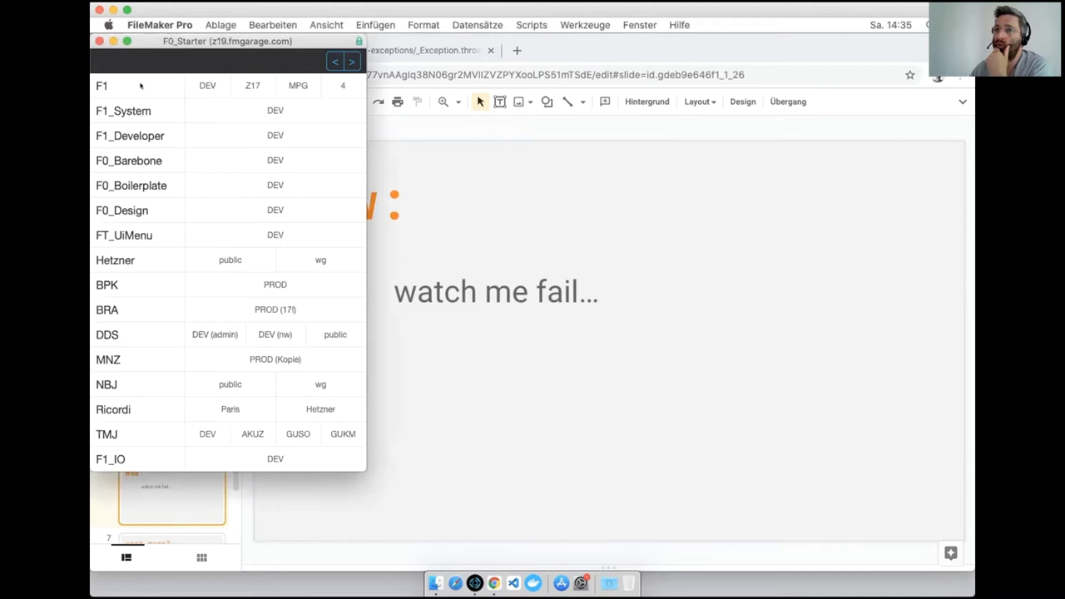
mouse_move(583, 349)
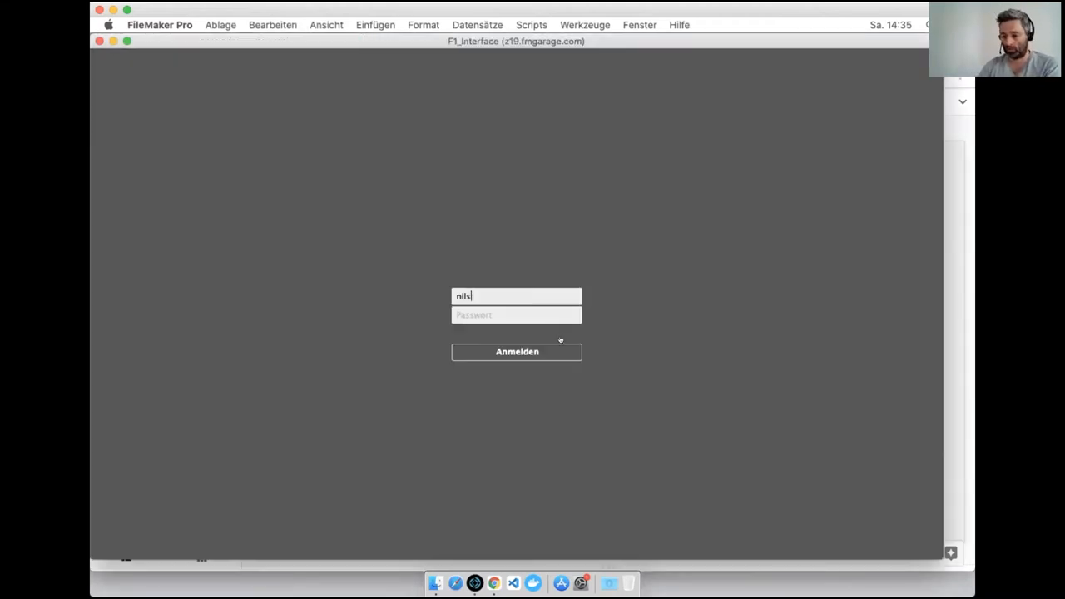
text(••••)
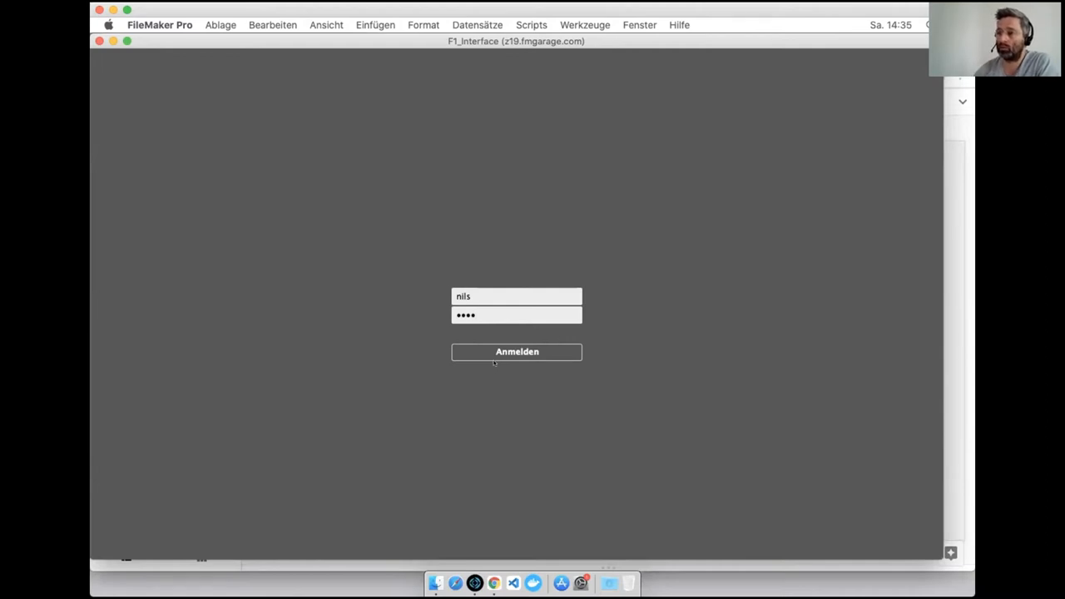
click(517, 351)
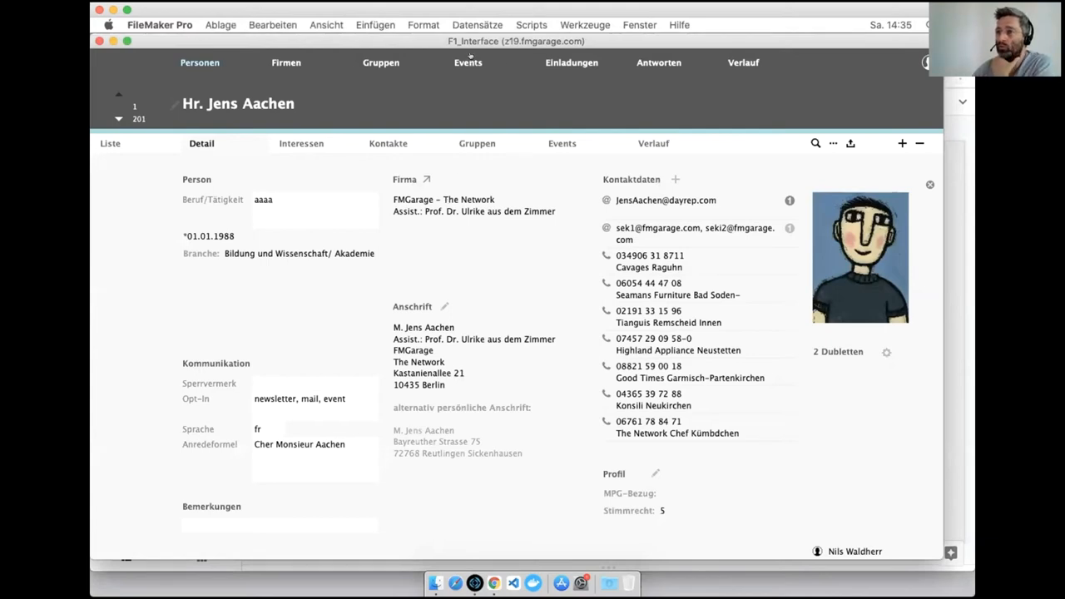
click(468, 63)
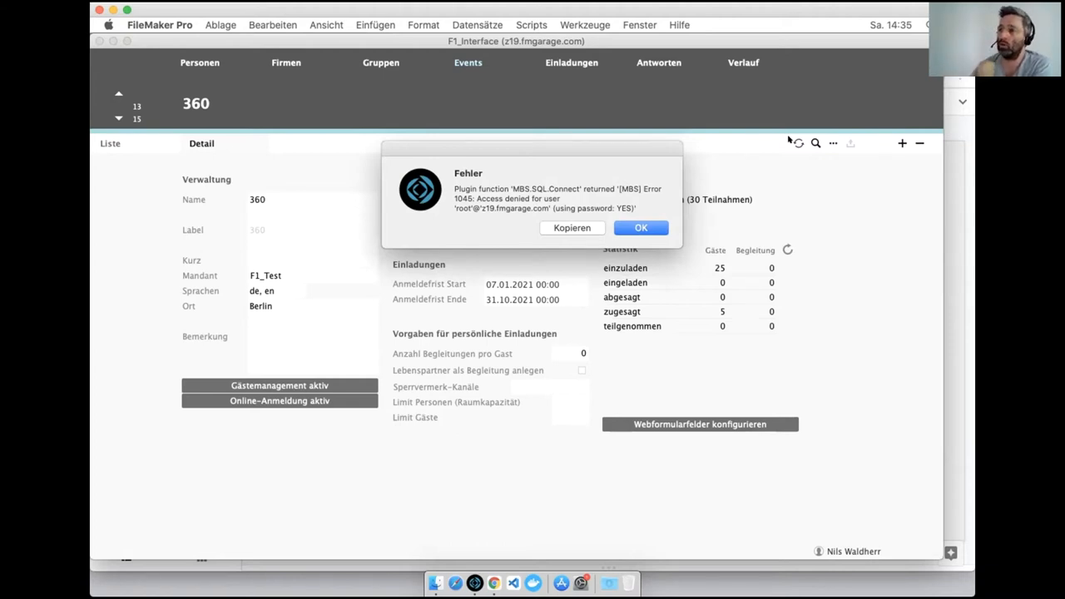
click(641, 226)
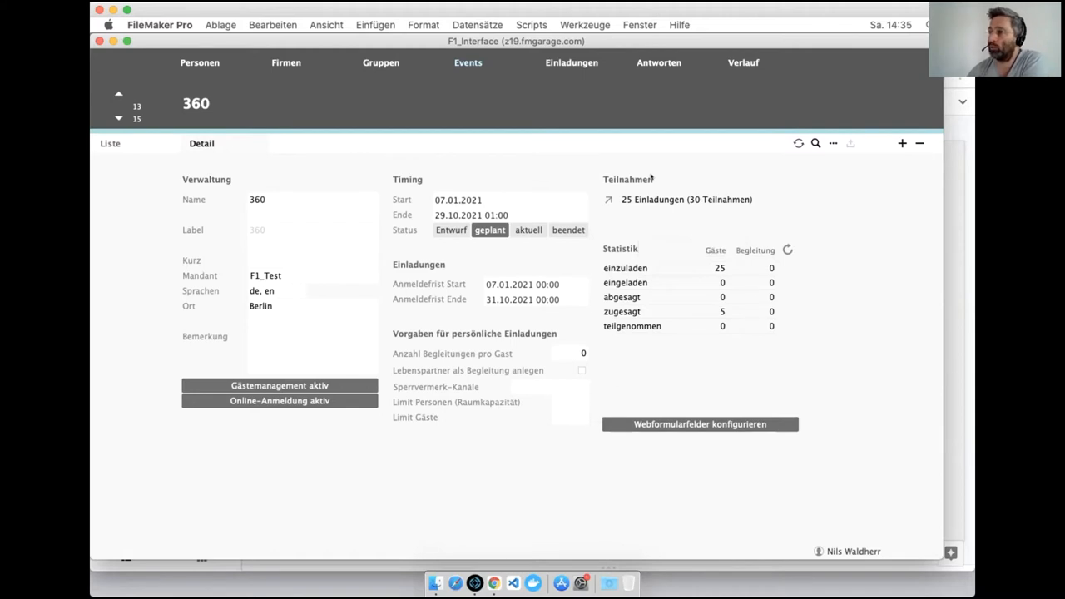
mouse_move(786, 133)
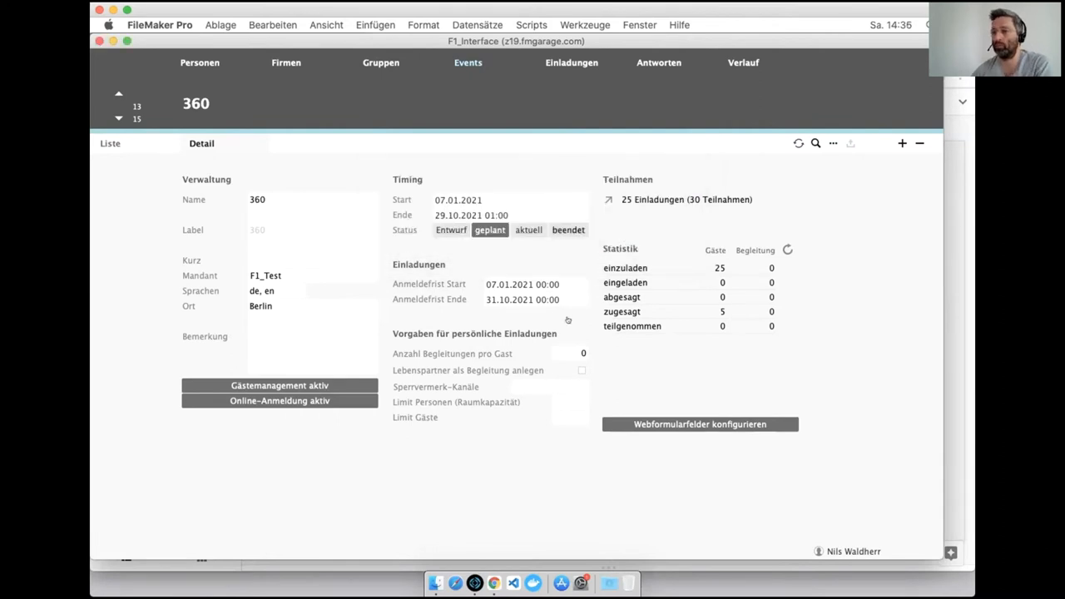
mouse_move(513, 581)
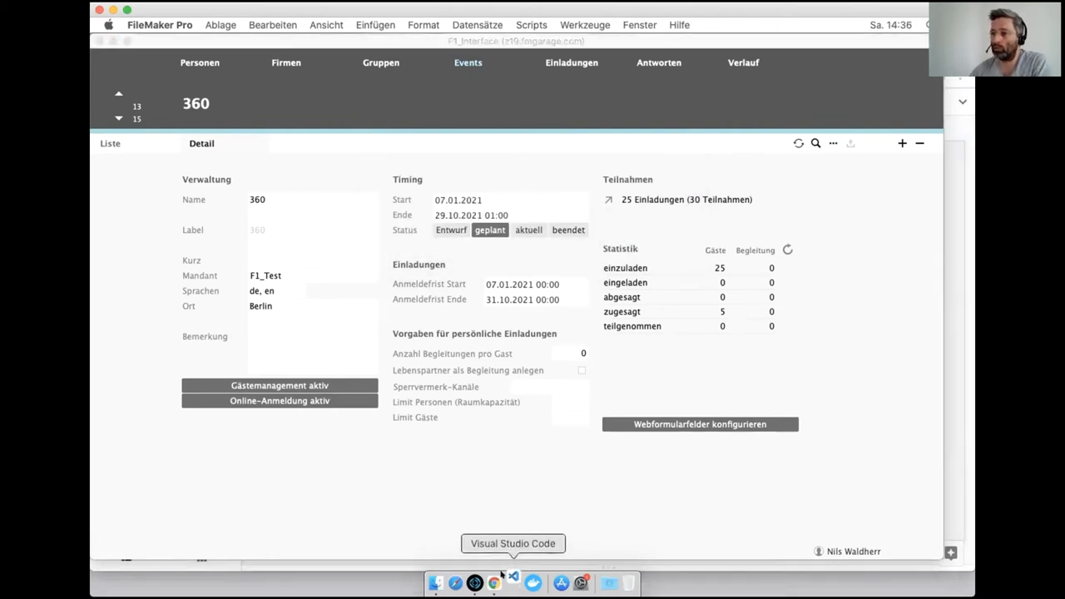
click(513, 583)
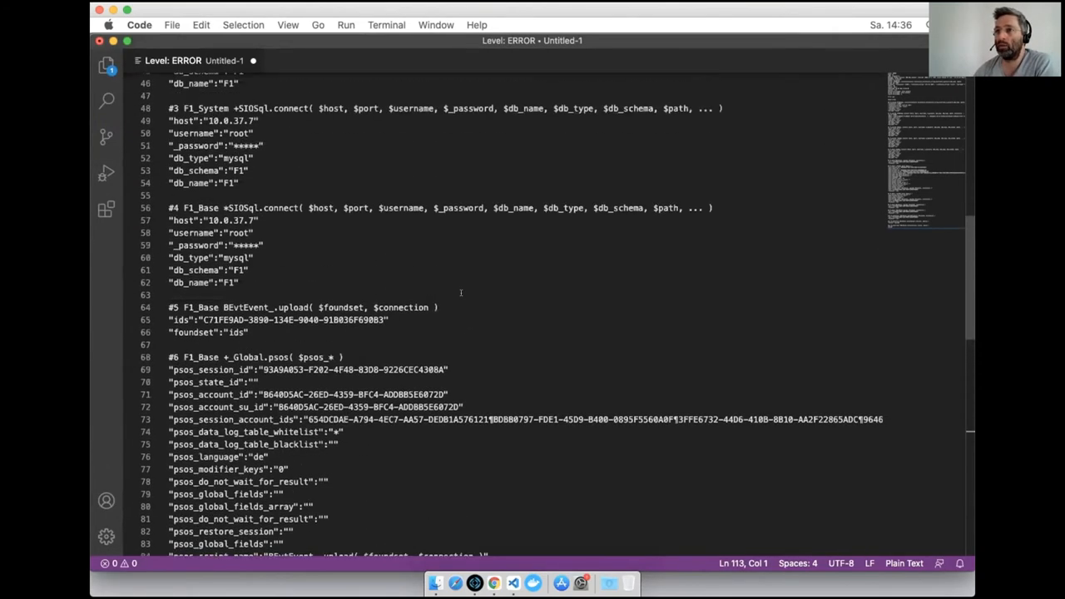
scroll(up, 3)
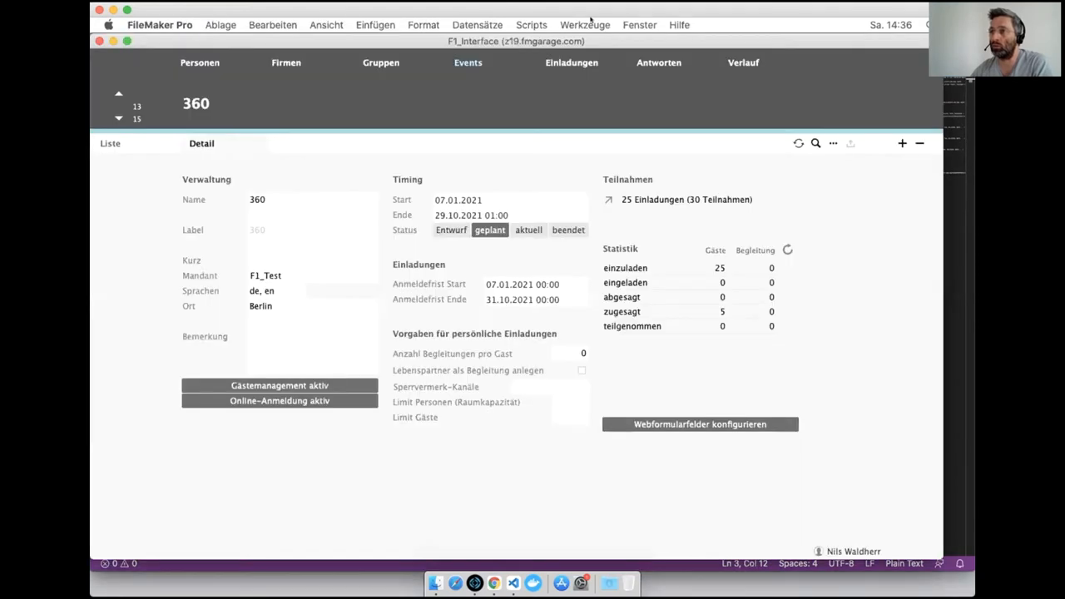
click(639, 25)
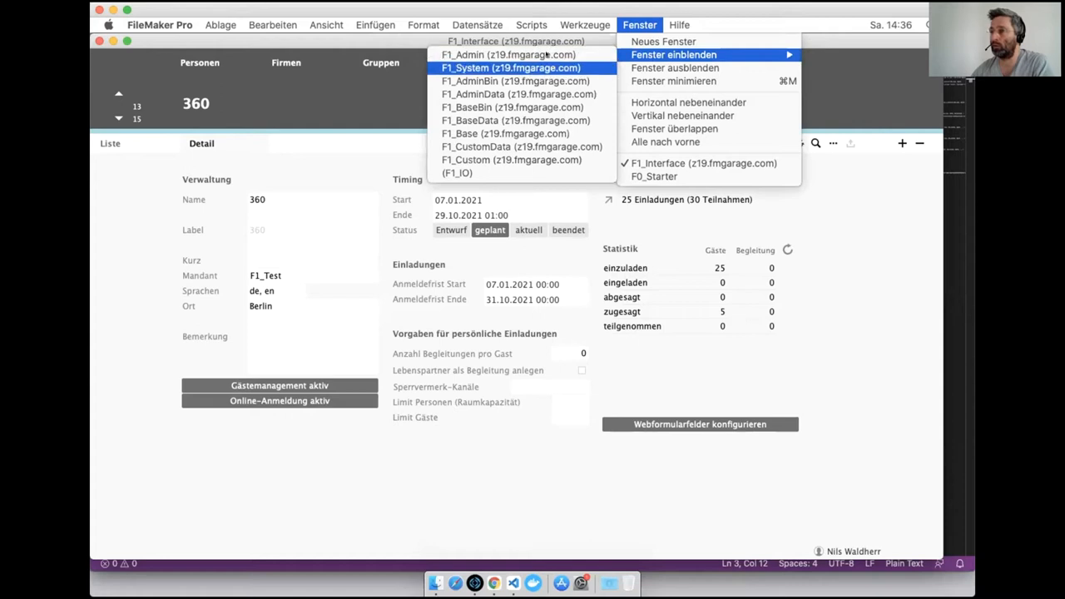
mouse_move(516, 80)
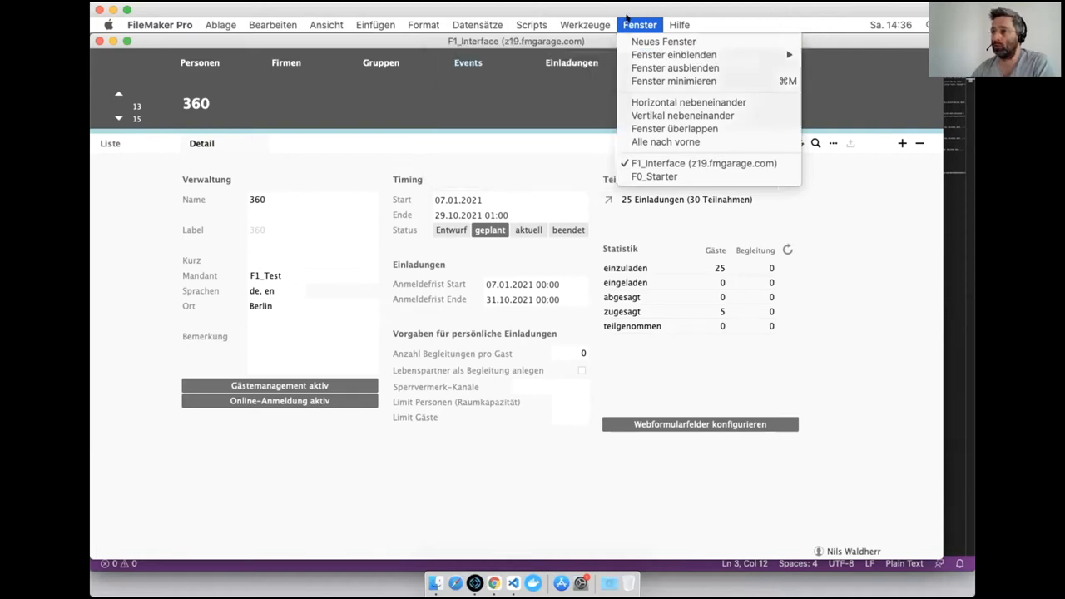
key(cmd+tab)
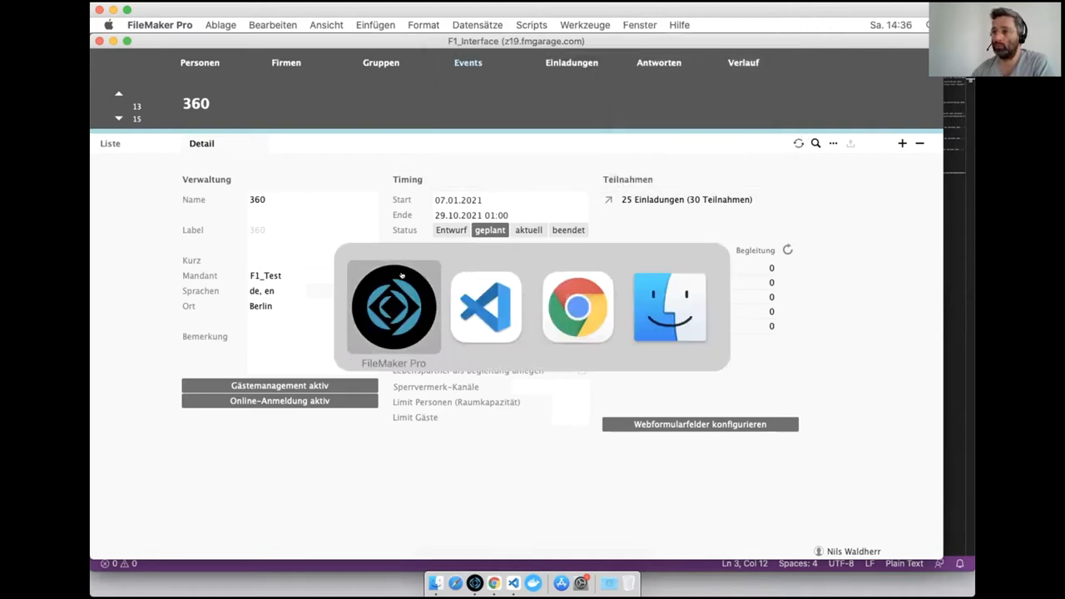
click(486, 307)
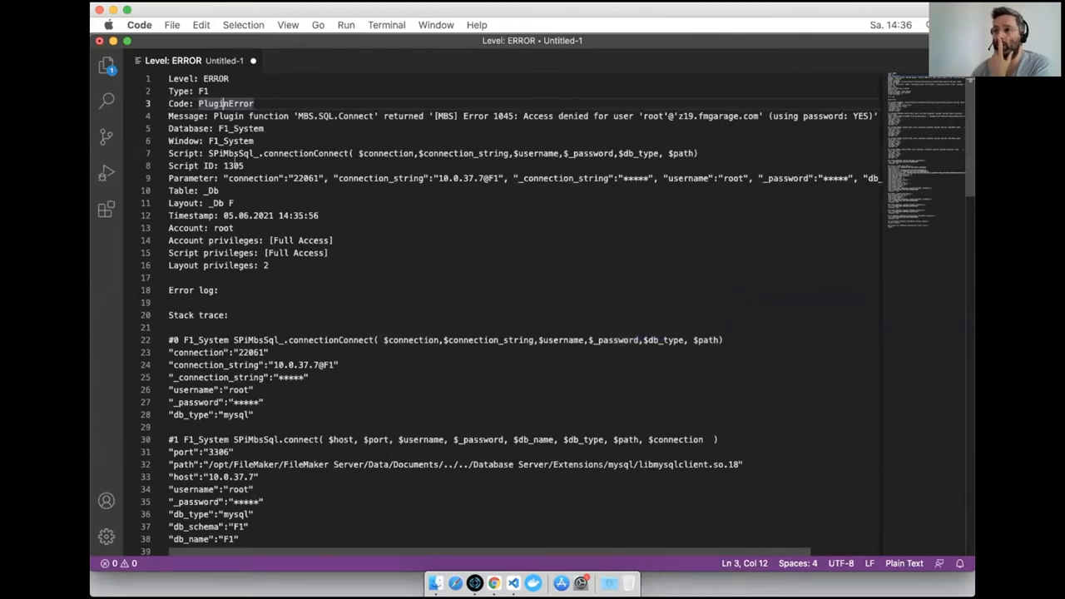
double_click(233, 153)
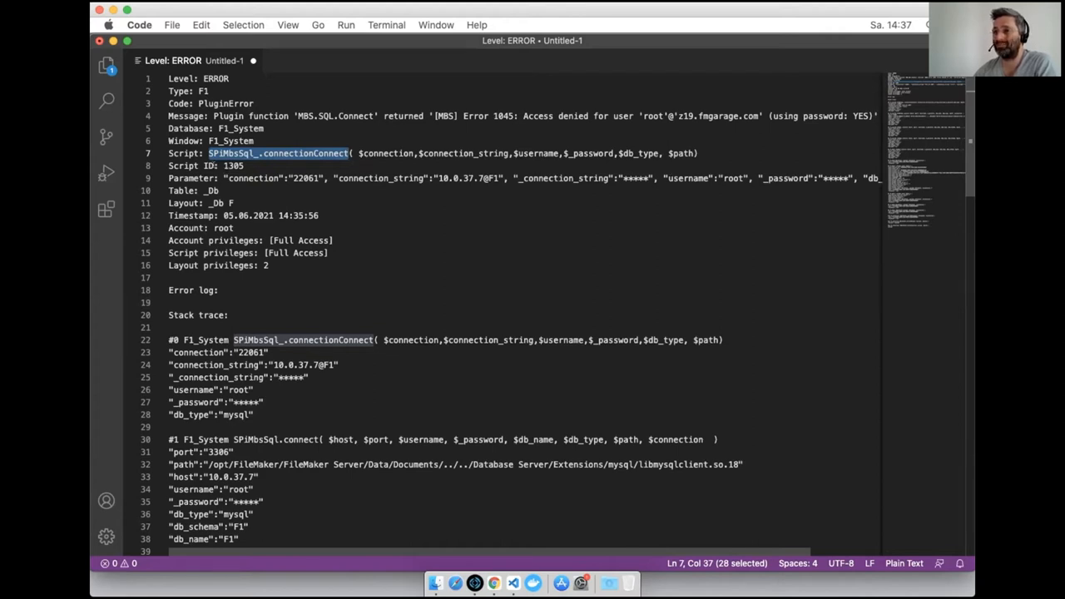
double_click(246, 178)
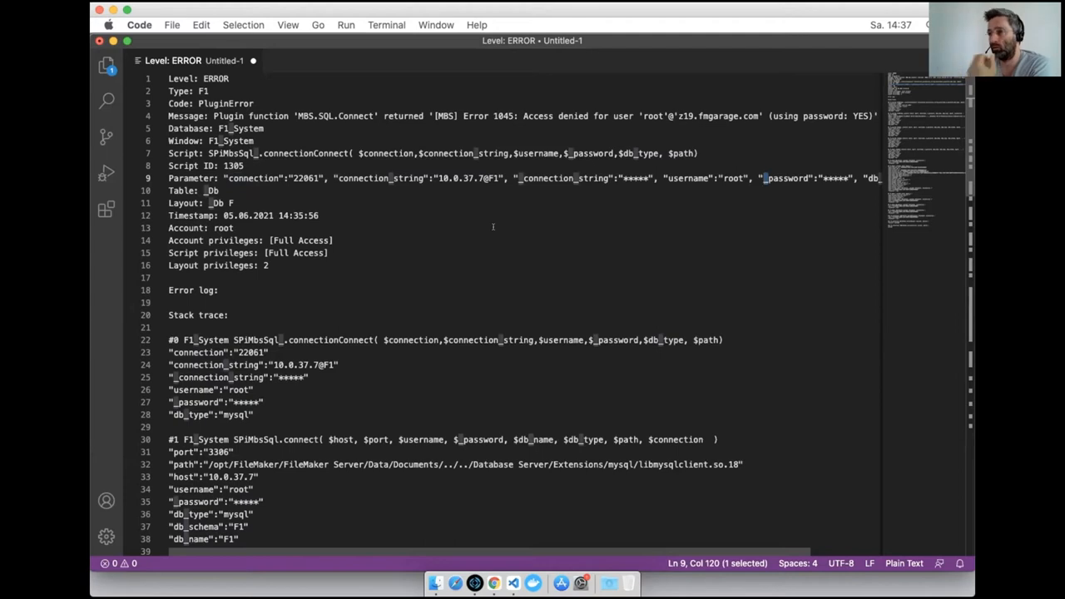
mouse_move(363, 316)
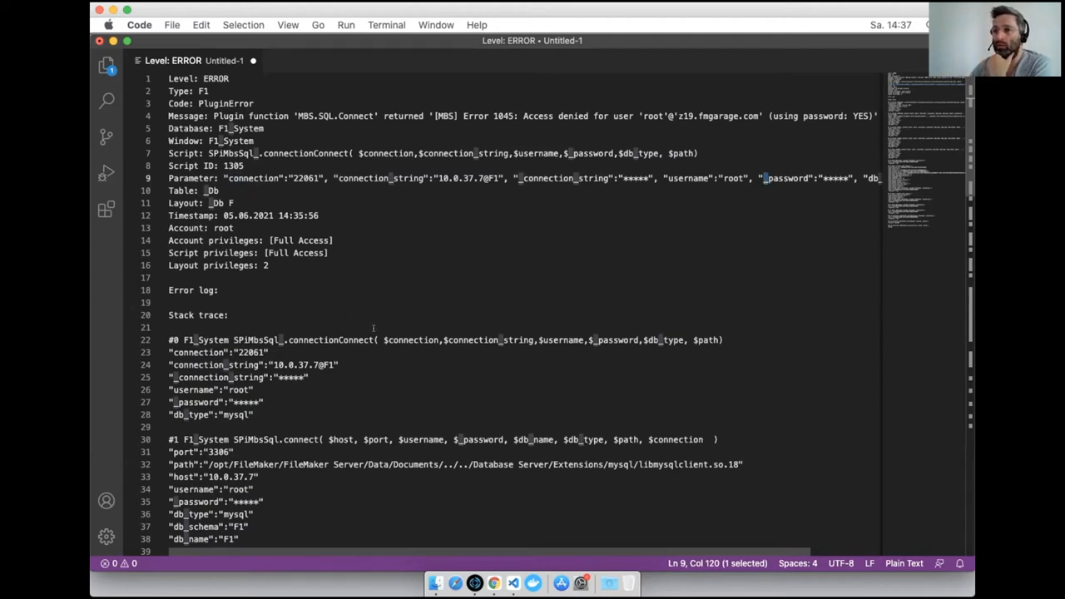
scroll(down, 3)
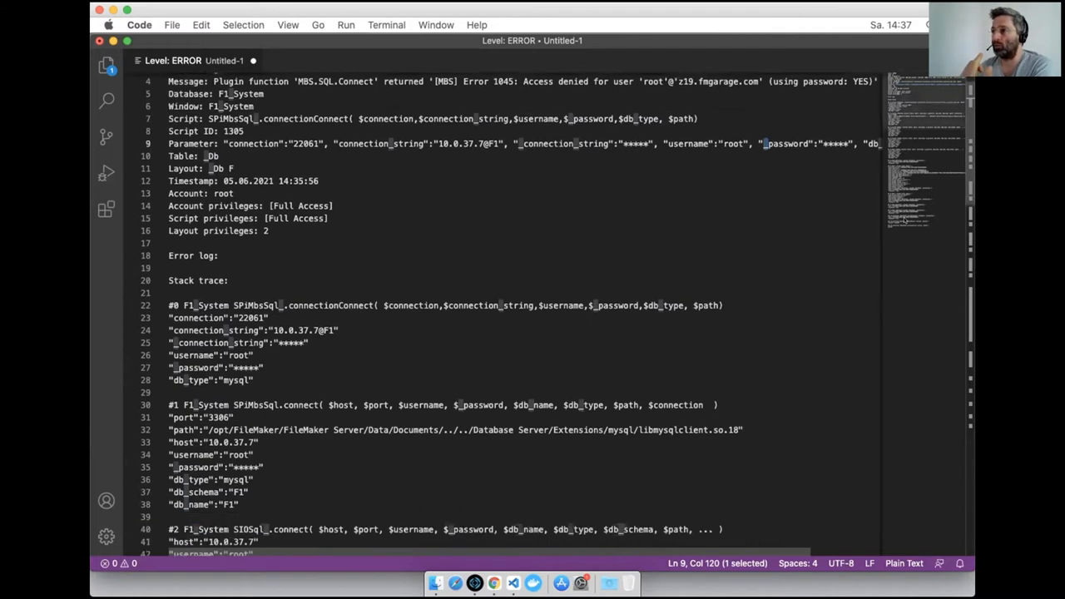
scroll(down, 3)
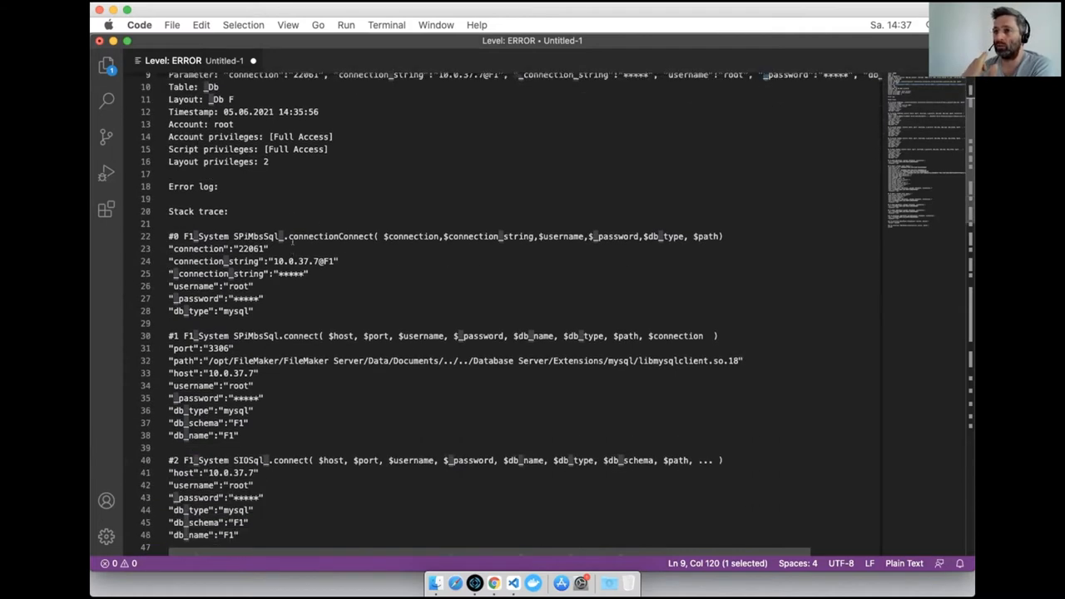
scroll(down, 3)
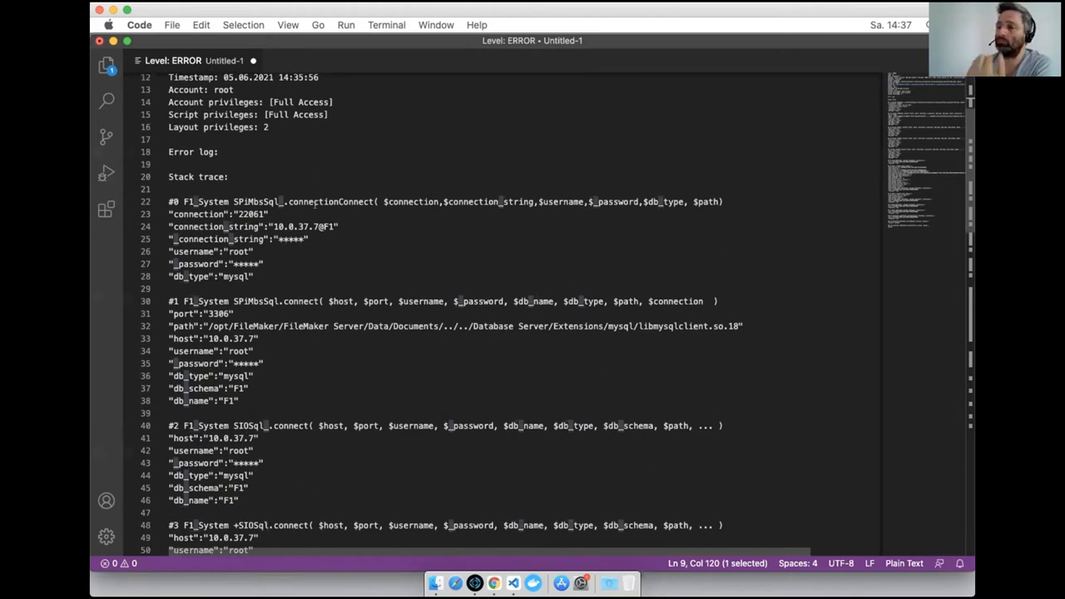
mouse_move(381, 393)
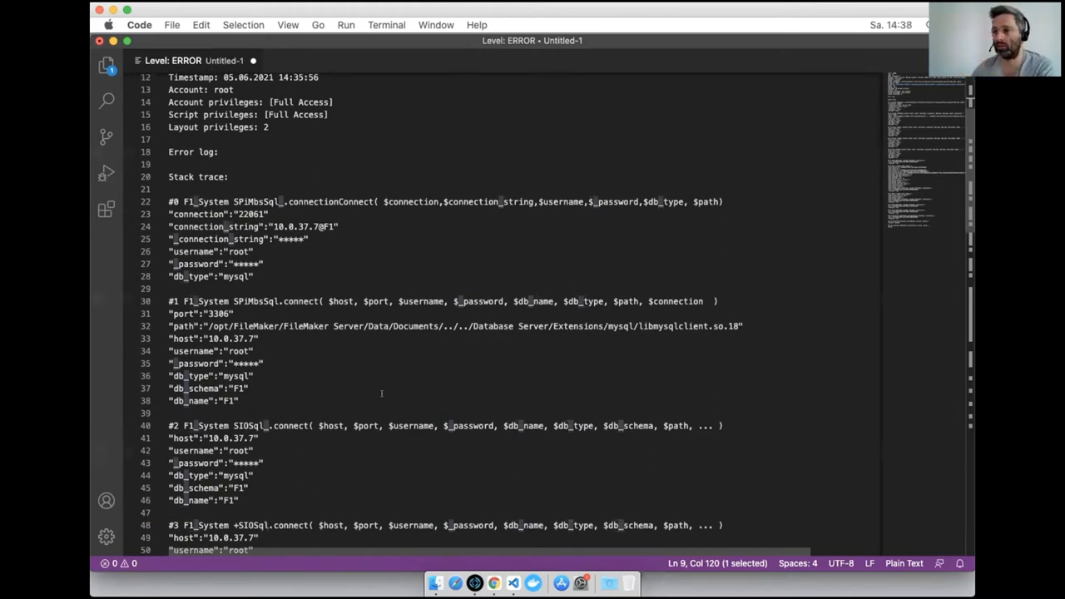
scroll(down, 3)
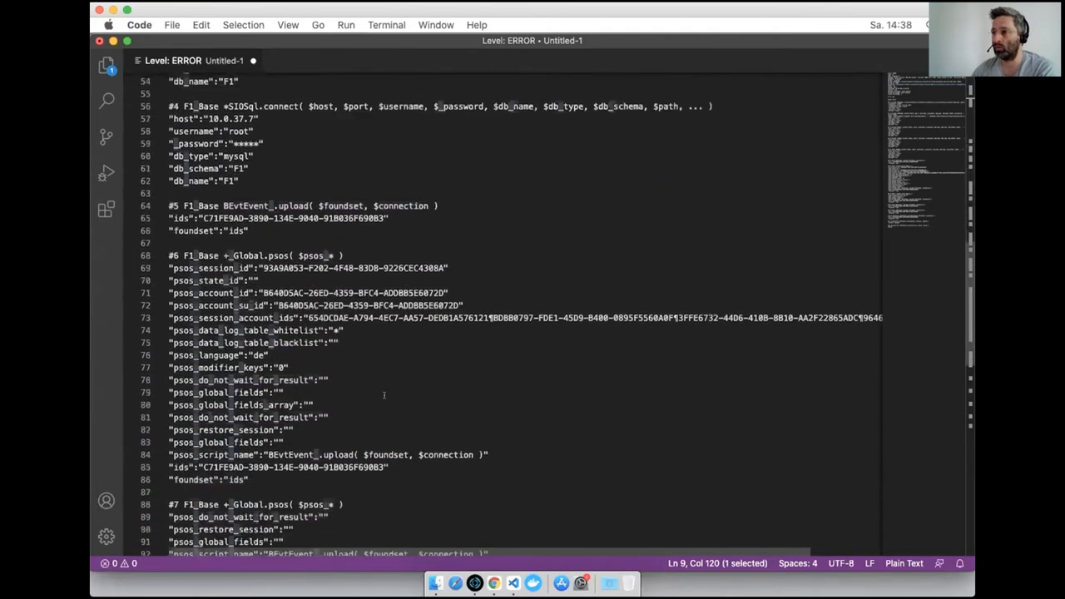
scroll(down, 3)
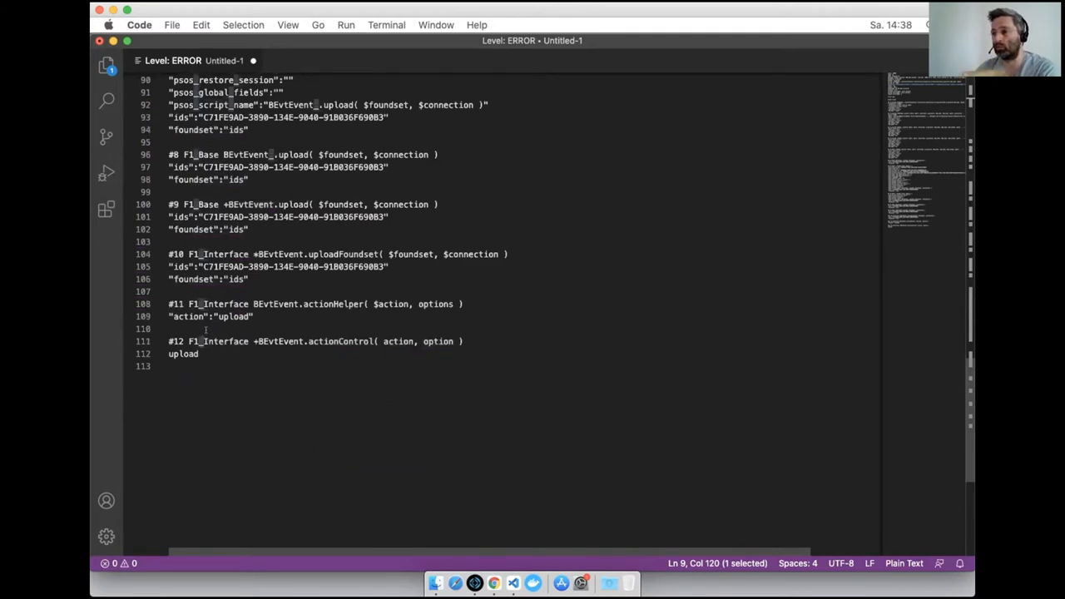
double_click(183, 353)
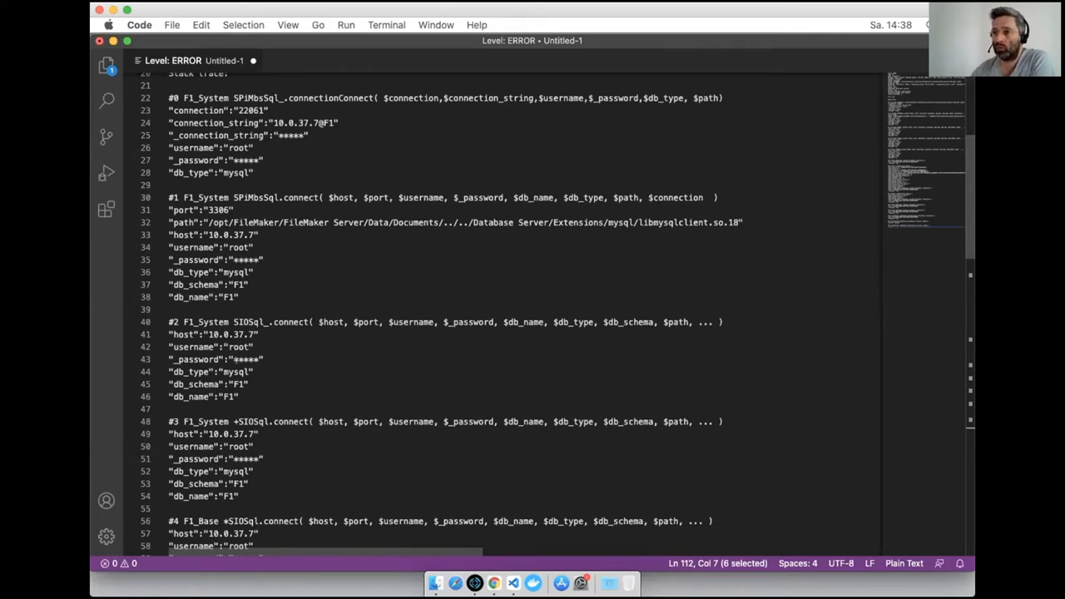
scroll(down, 3)
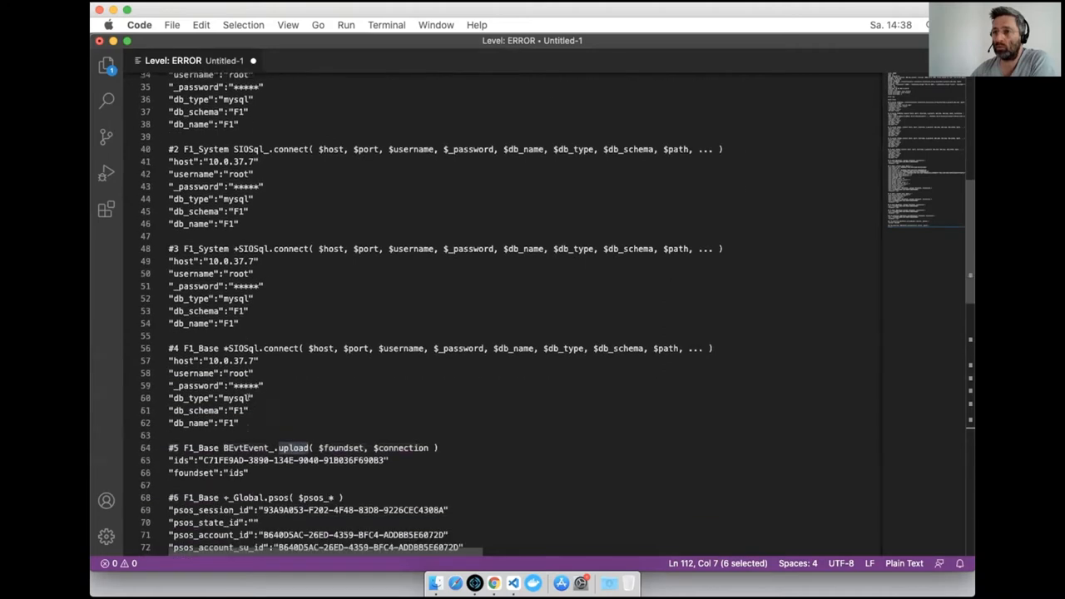
scroll(down, 3)
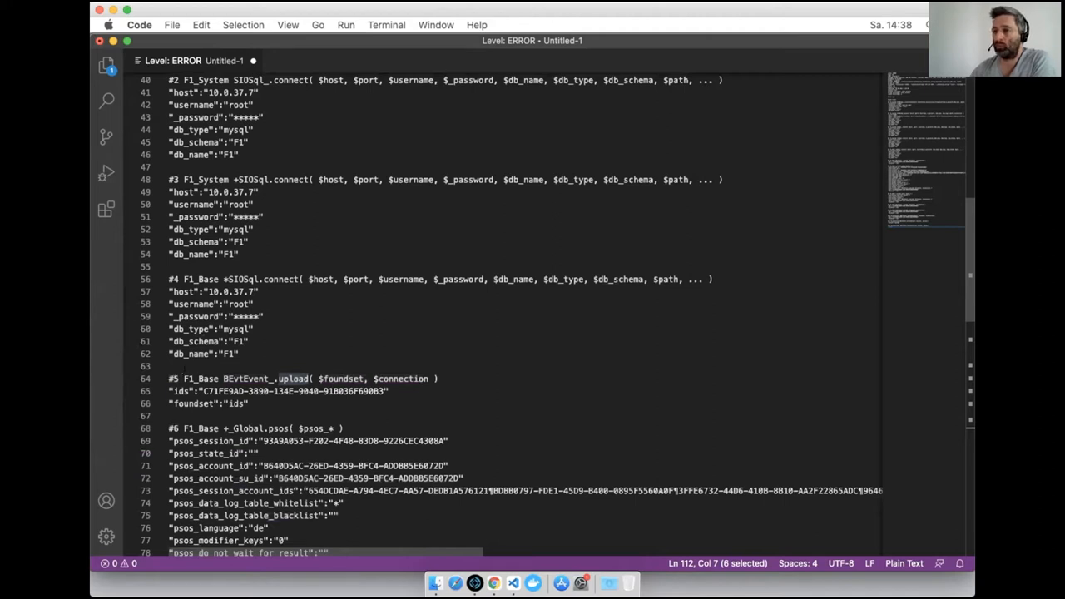
double_click(200, 379)
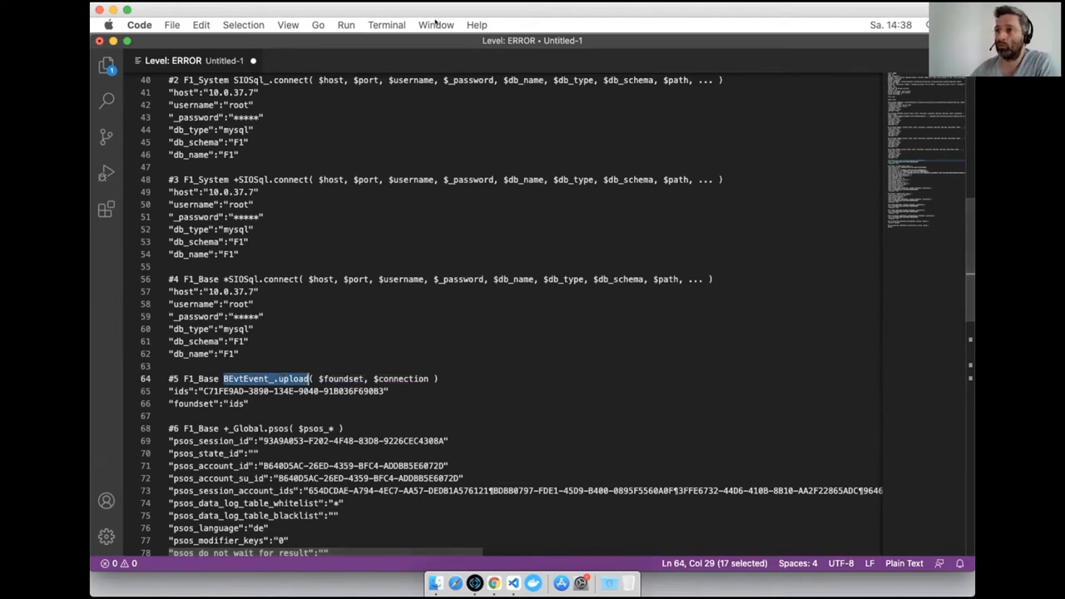
Bring the hidden F1_System window forward via the Fenster window list.
click(436, 25)
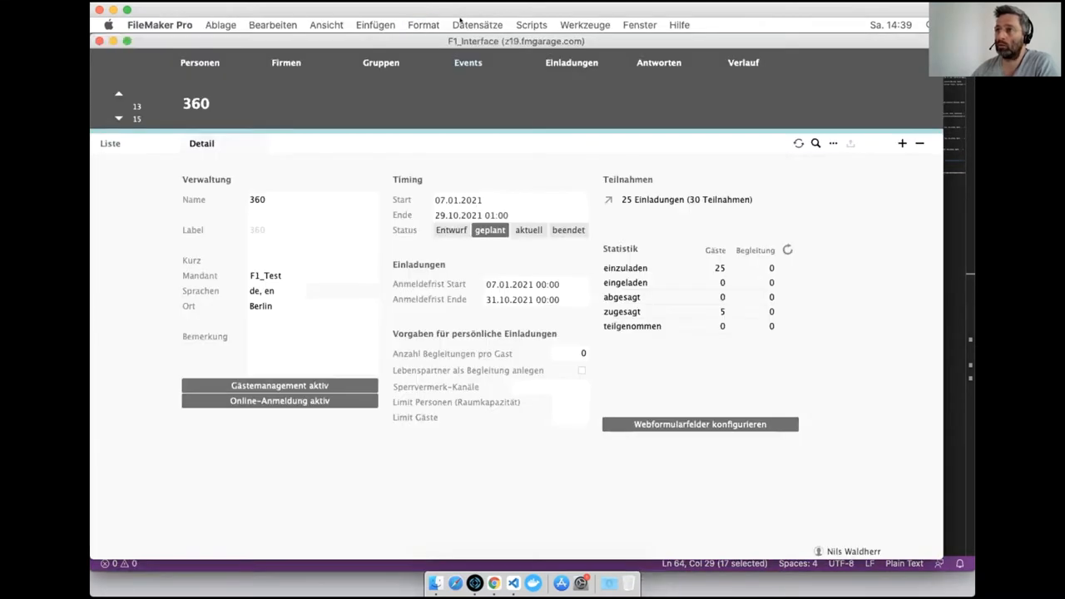
click(639, 24)
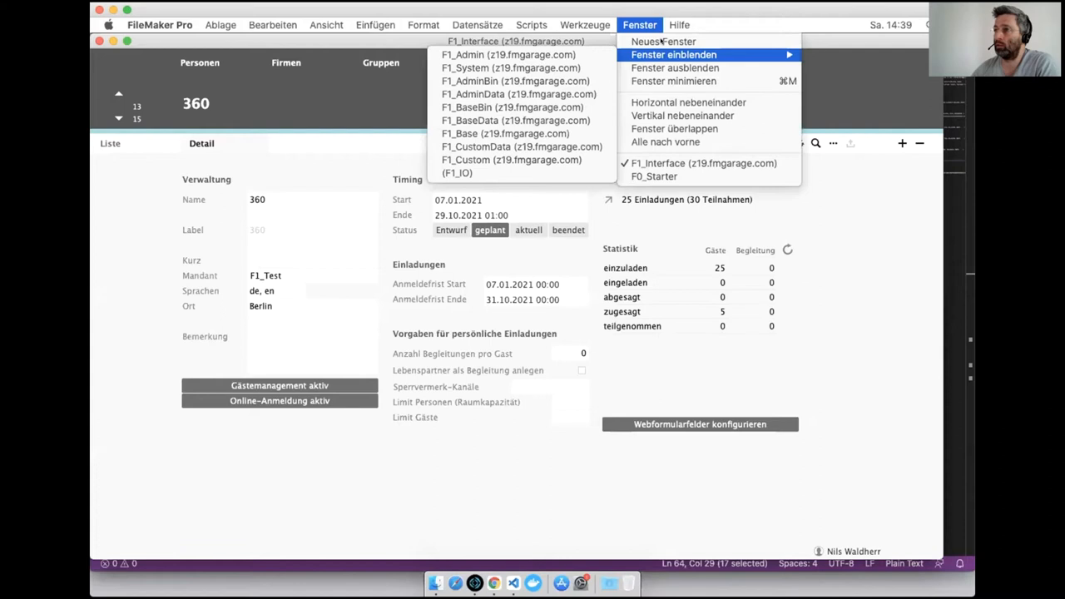
click(509, 66)
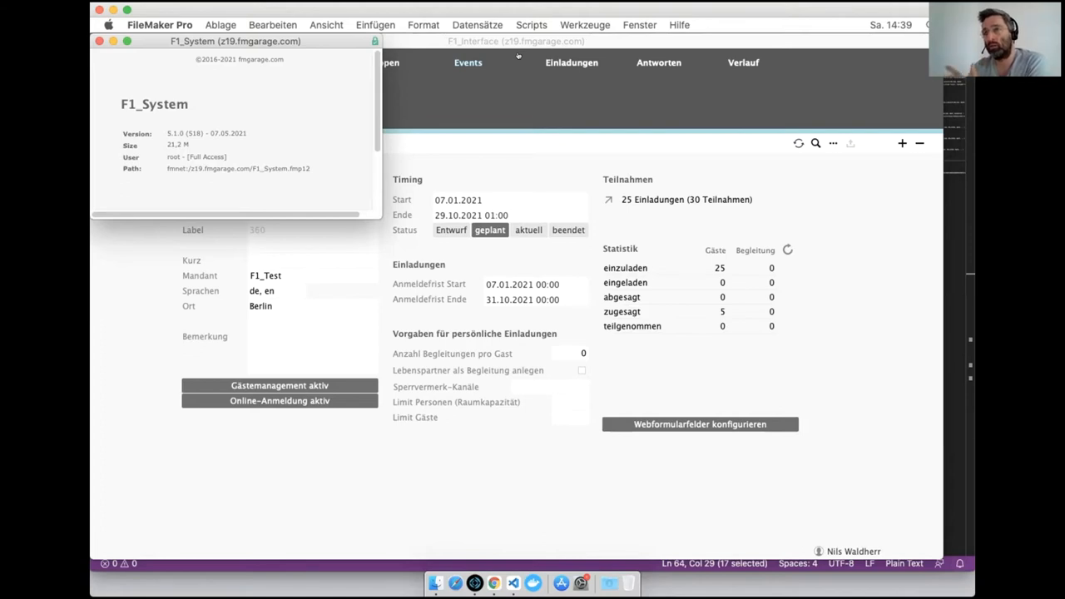
mouse_move(397, 233)
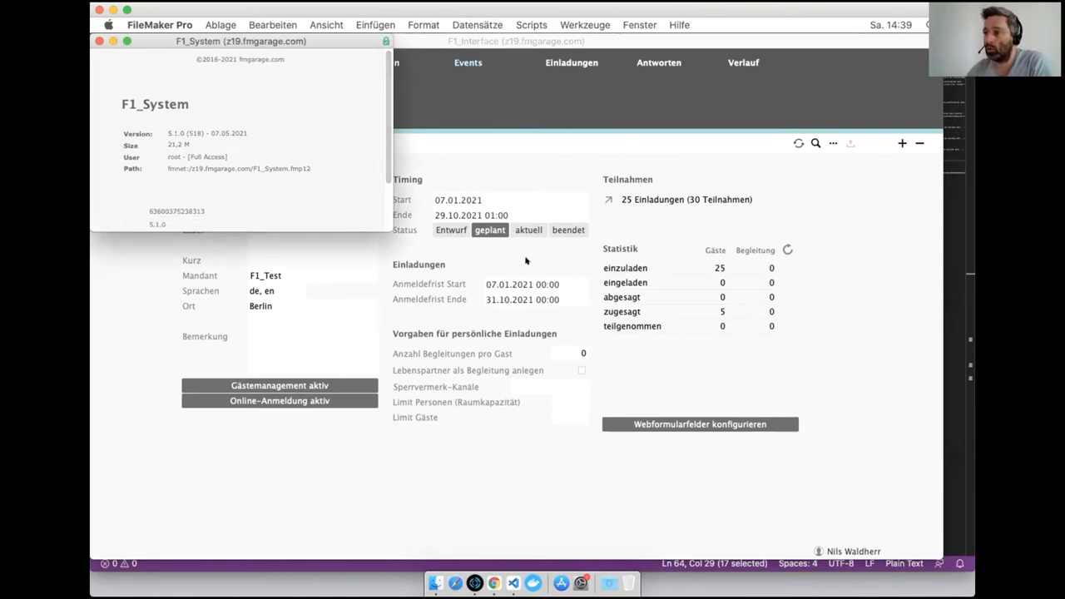
click(640, 25)
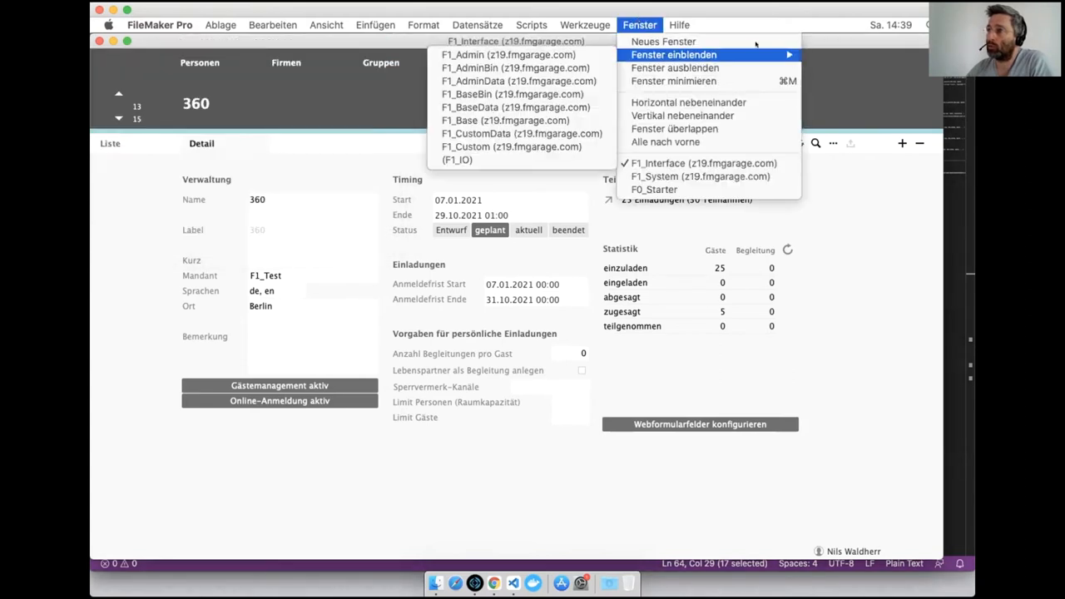
mouse_move(513, 93)
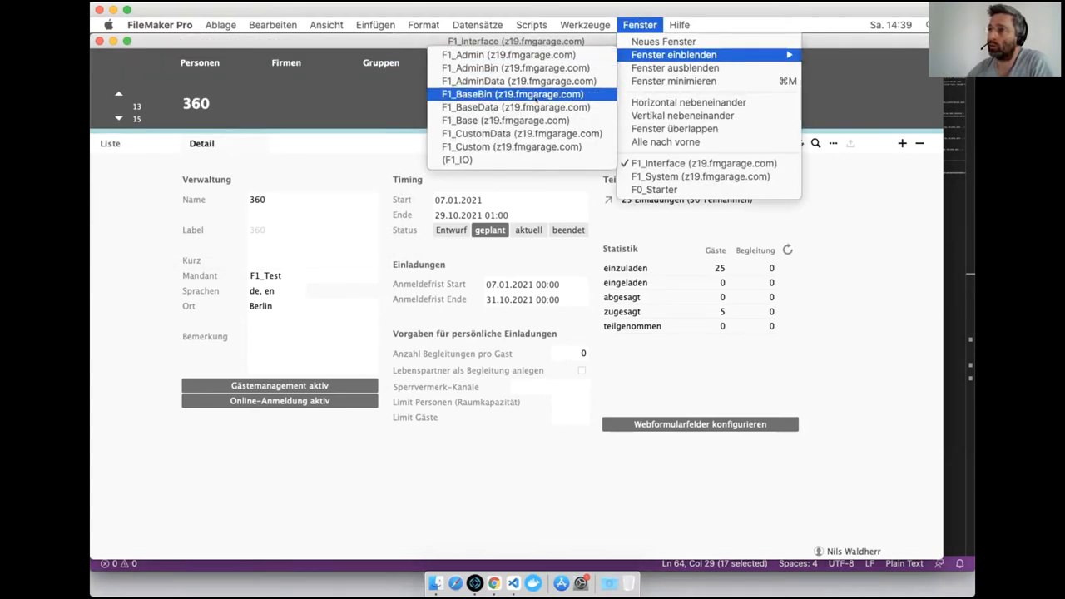
mouse_move(507, 120)
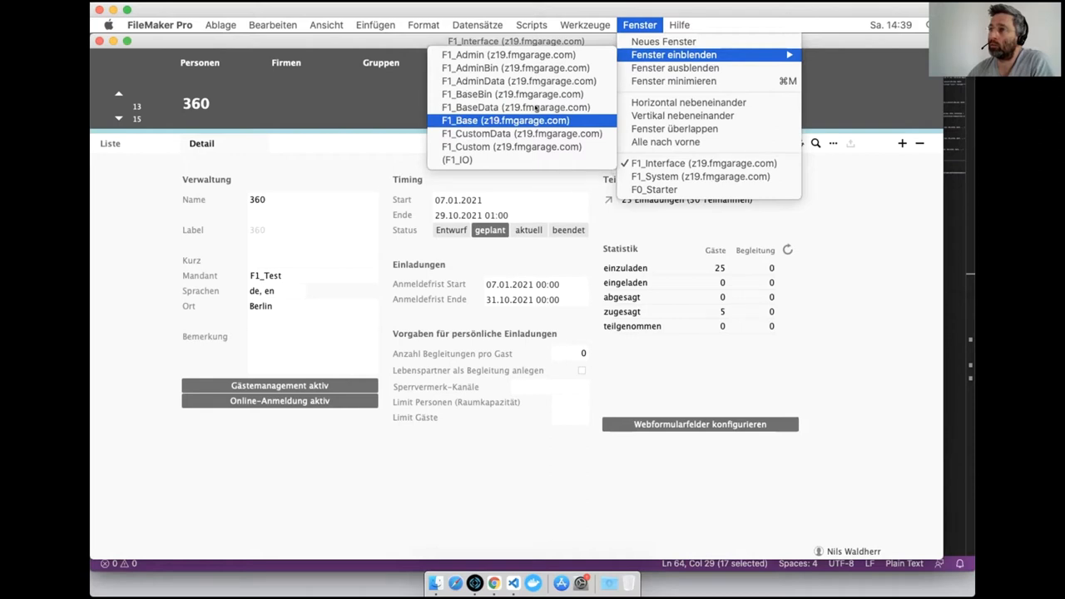
click(699, 176)
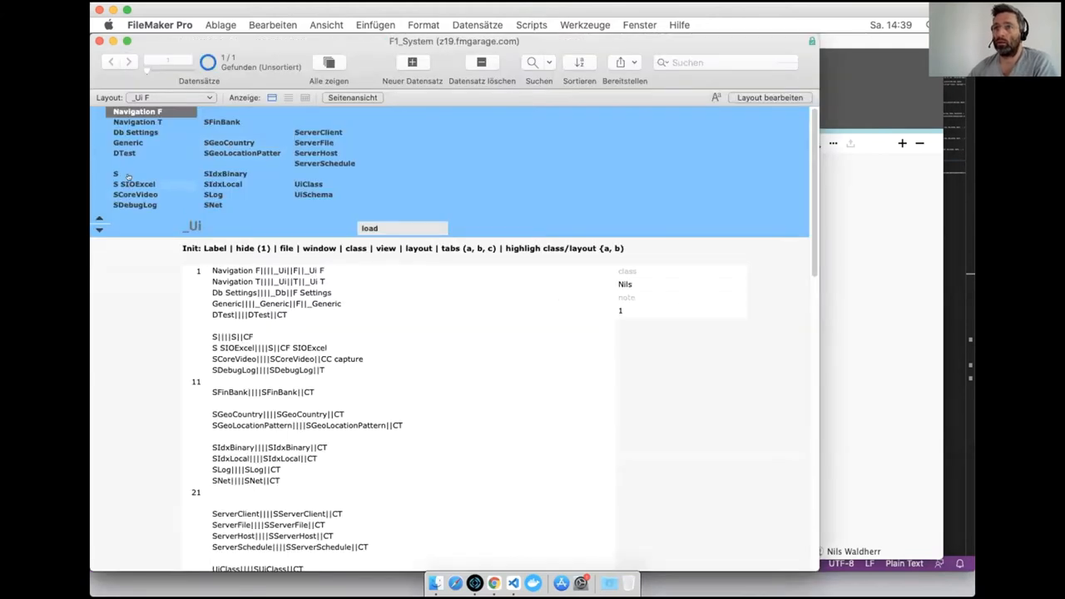
Select SDebugLog in the _UI navigation and acknowledge the MBS access-denied error for root.
click(135, 205)
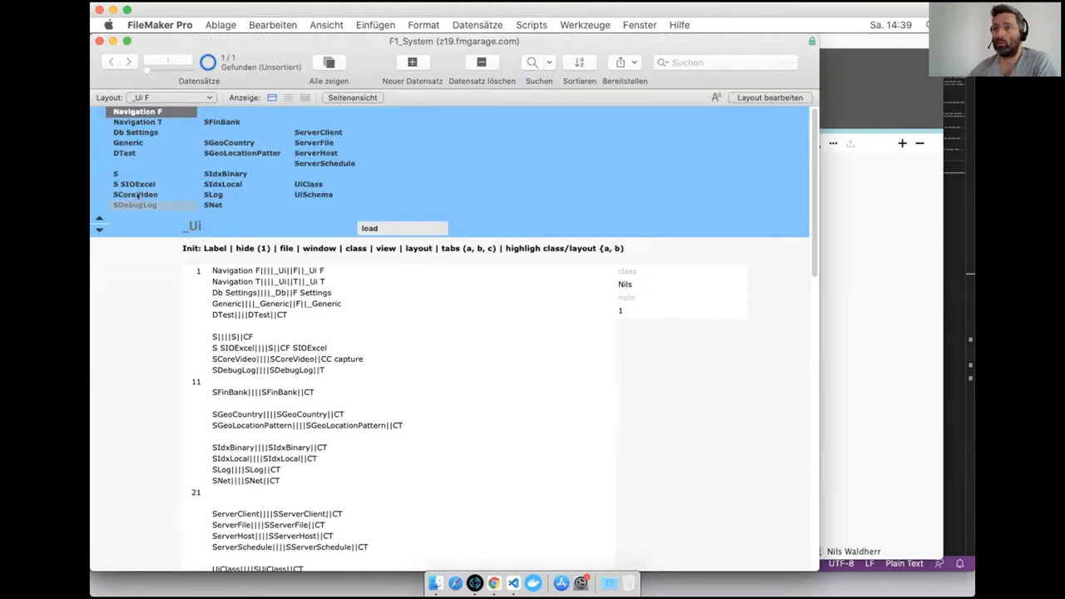
click(135, 205)
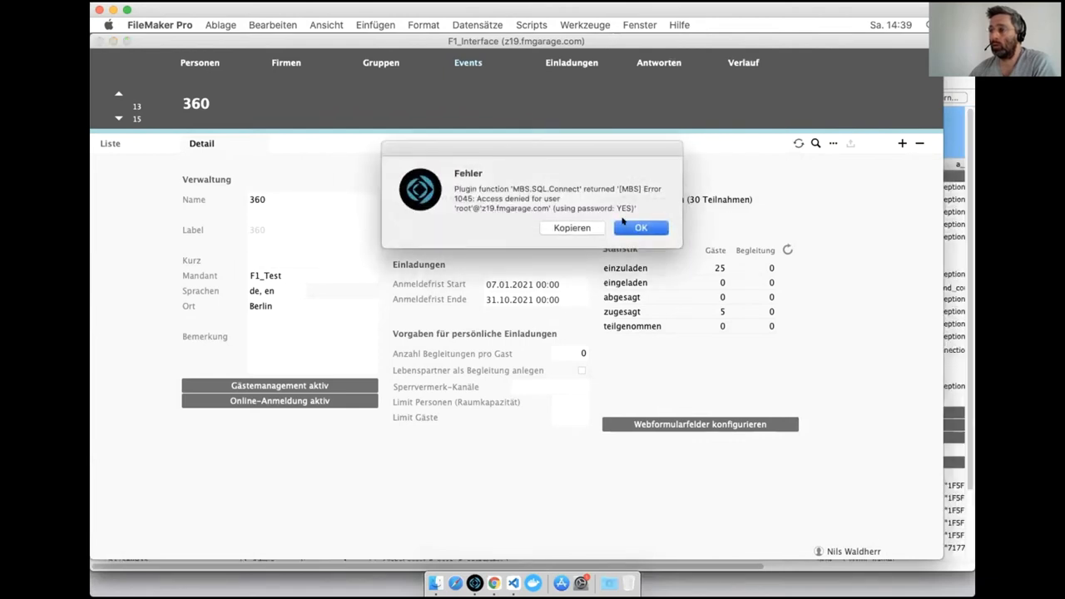
click(641, 226)
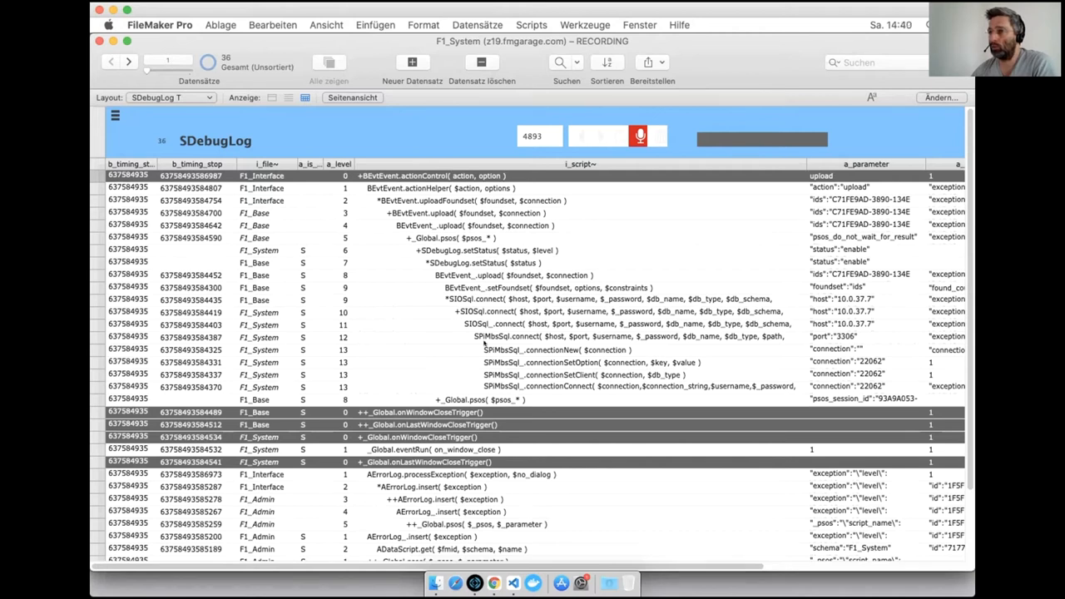
mouse_move(559, 343)
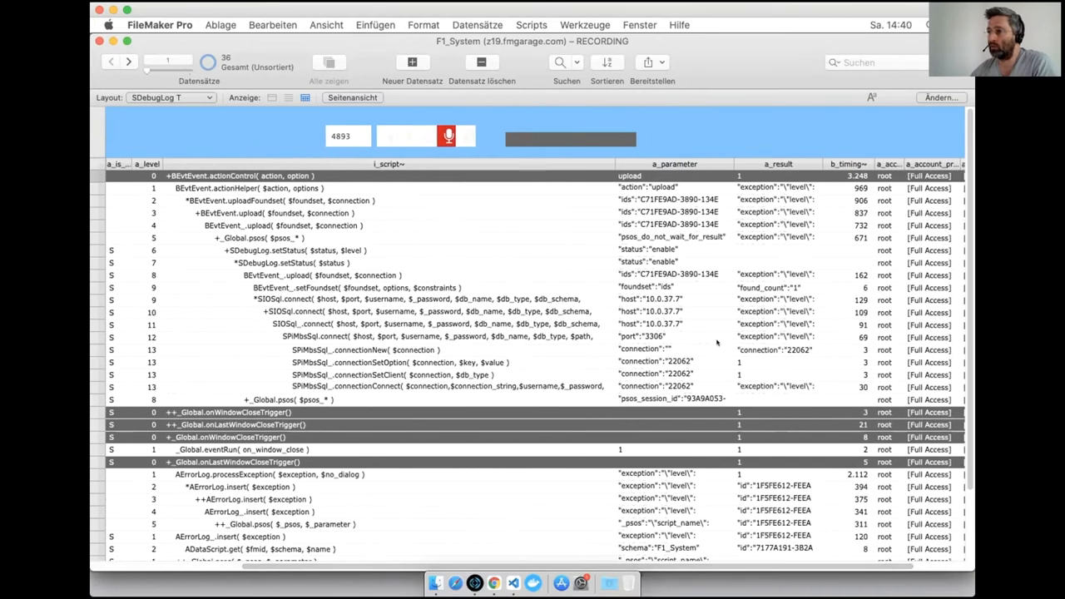
mouse_move(745, 339)
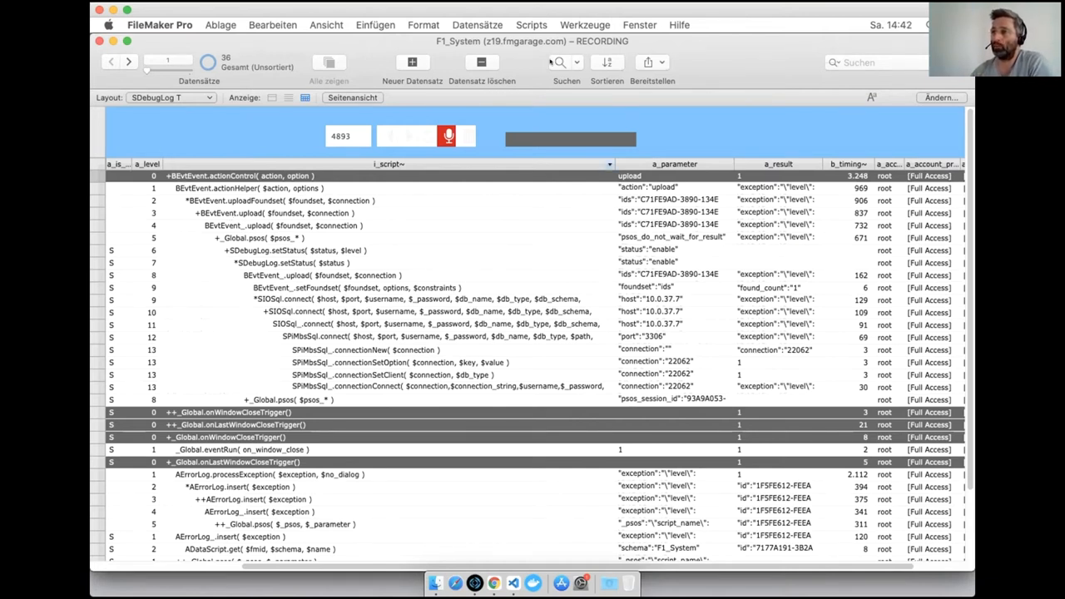
Return to the F1_System window via the window list and dismiss the new-record hint.
click(639, 25)
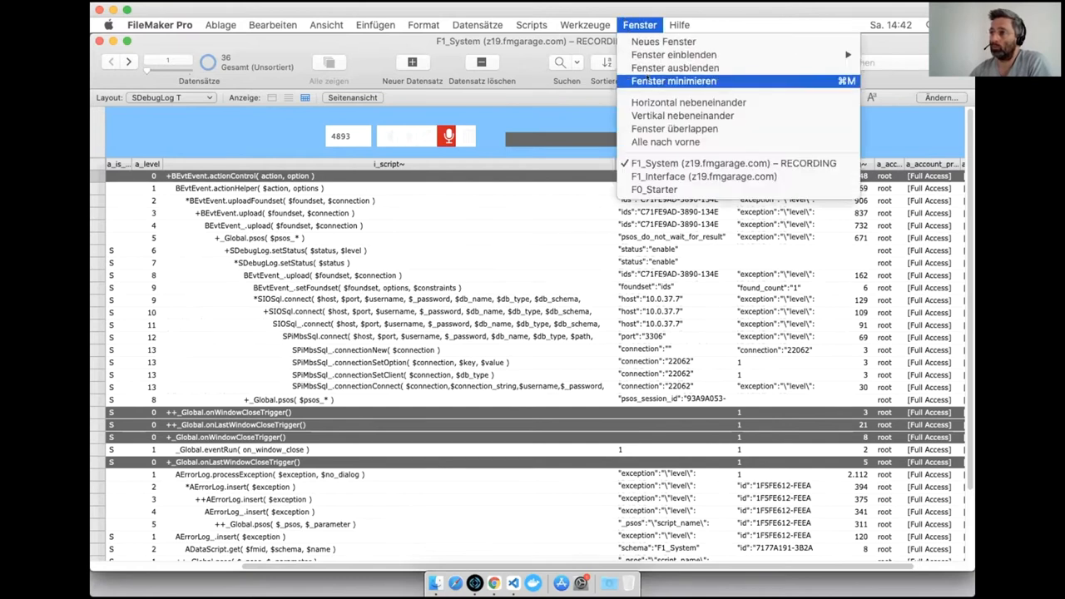
click(628, 18)
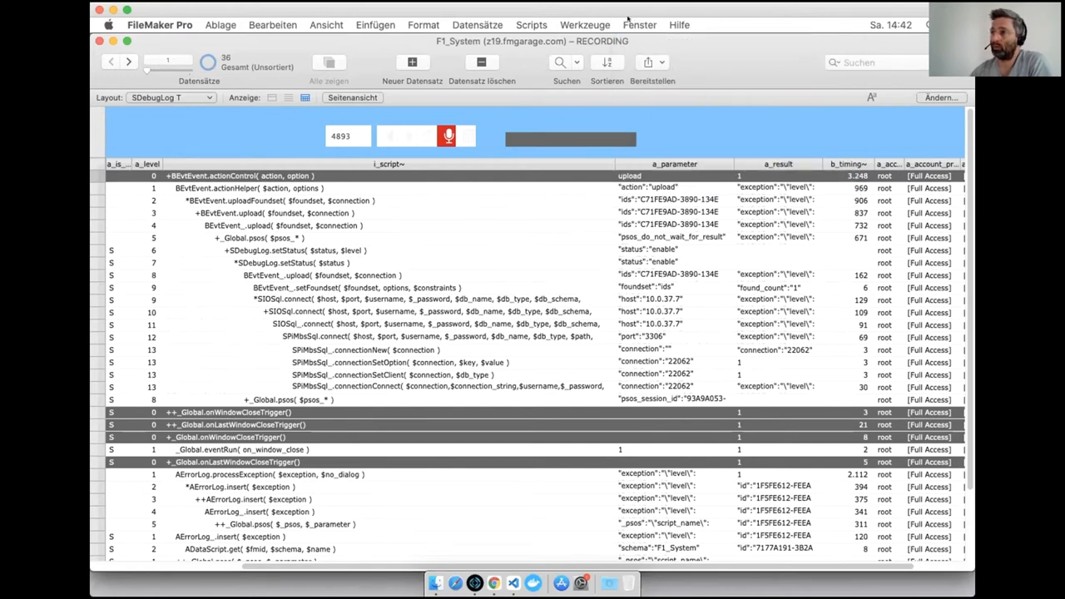
click(639, 24)
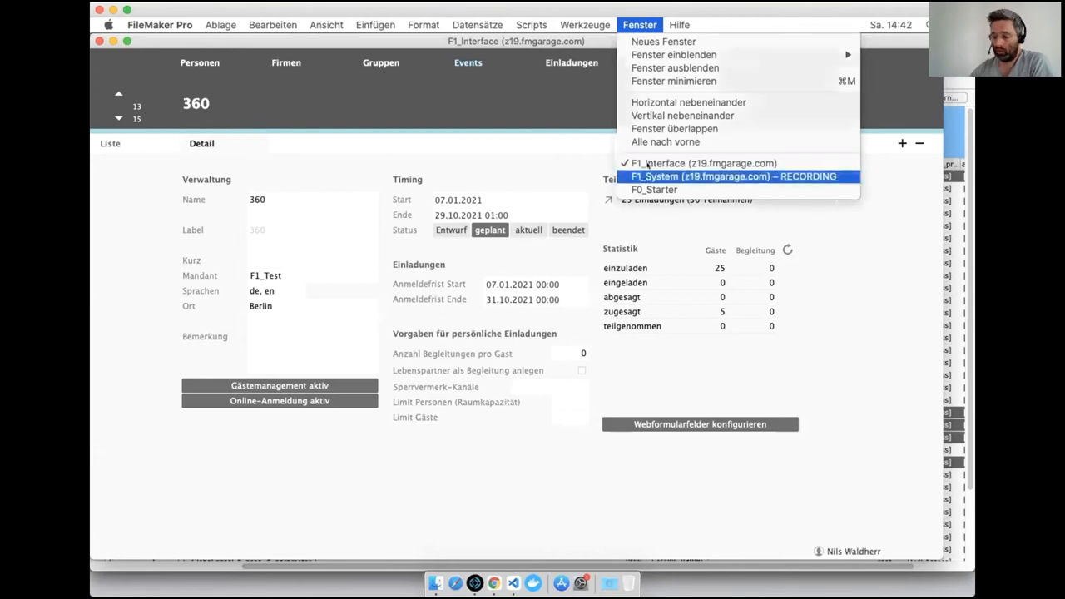
click(732, 177)
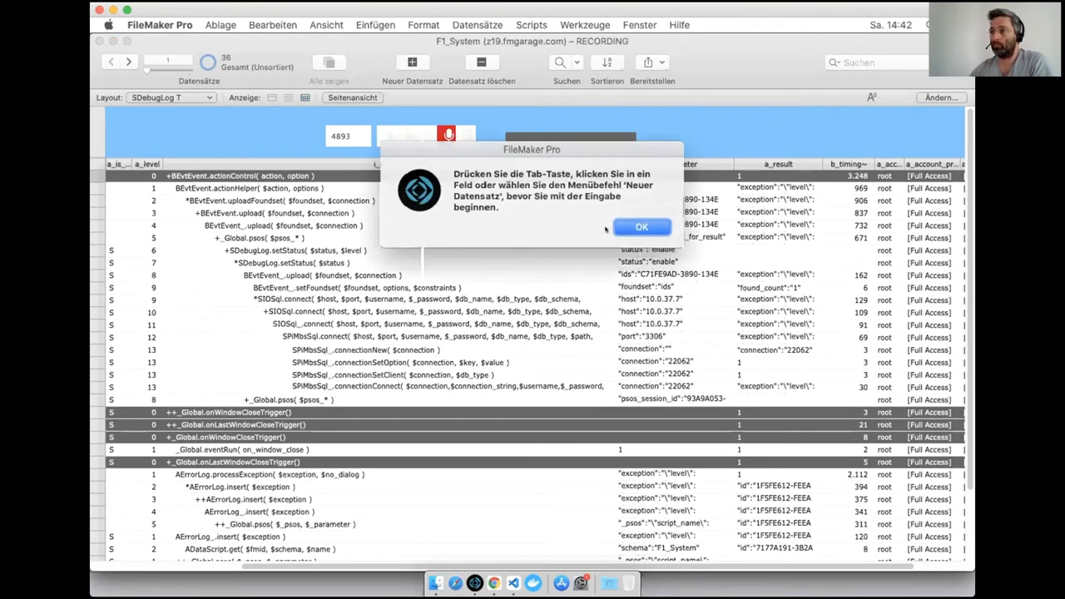
click(642, 227)
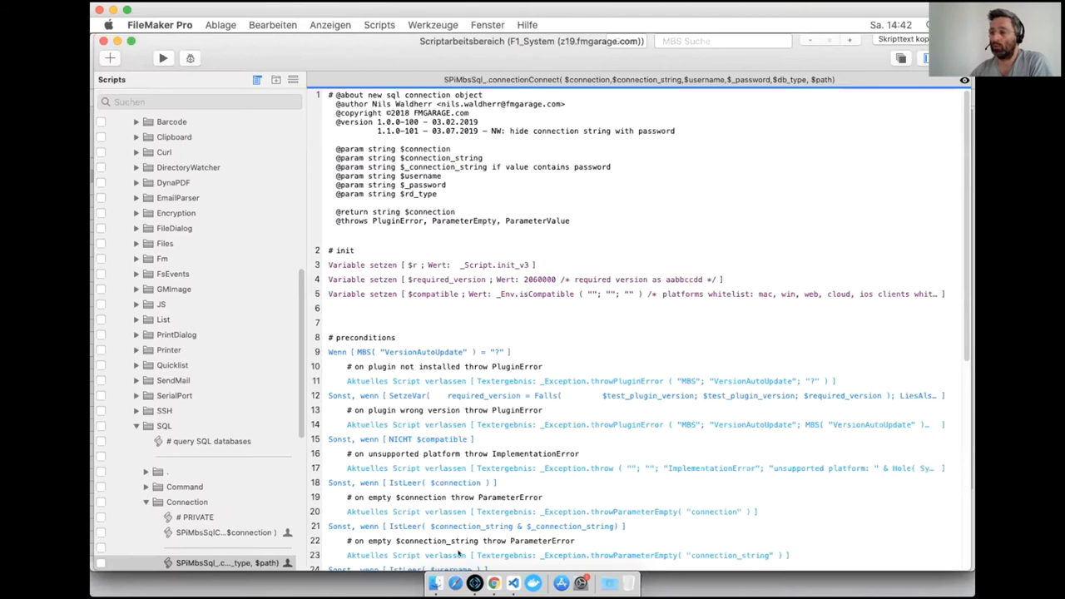
mouse_move(533, 583)
text(SPiMbsSql_.connectionConnect)
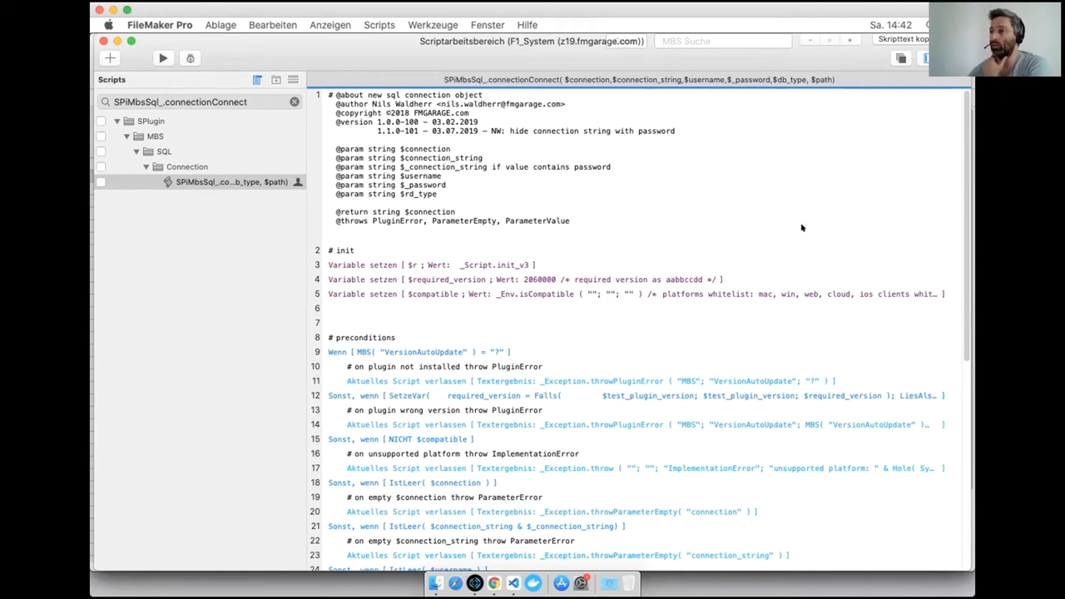
mouse_move(955, 222)
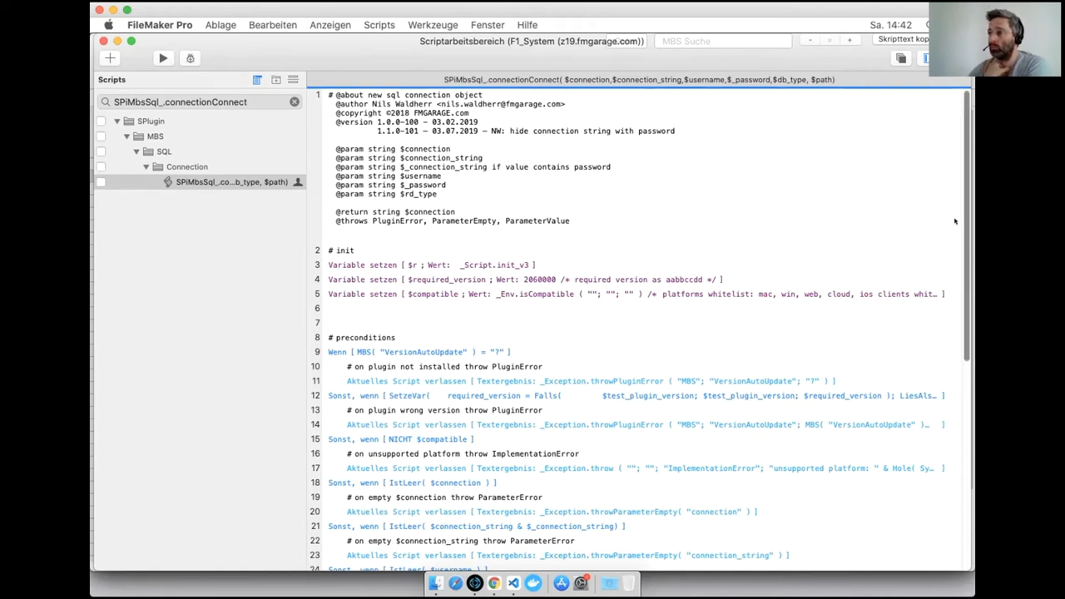
scroll(down, 3)
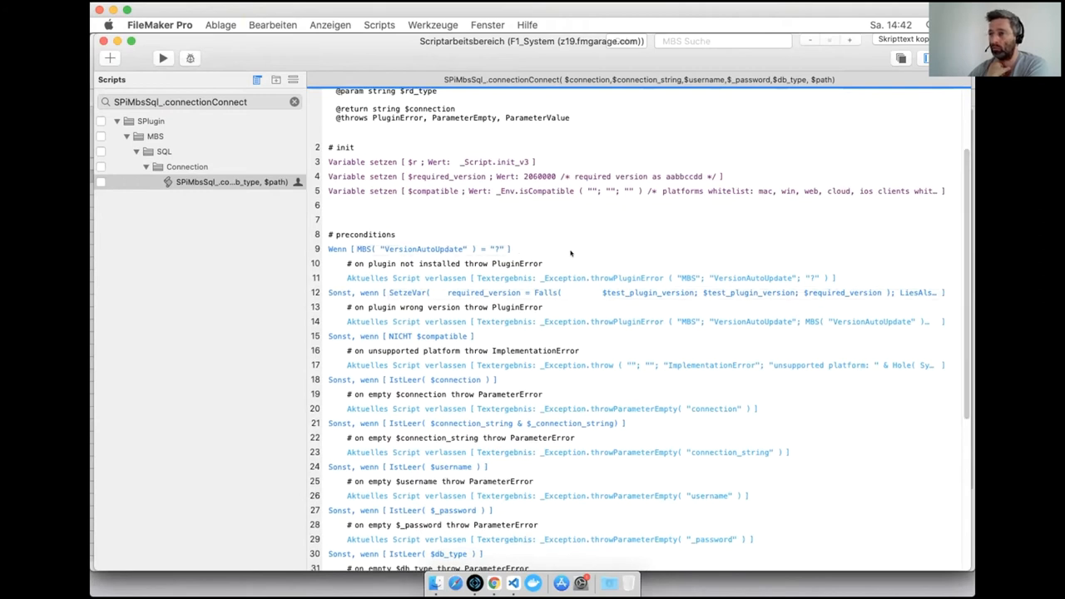
scroll(down, 3)
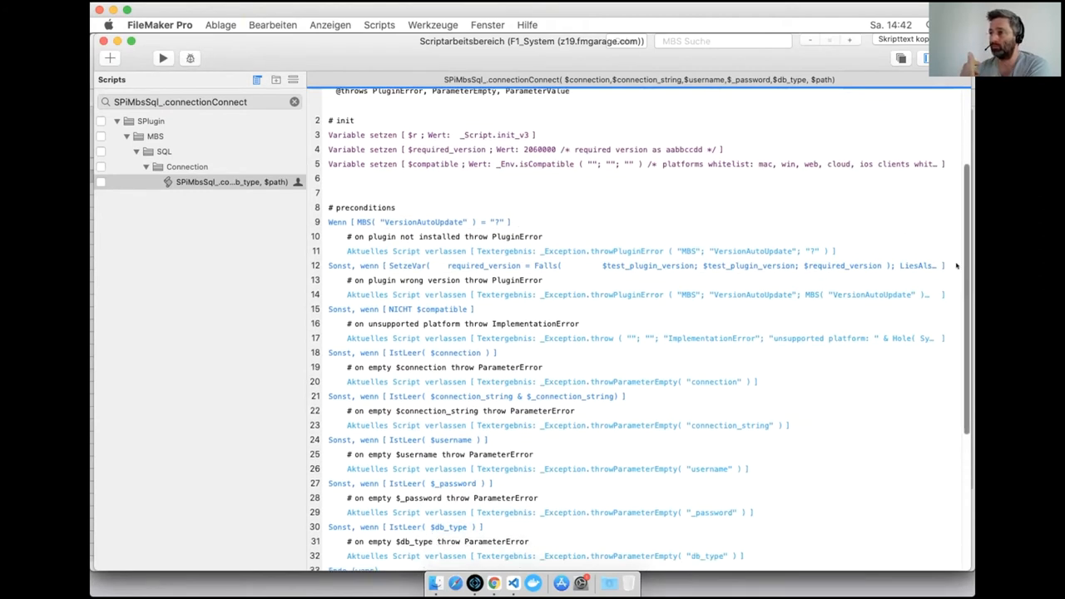
scroll(down, 3)
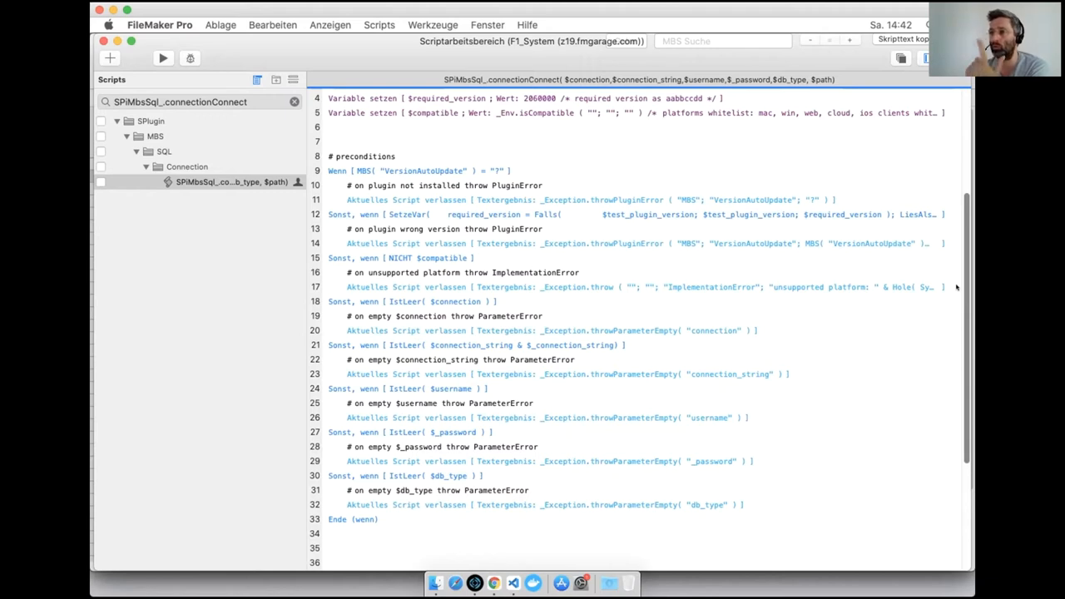
scroll(down, 3)
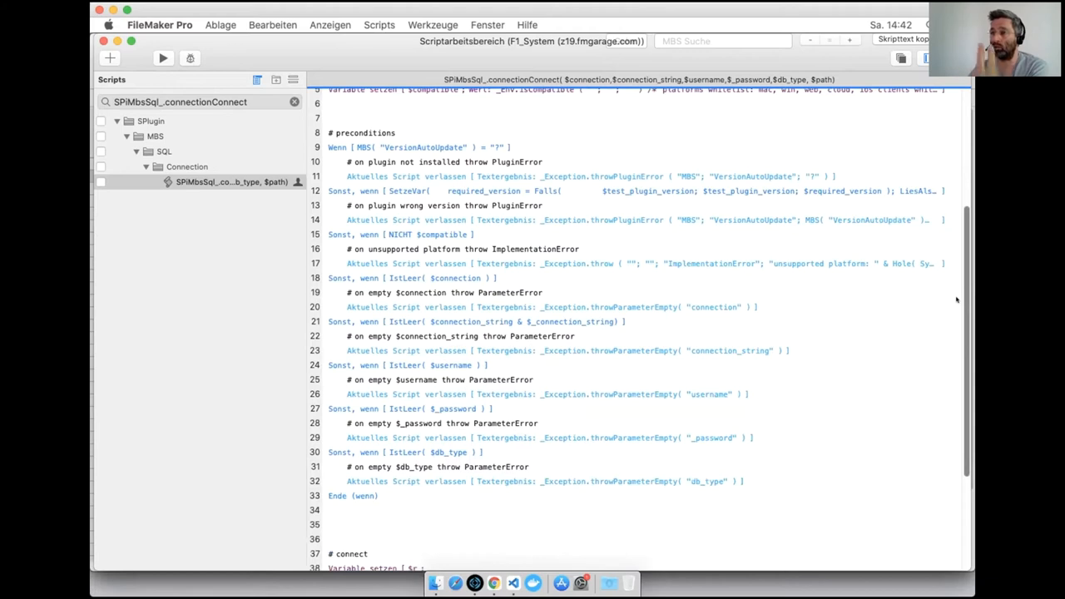
scroll(down, 3)
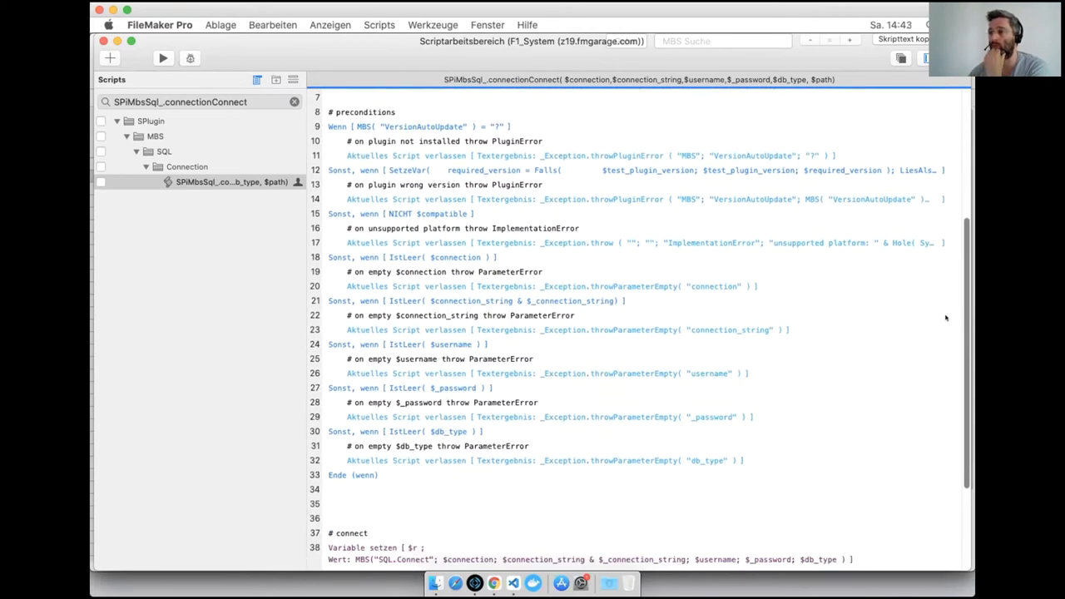
scroll(down, 3)
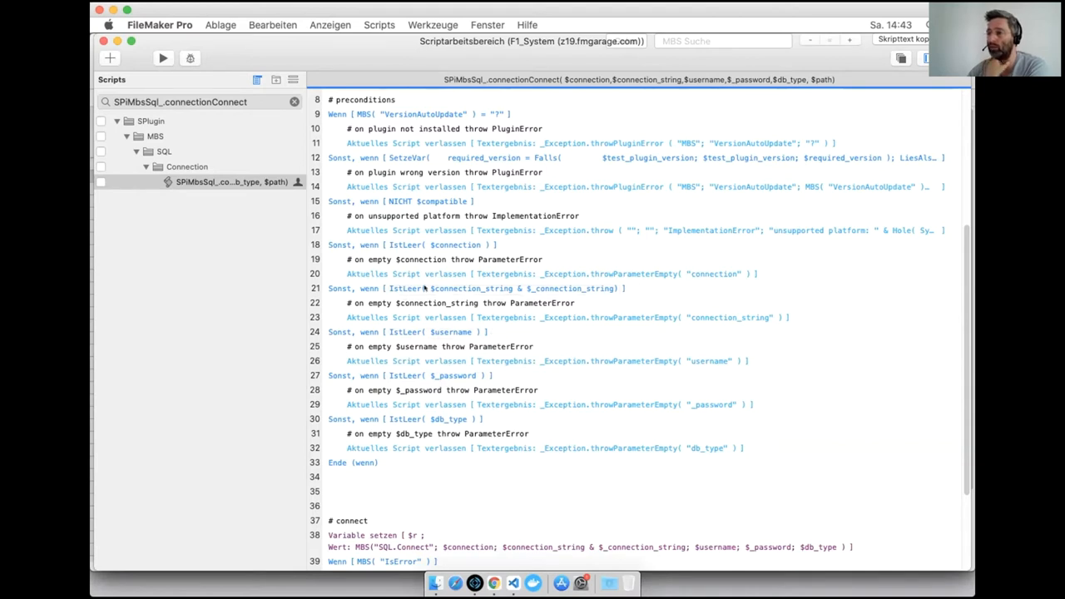
mouse_move(551, 296)
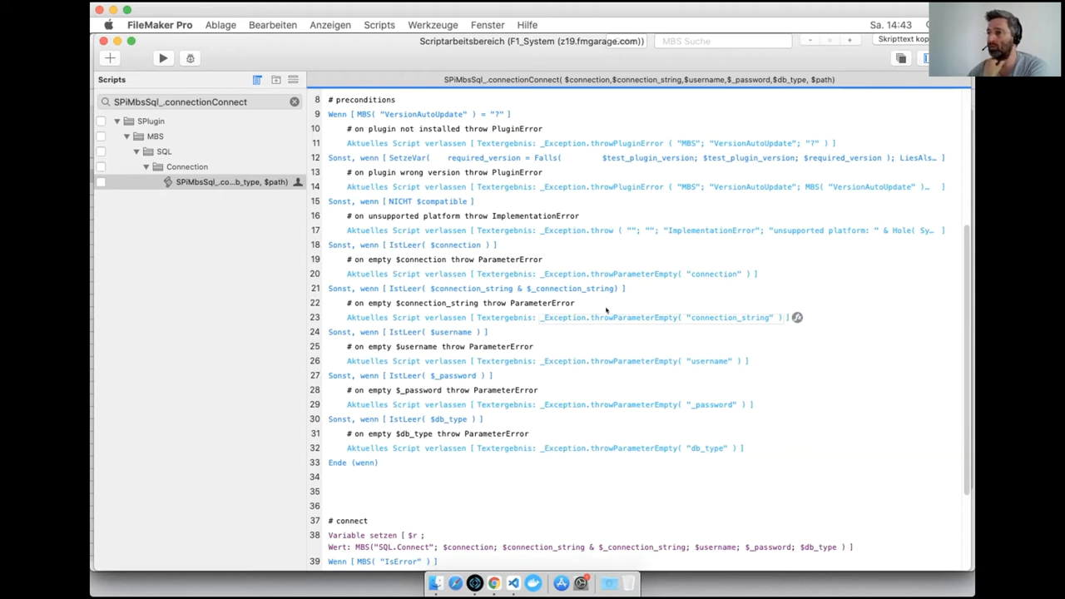
mouse_move(750, 312)
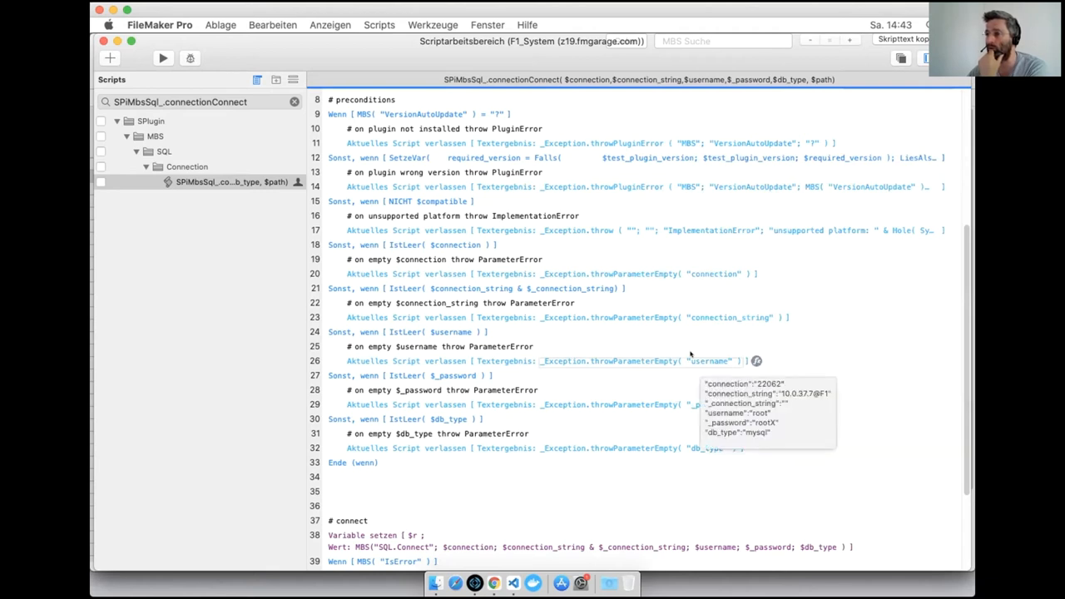
mouse_move(706, 341)
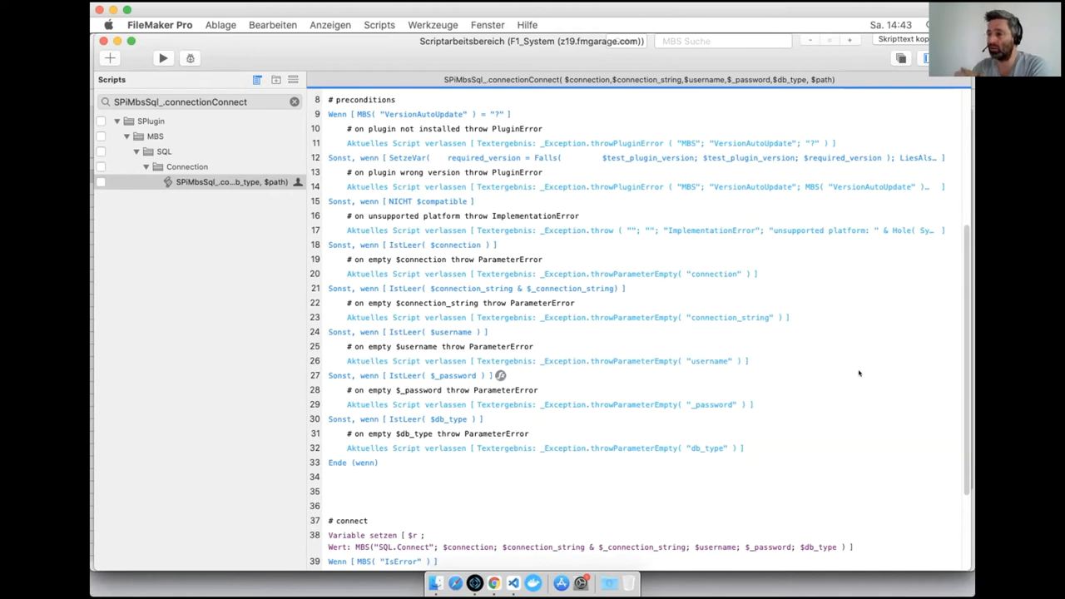
mouse_move(869, 381)
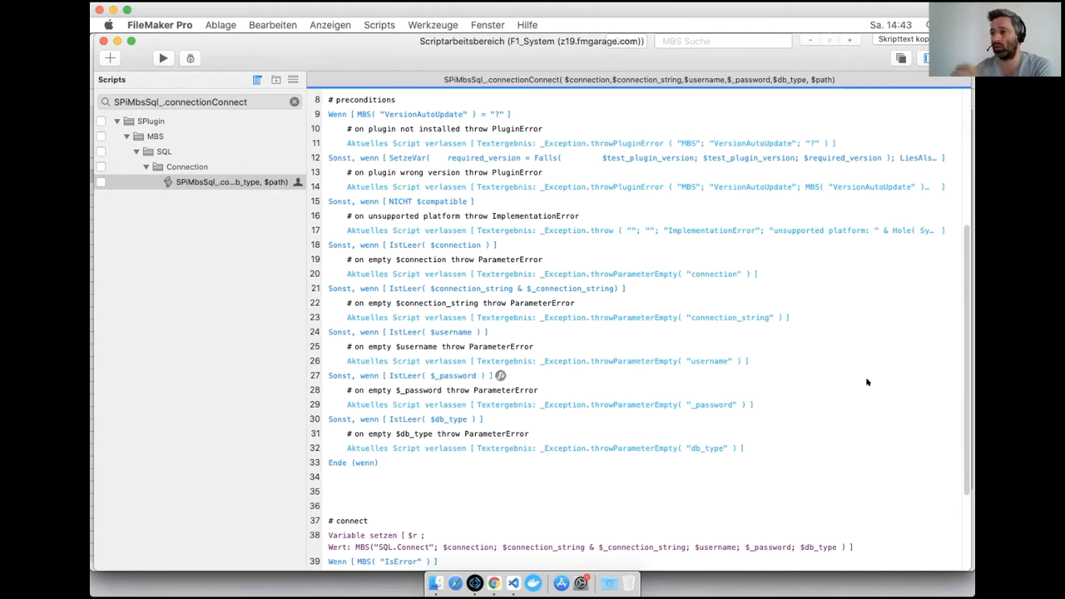
scroll(down, 3)
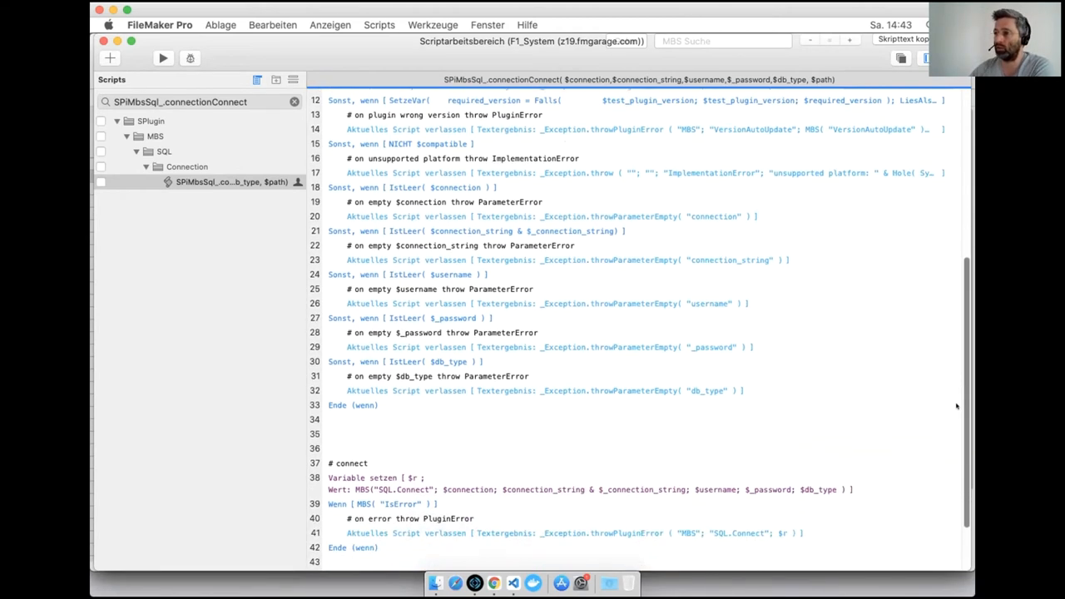
scroll(down, 3)
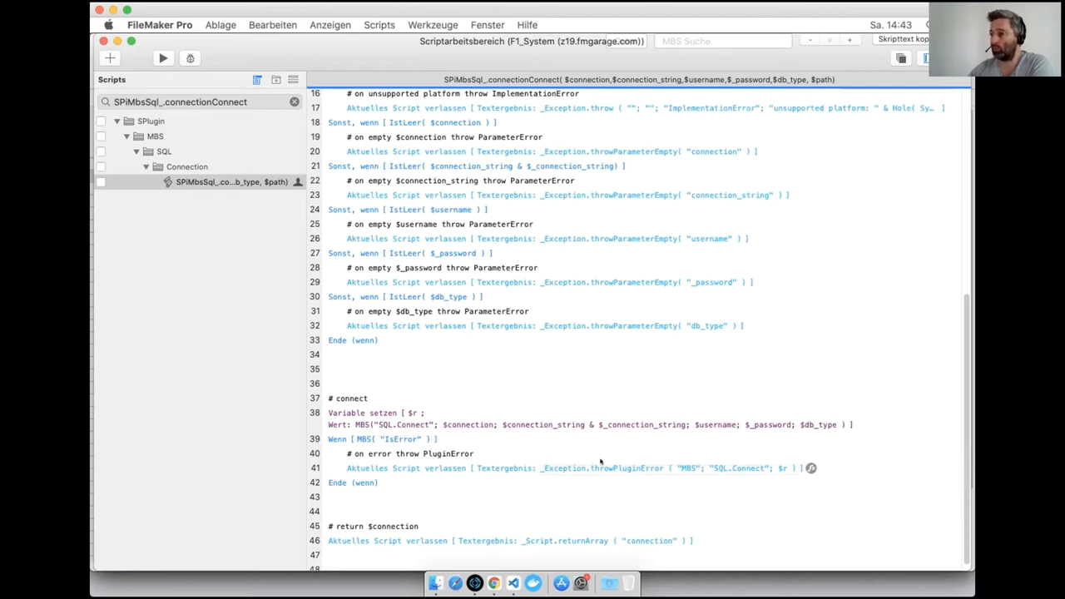
mouse_move(656, 461)
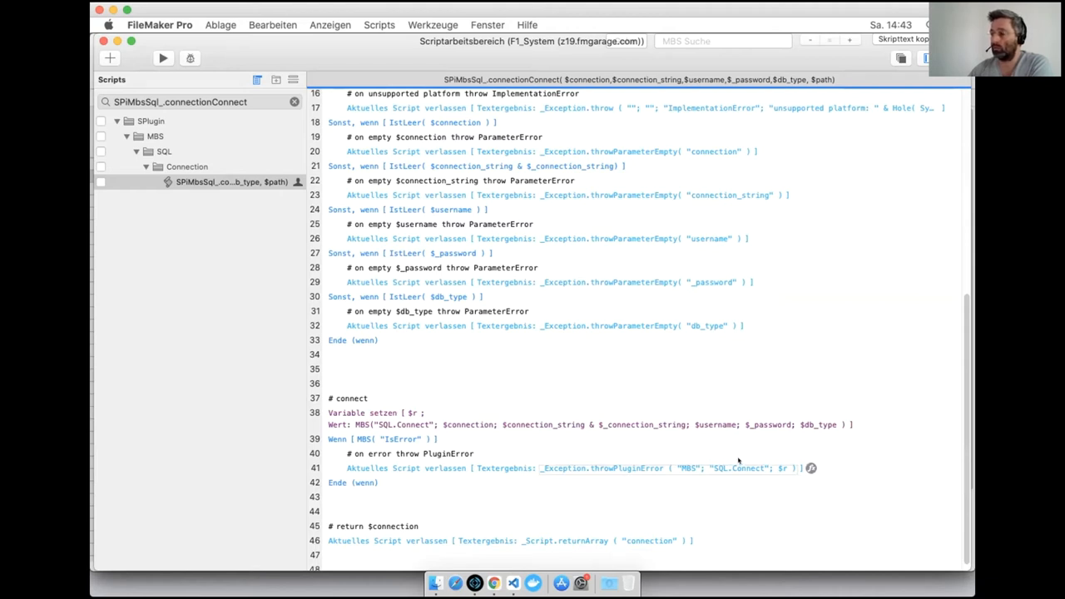
mouse_move(746, 459)
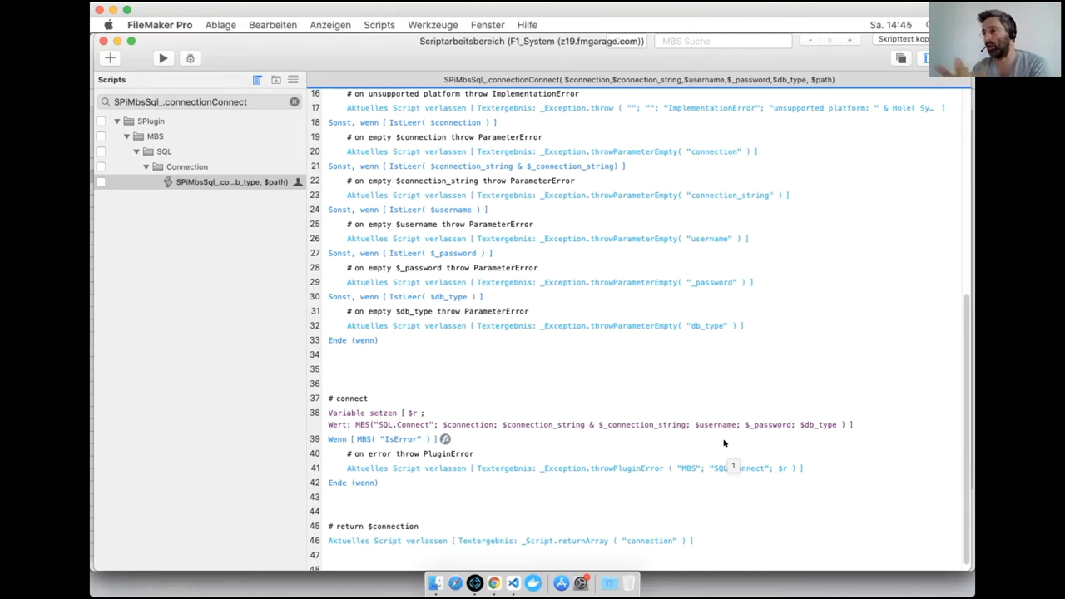
mouse_move(703, 429)
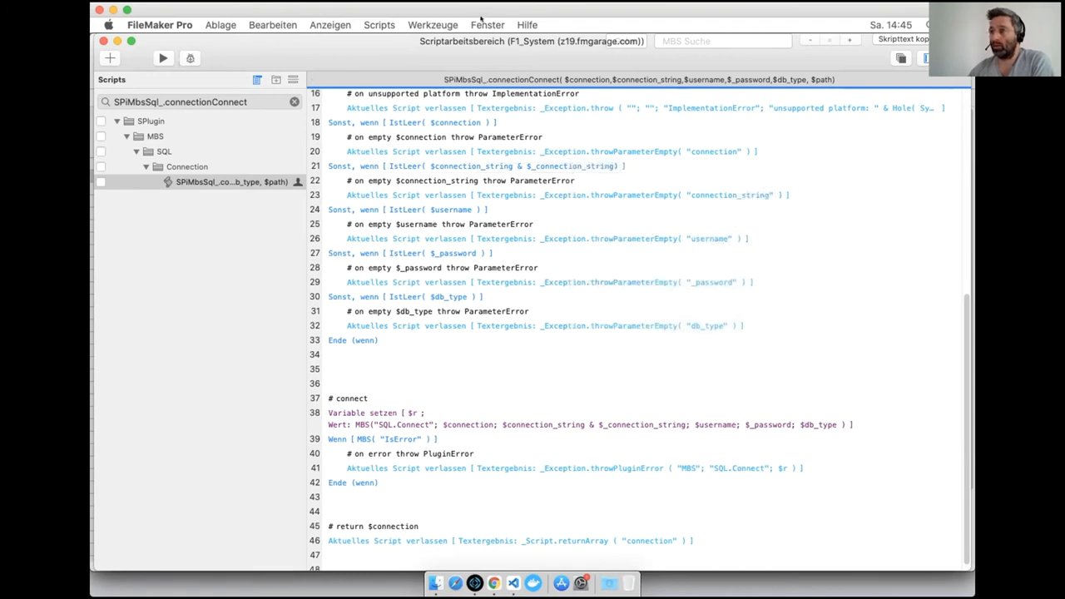
Search the F1_Interface actionControl script for 'upload' and select the exit step in its upload branch.
click(486, 25)
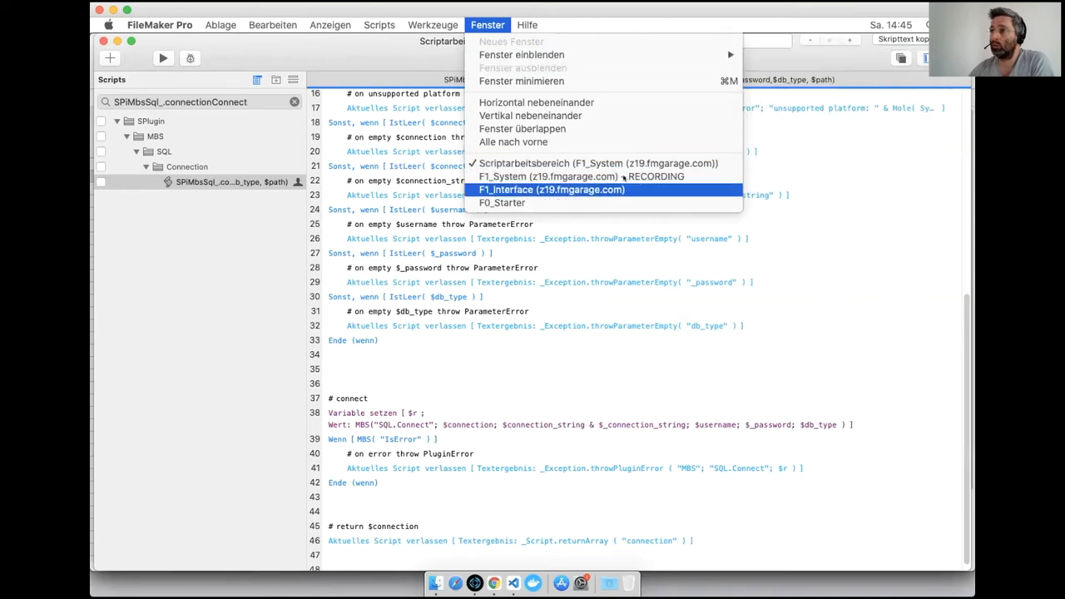
click(553, 190)
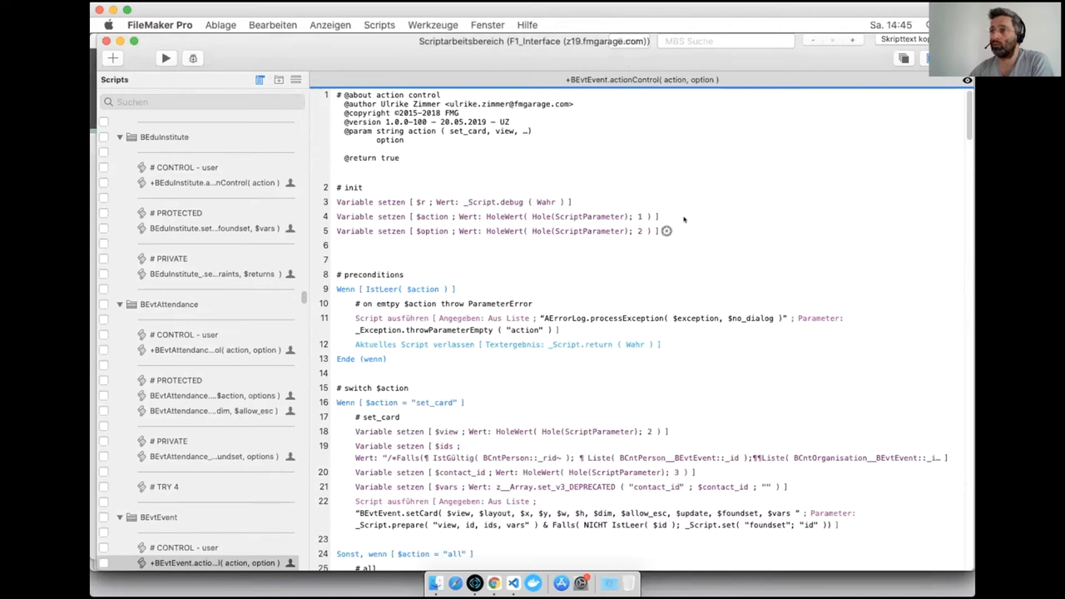
click(726, 40)
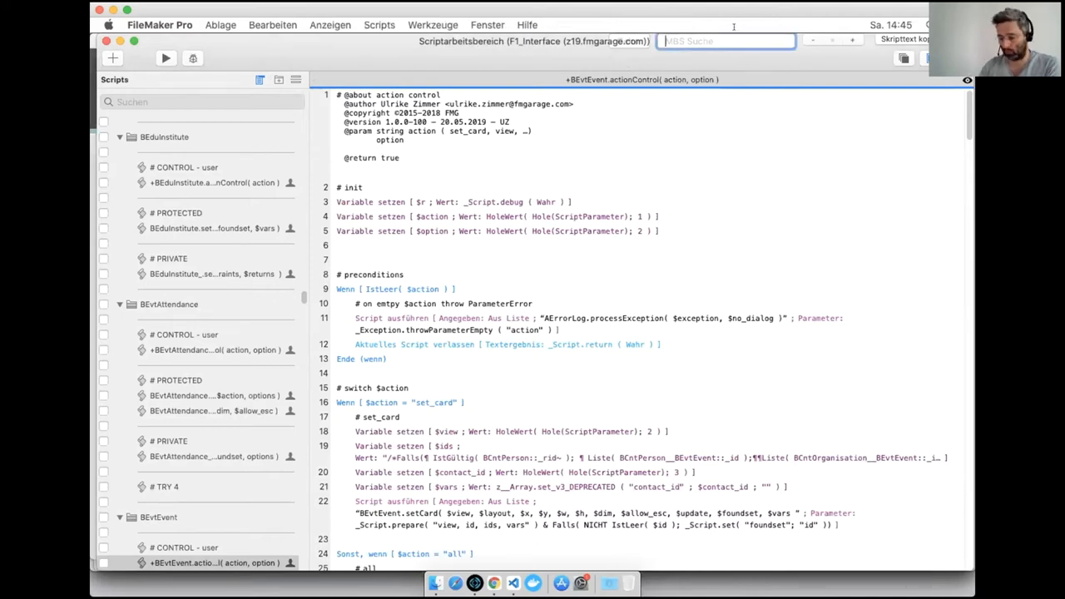
text(update)
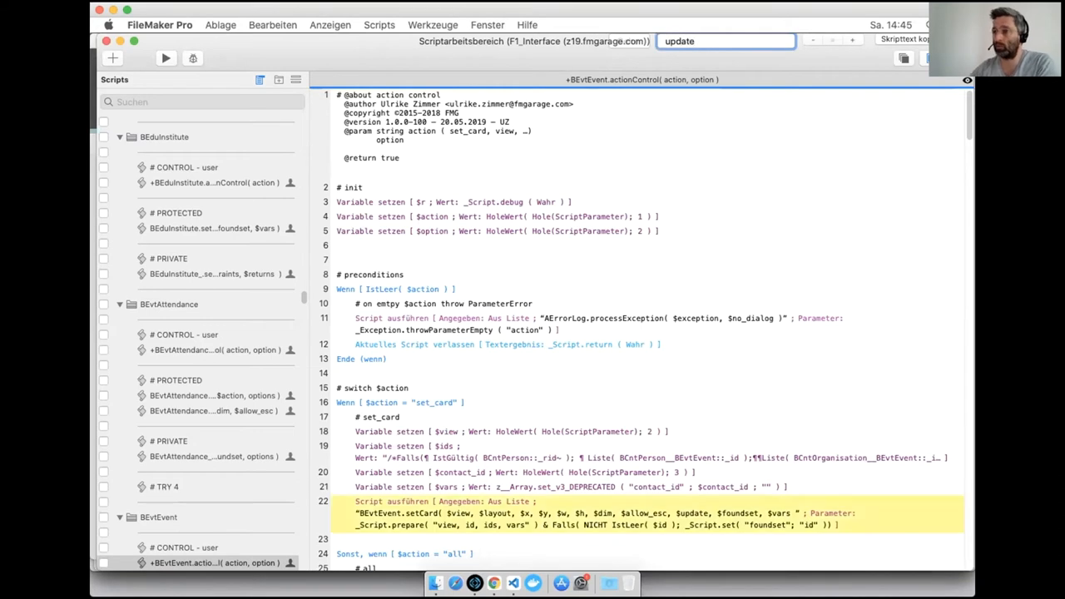
scroll(down, 3)
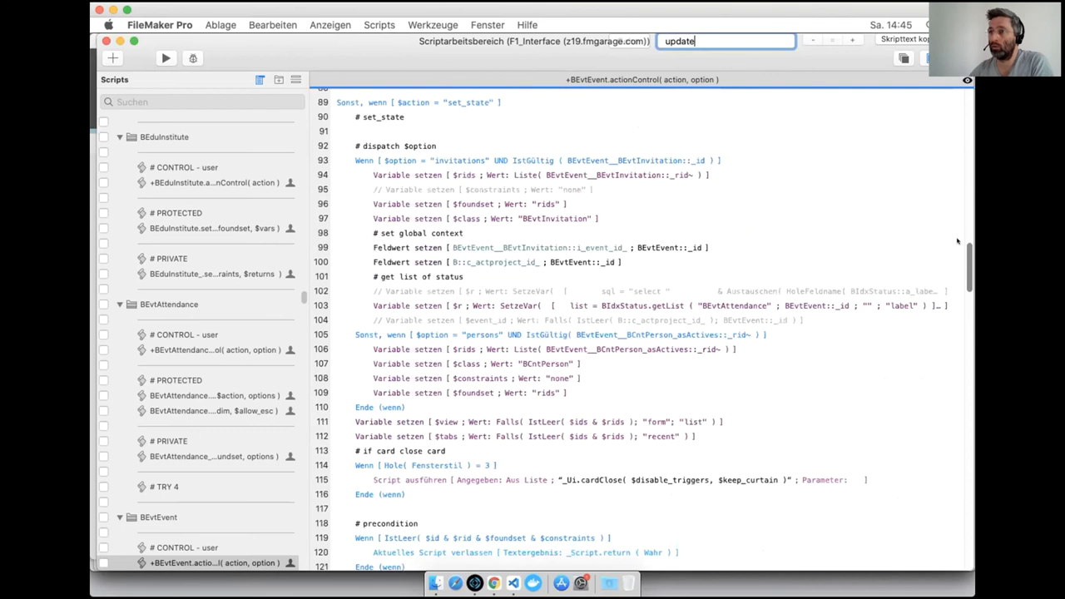
scroll(down, 3)
text(u)
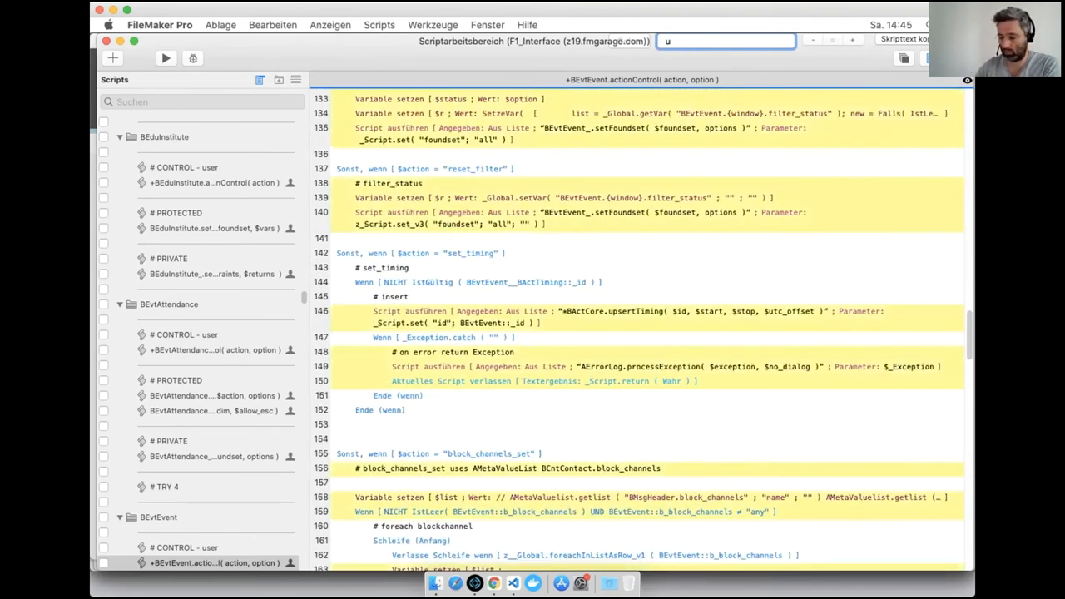
text(pload)
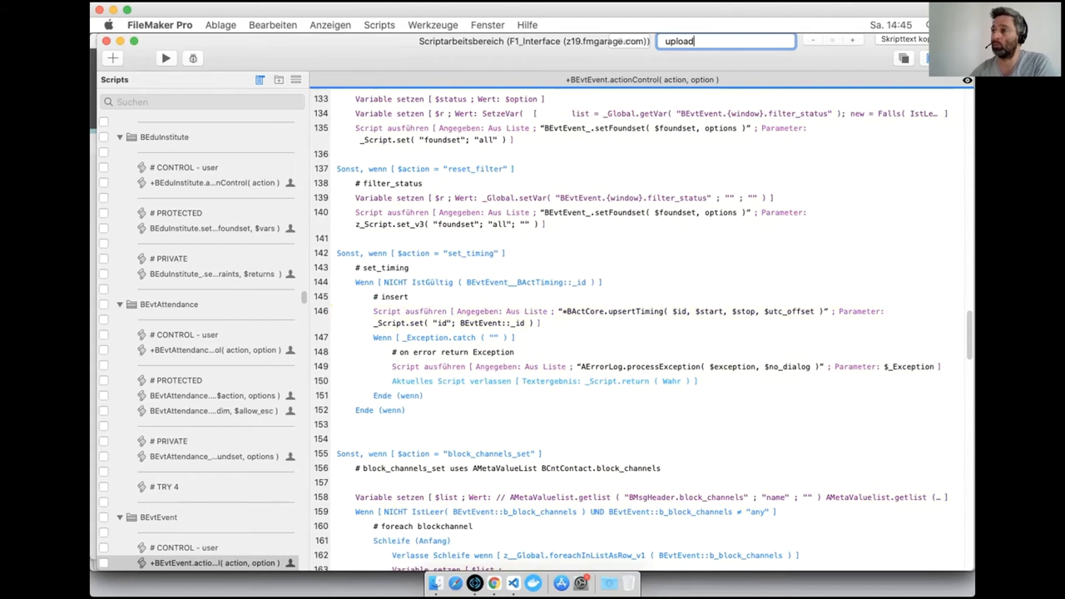
scroll(down, 3)
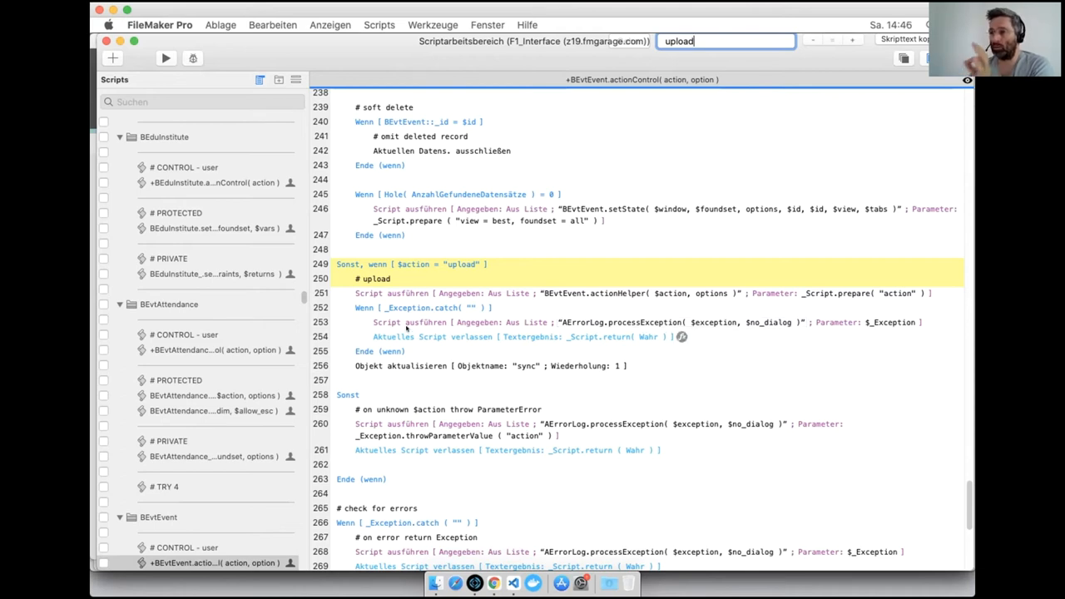
click(516, 336)
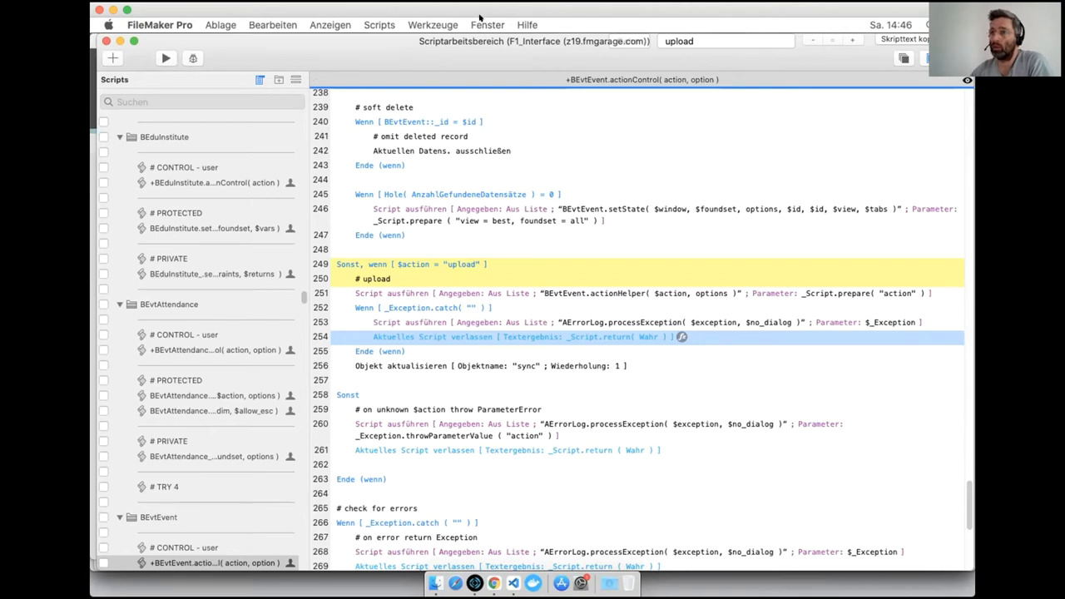
Scroll the F1_Base BEvtEvent_upload script to its connect section reading ASyncPeer.F1WebSettings.
click(486, 25)
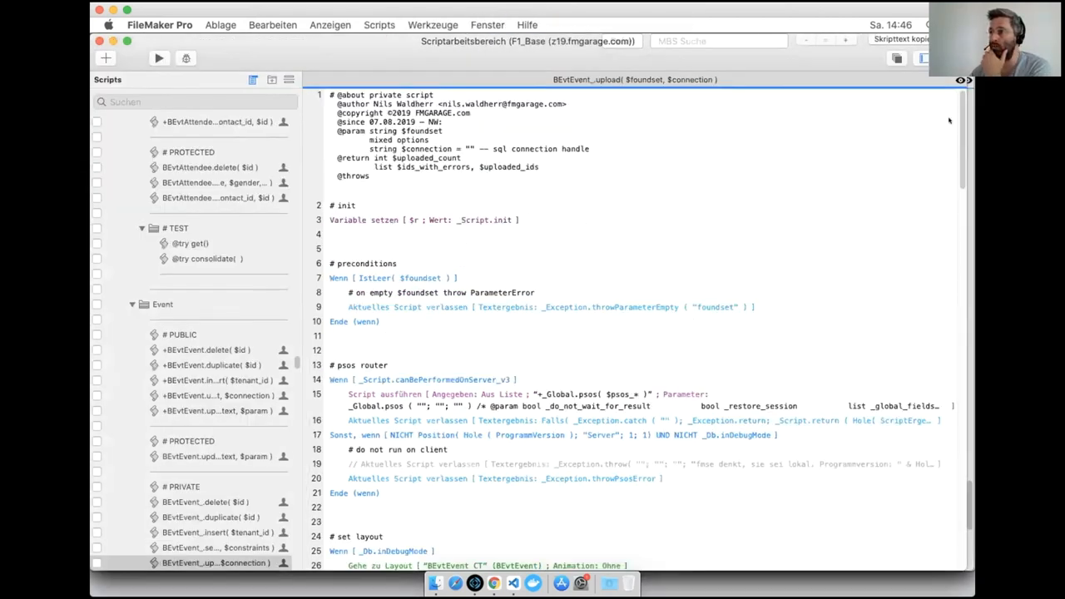
scroll(down, 3)
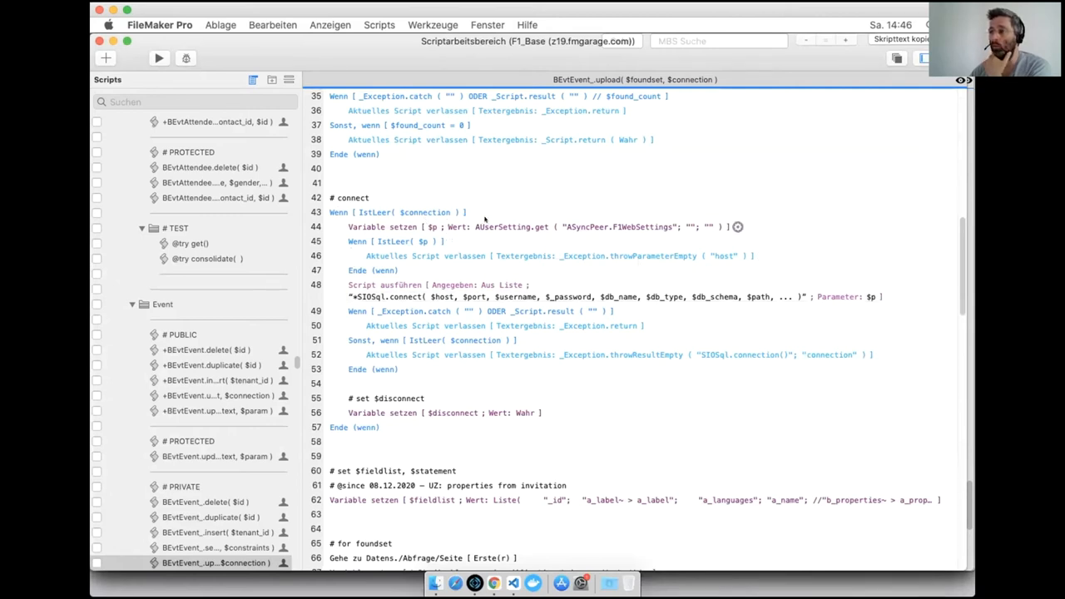
mouse_move(493, 220)
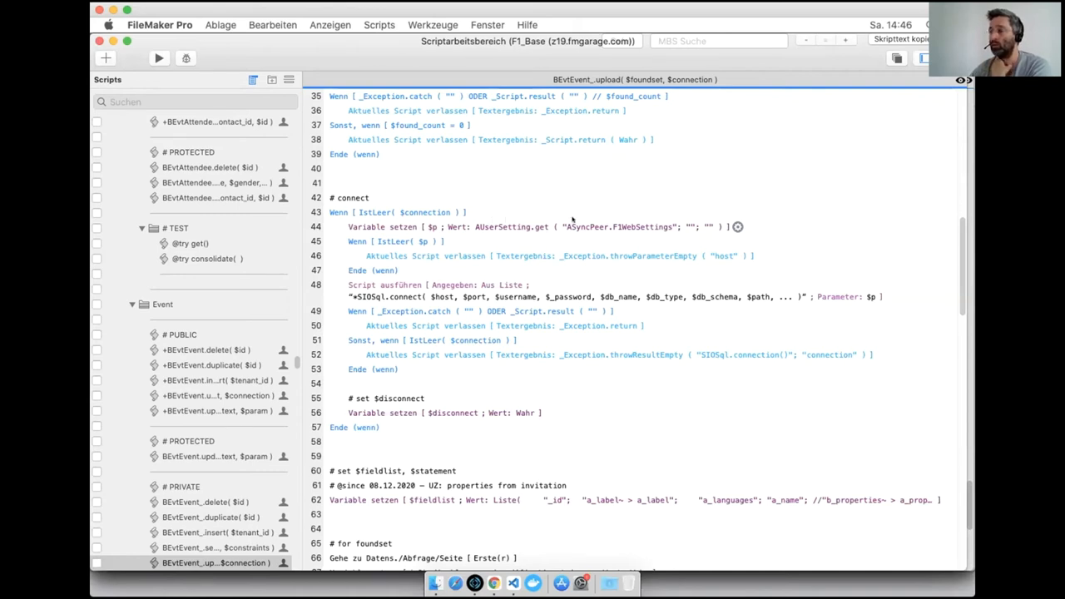
mouse_move(578, 220)
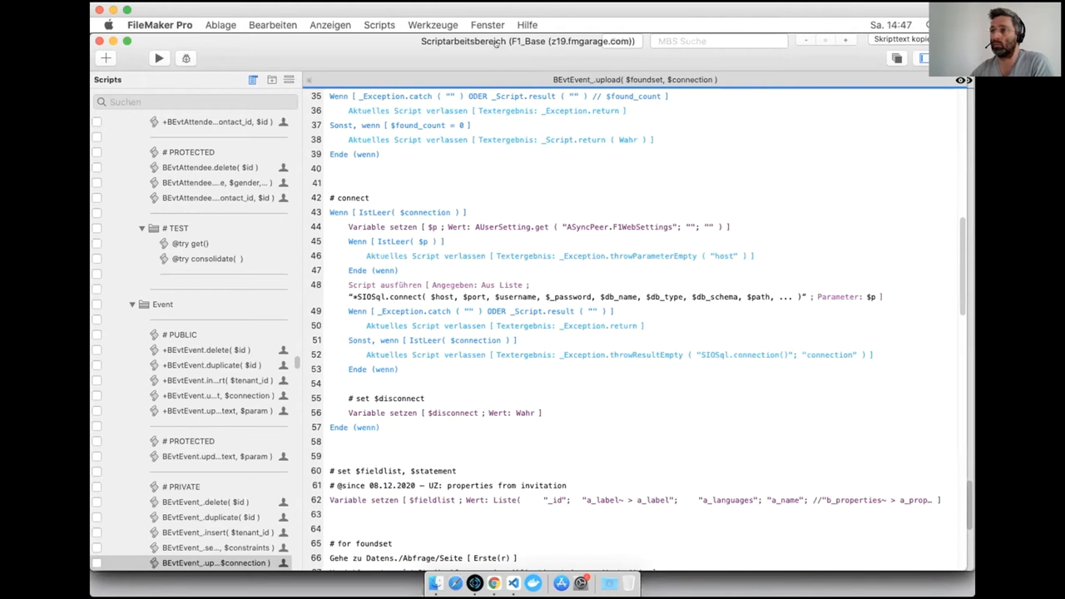
click(487, 25)
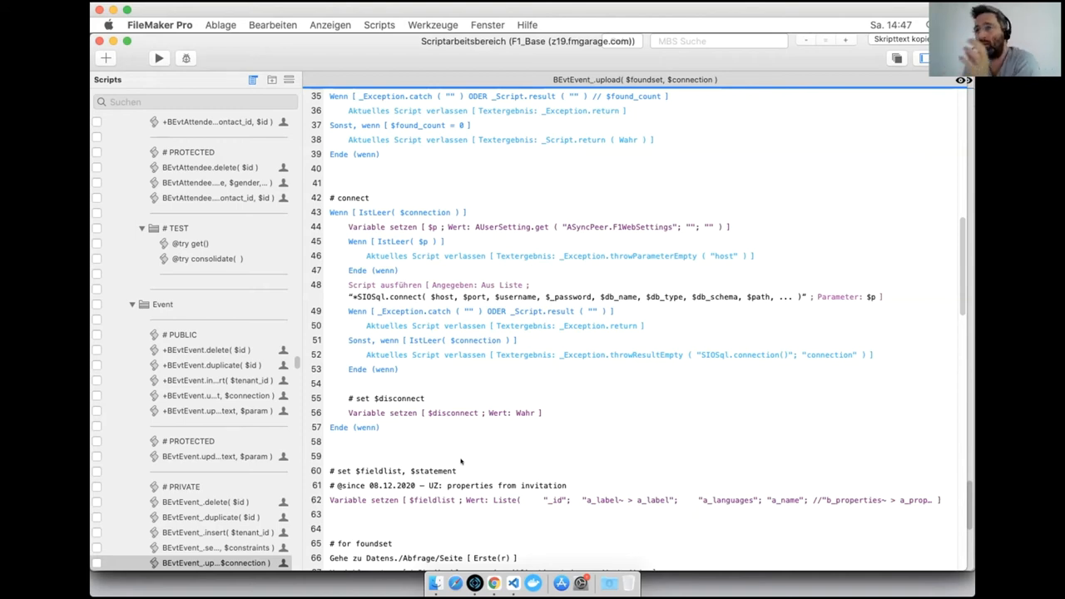
mouse_move(470, 464)
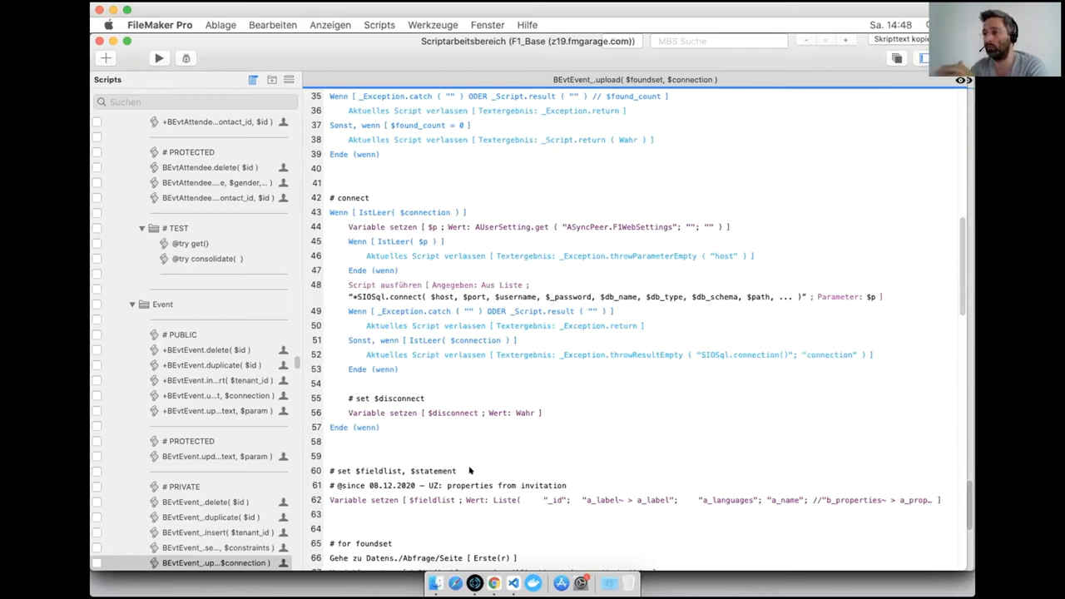
Bring the F1_Admin window forward and scroll the AUserSetting list up to ASyncPeer.F1WebSettings.
click(486, 25)
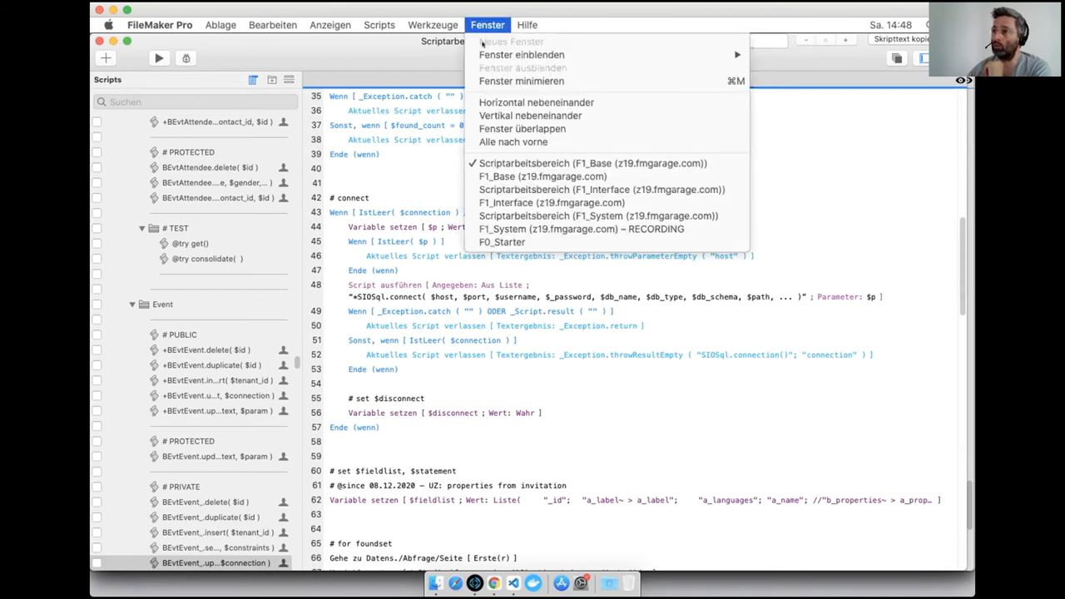
mouse_move(523, 53)
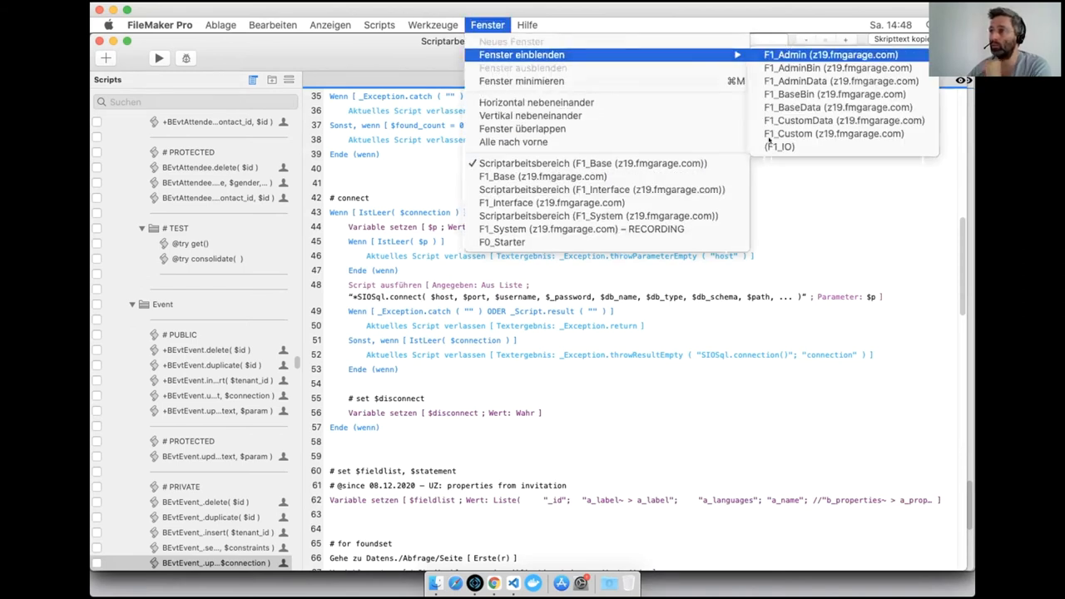
click(829, 53)
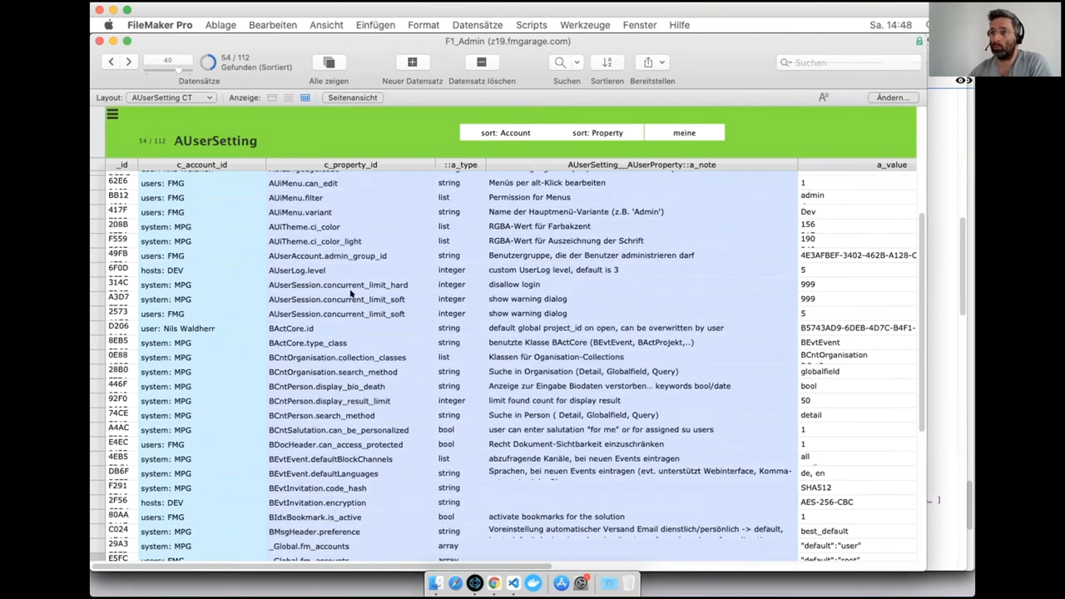
scroll(up, 3)
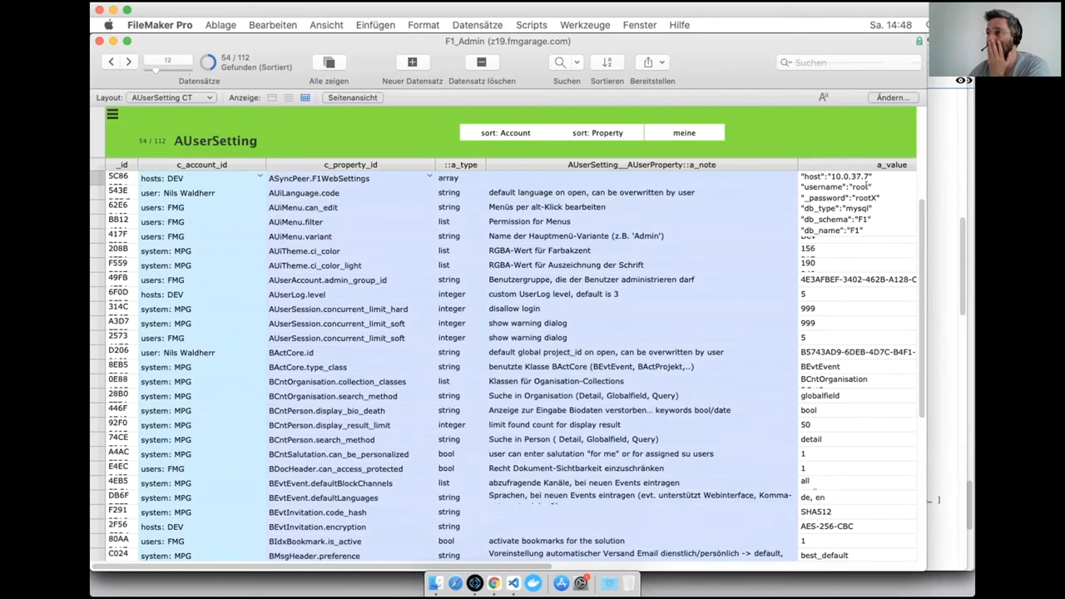
mouse_move(887, 232)
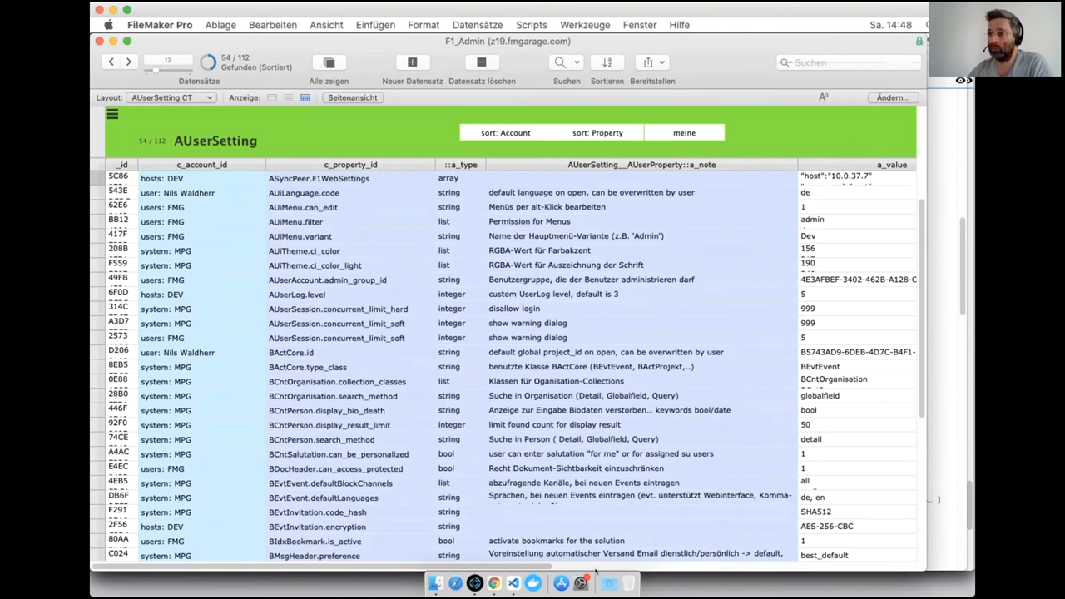
mouse_move(561, 583)
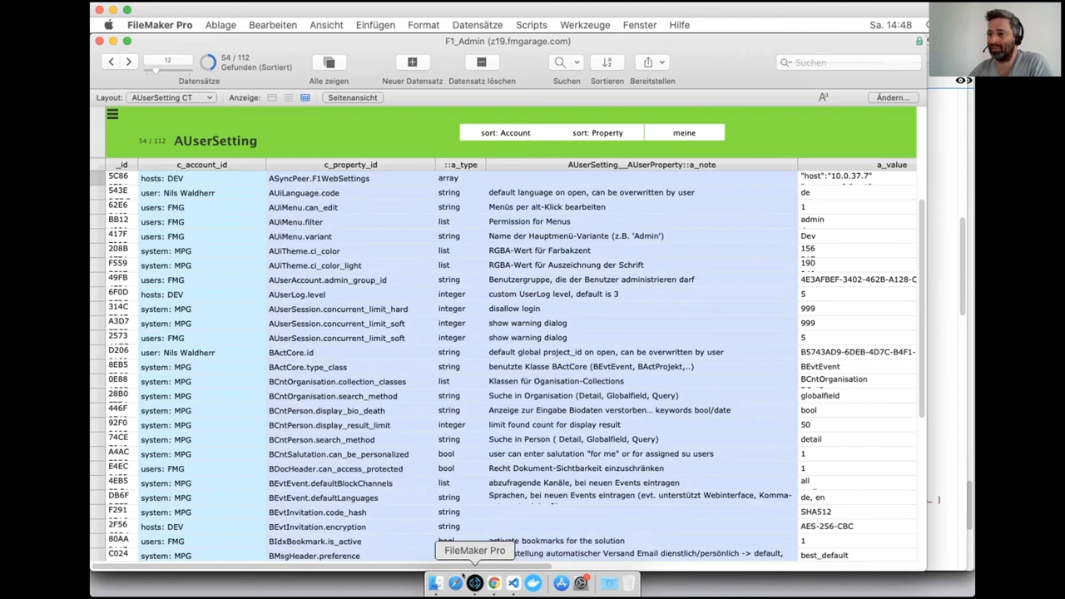
click(639, 25)
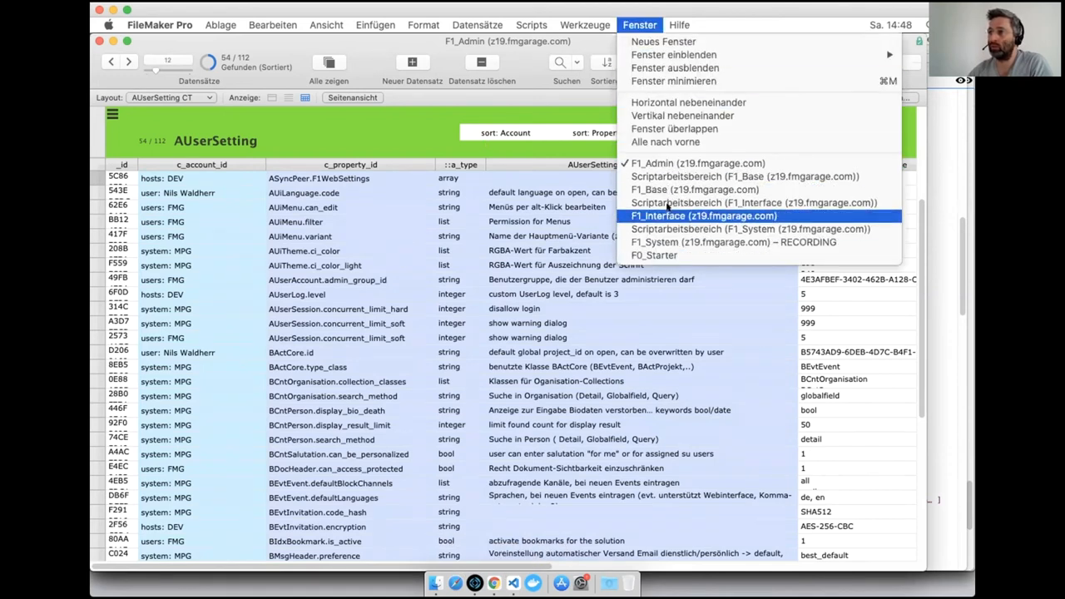
Pass through F1_Interface's people and invitations lists, then return to the Google Slides deck.
click(703, 216)
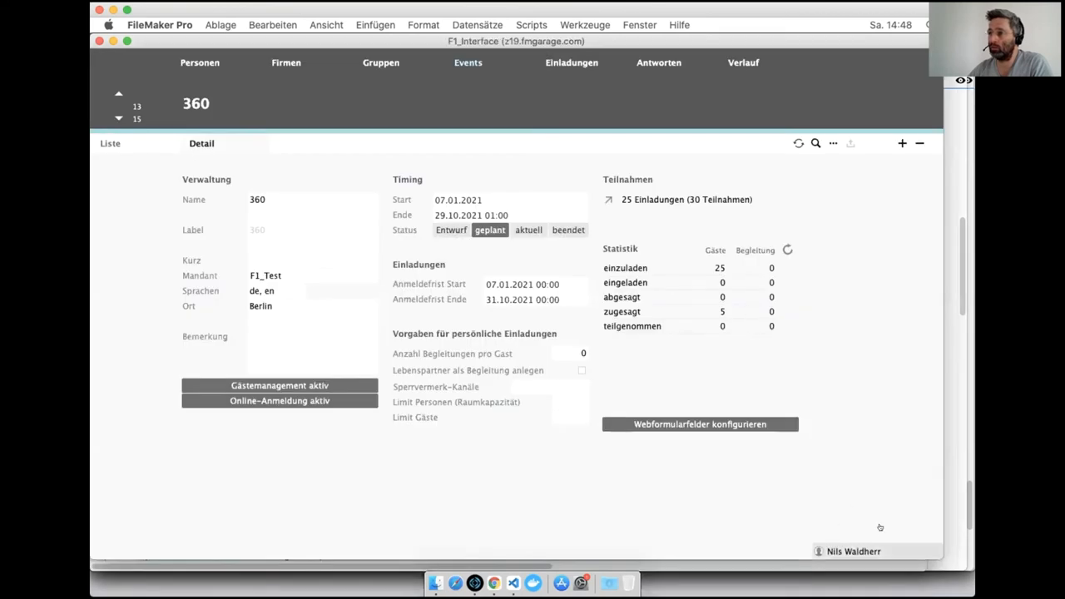
click(852, 551)
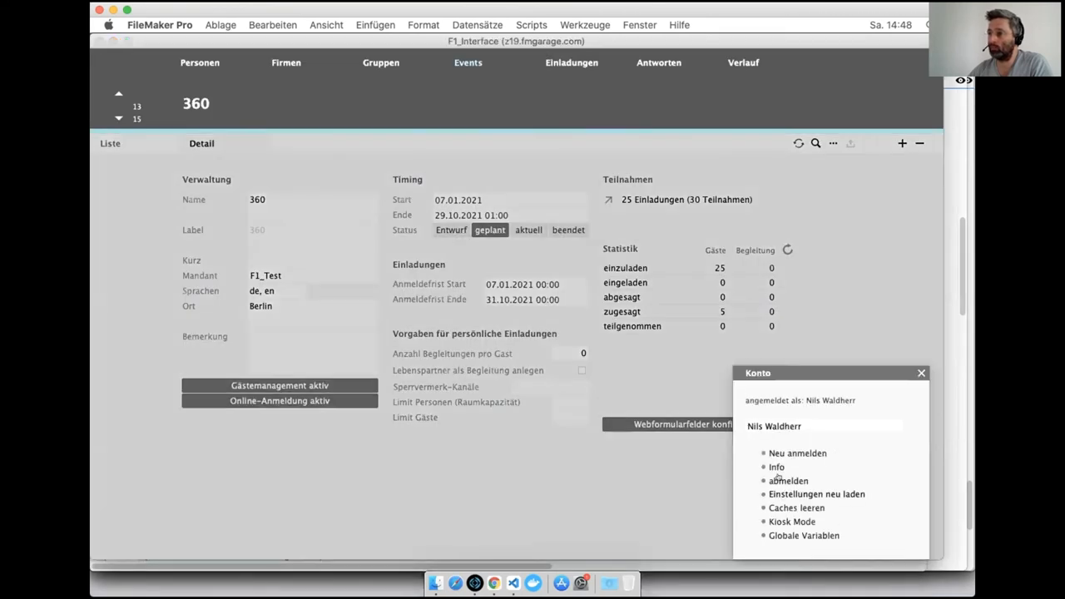
mouse_move(815, 494)
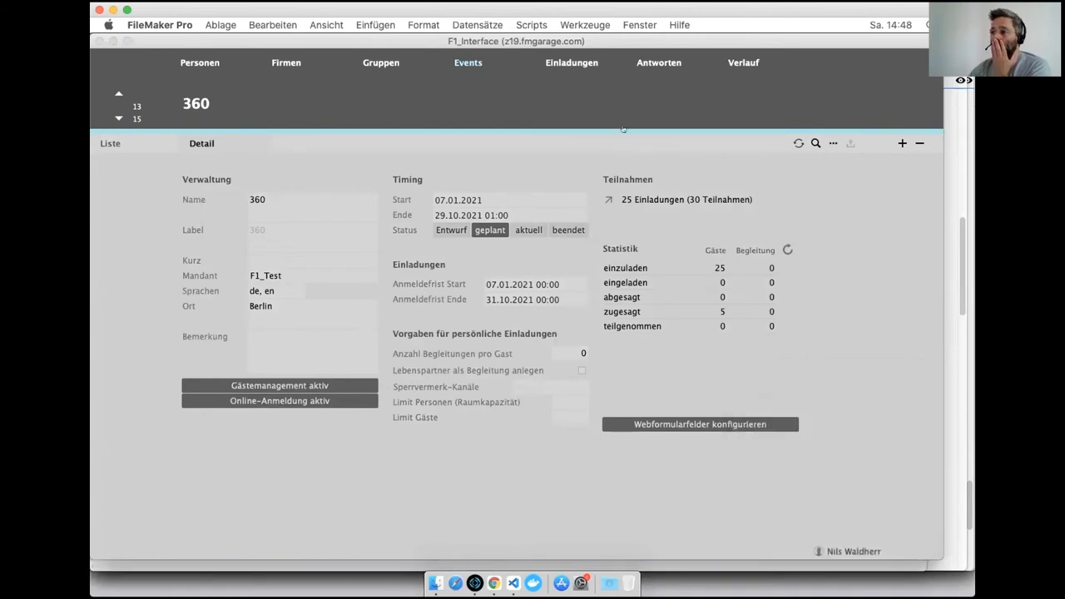
click(199, 63)
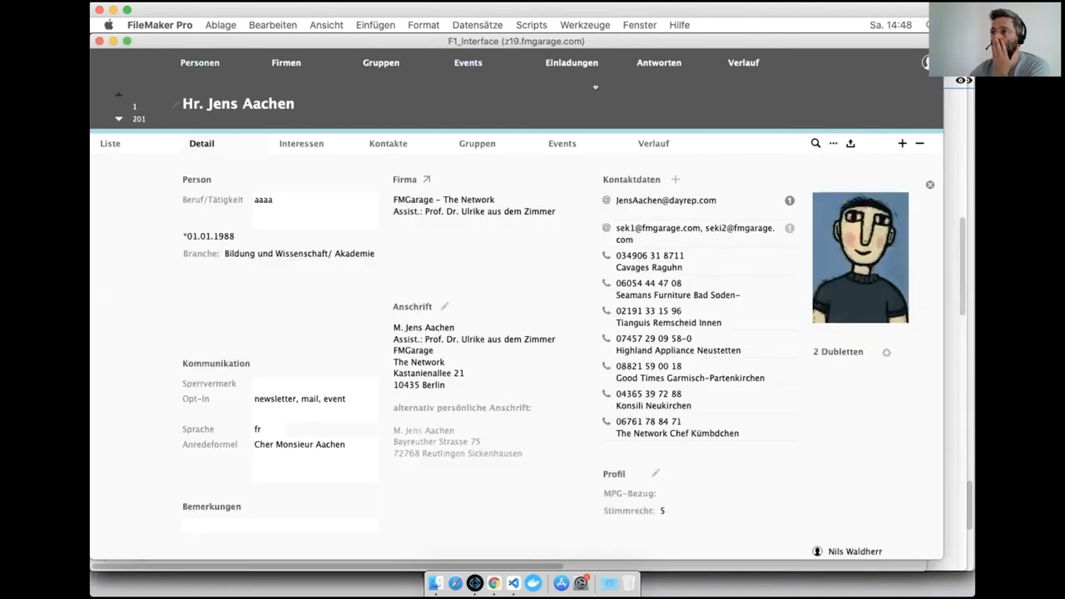
click(571, 63)
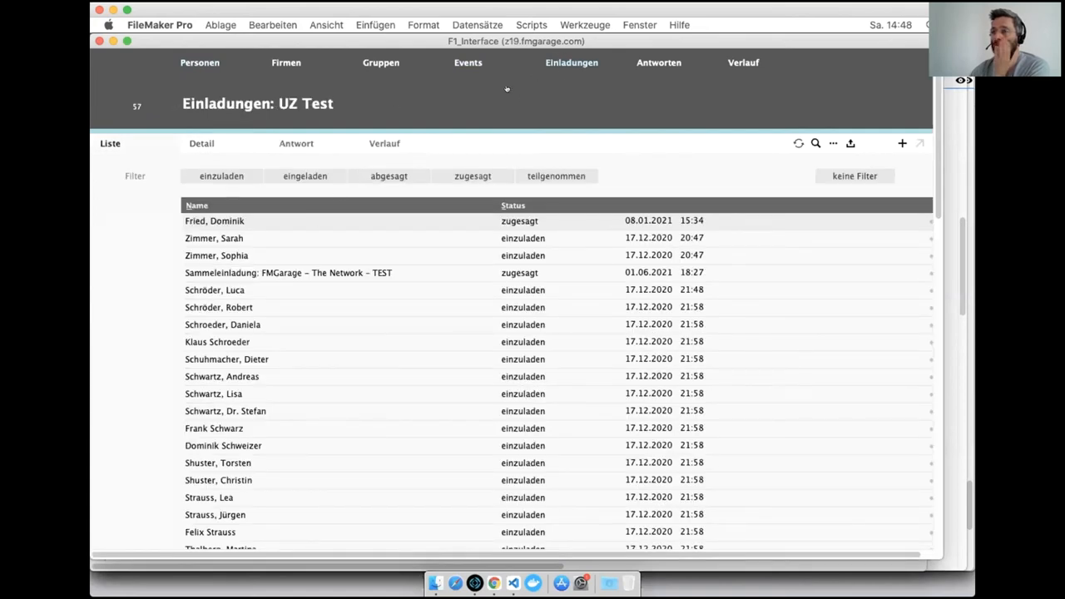
click(201, 144)
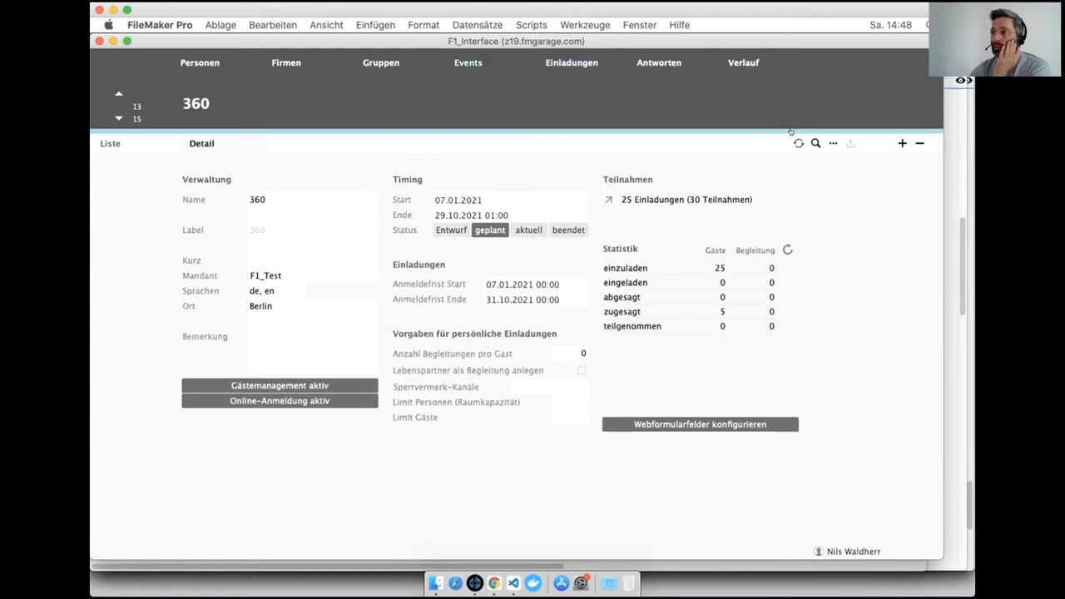
mouse_move(762, 245)
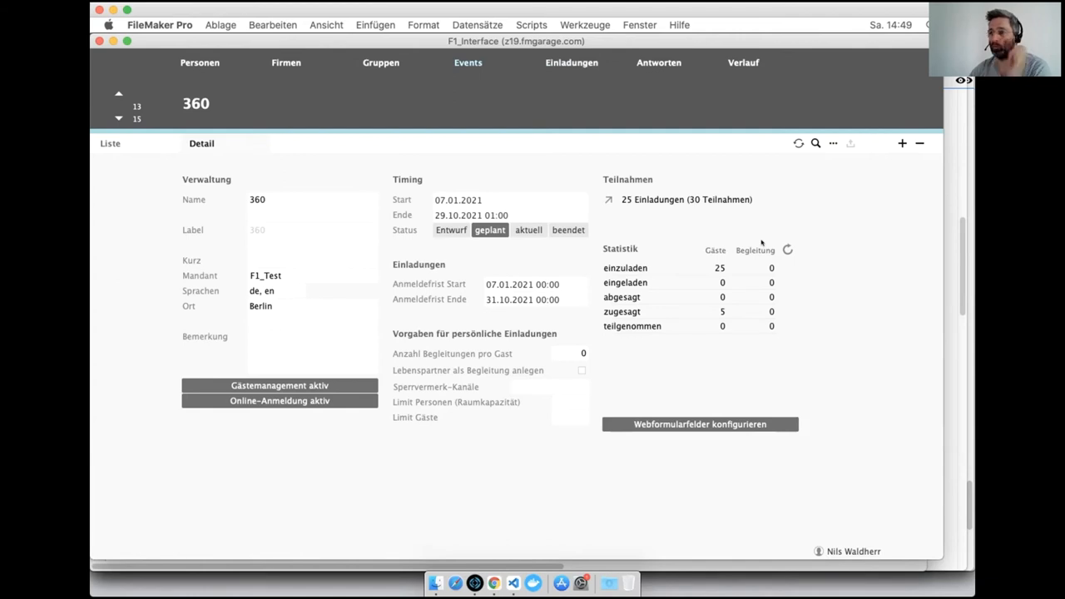
click(492, 583)
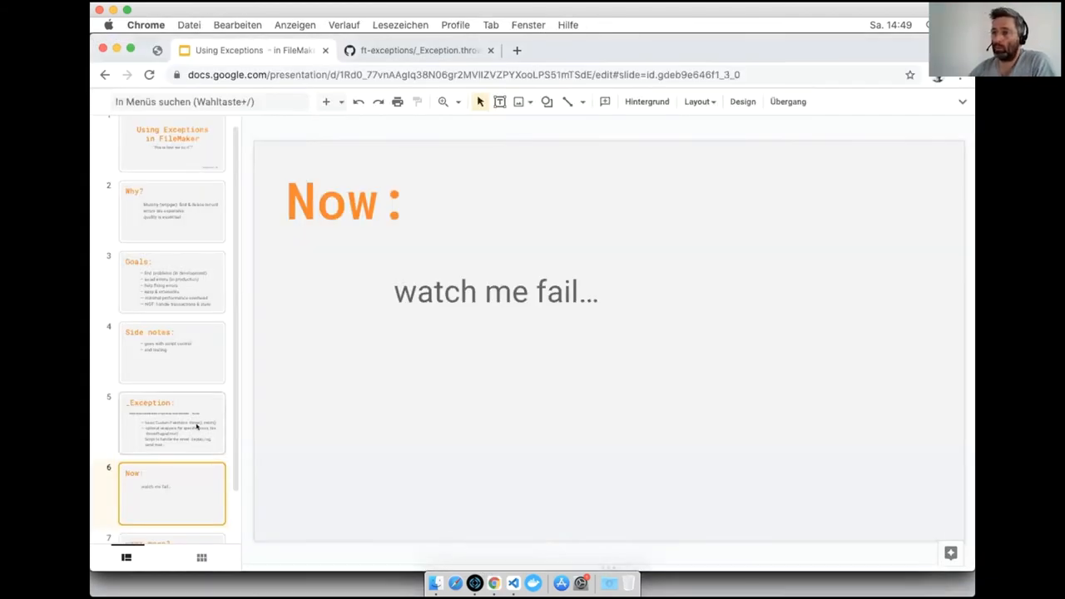
Go back to slide 5, the _Exception slide, in the filmstrip.
click(171, 423)
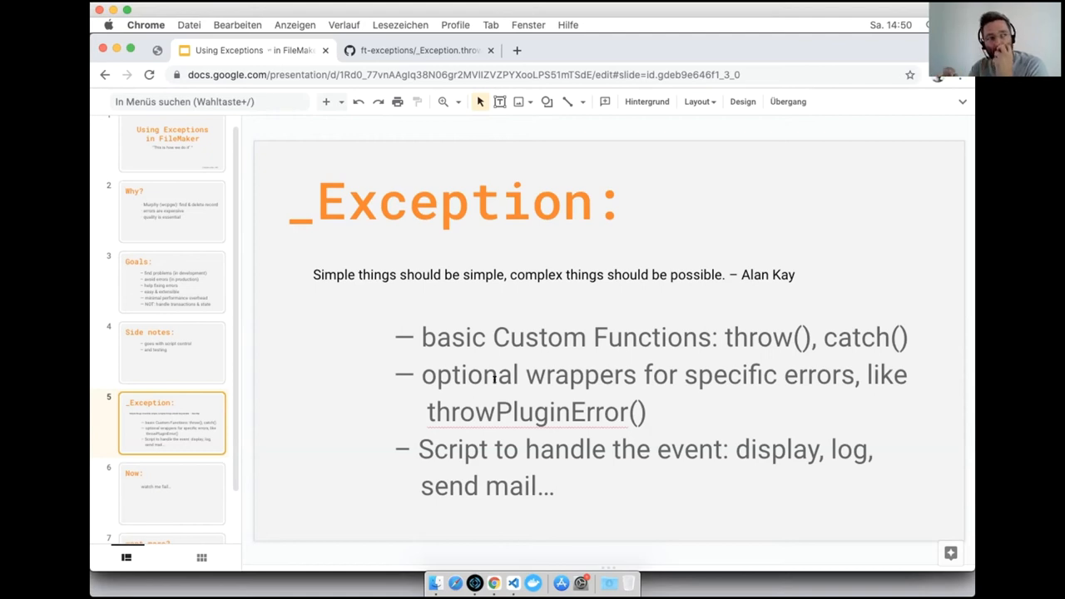
mouse_move(450, 440)
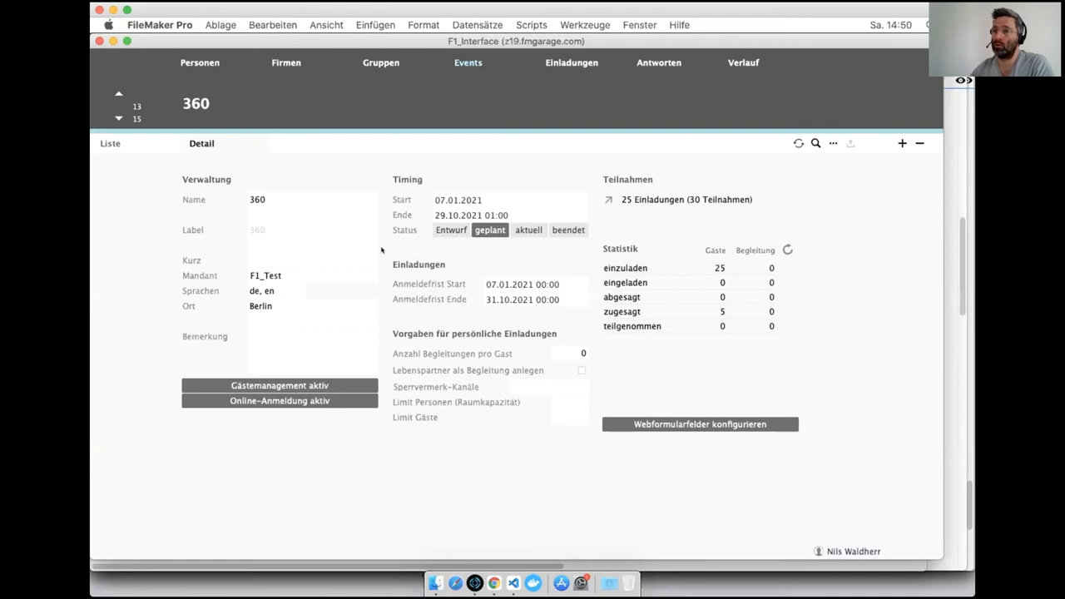
Show F1_Interface's custom functions manager and select _Exception.throwParameterEmpty.
click(220, 25)
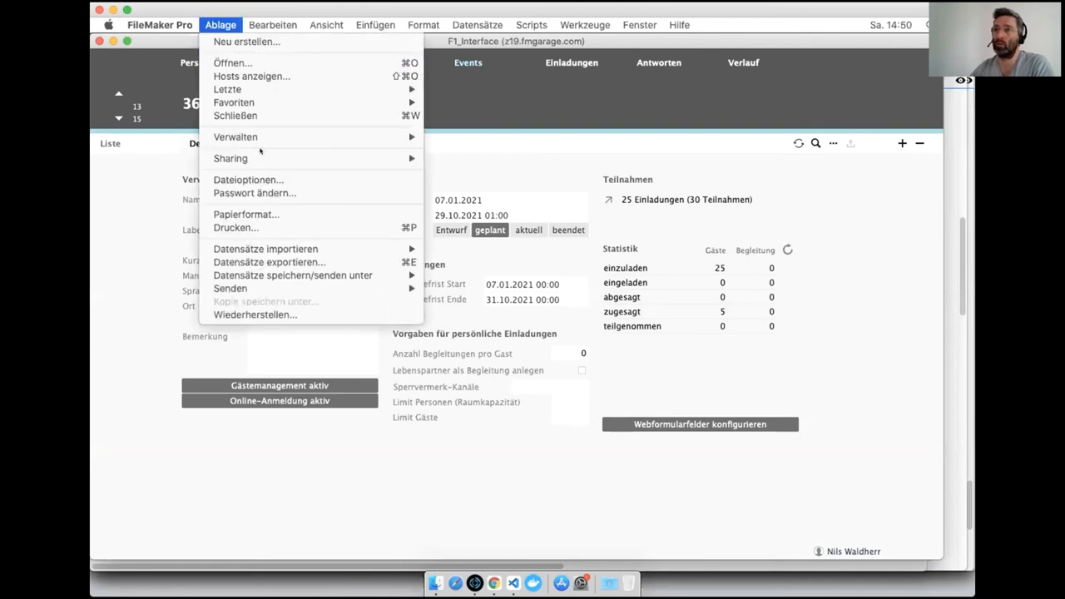
mouse_move(236, 136)
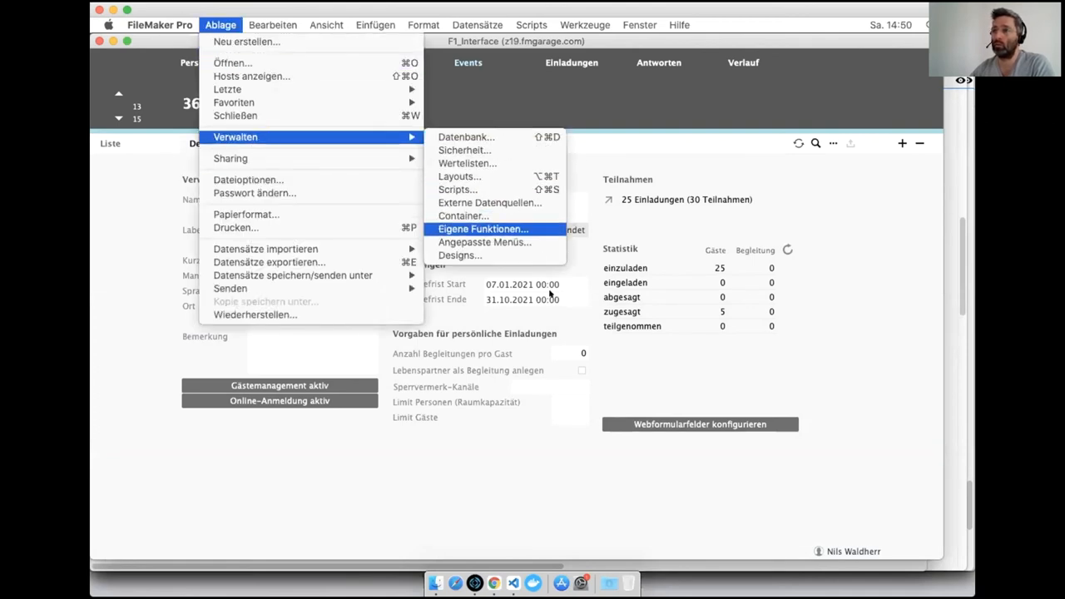
click(483, 230)
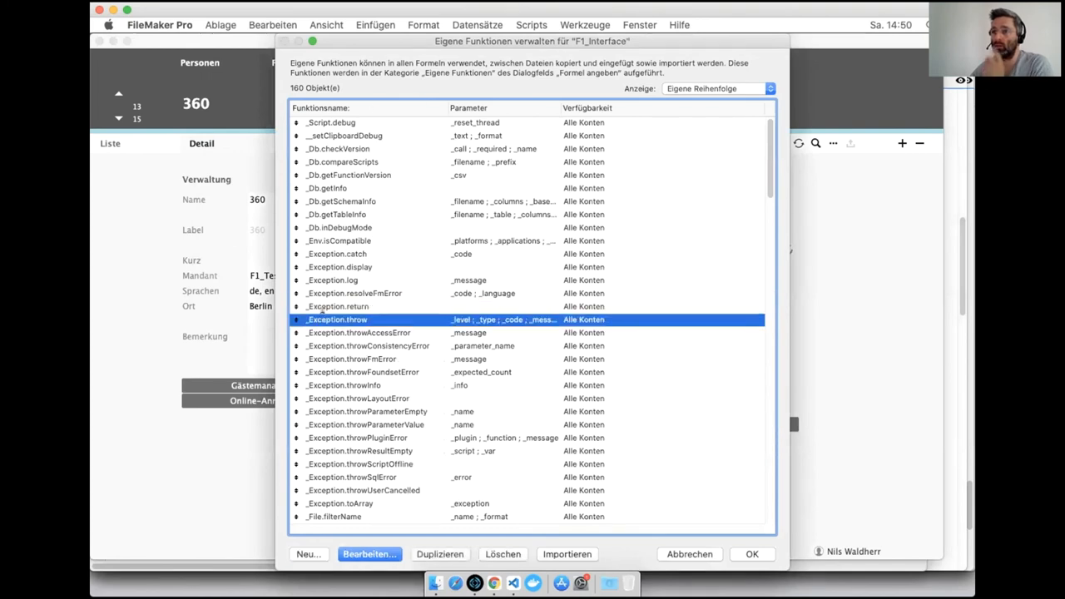
click(370, 555)
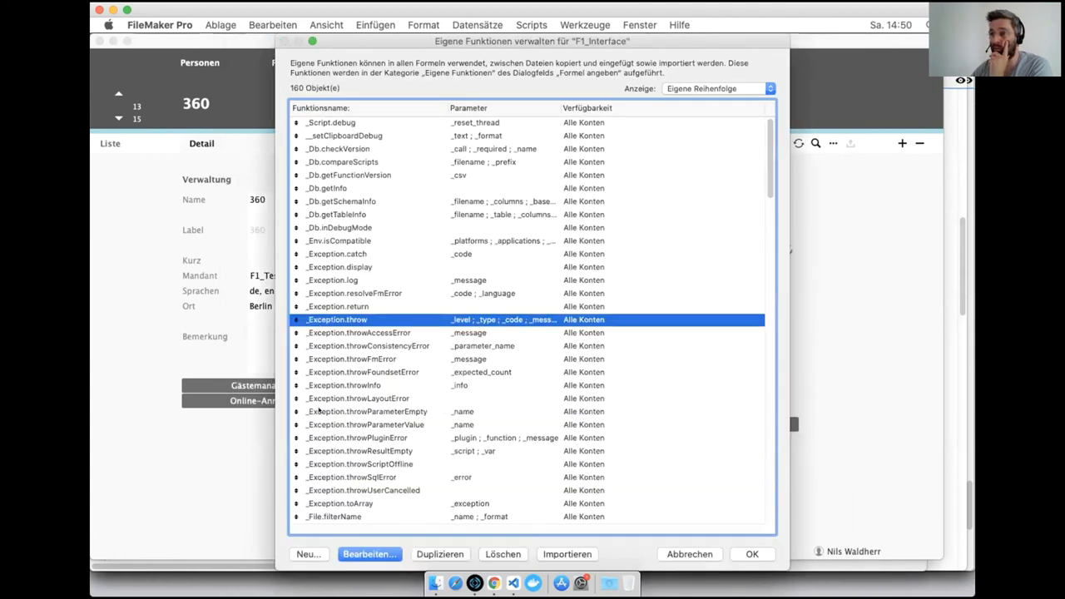
click(366, 411)
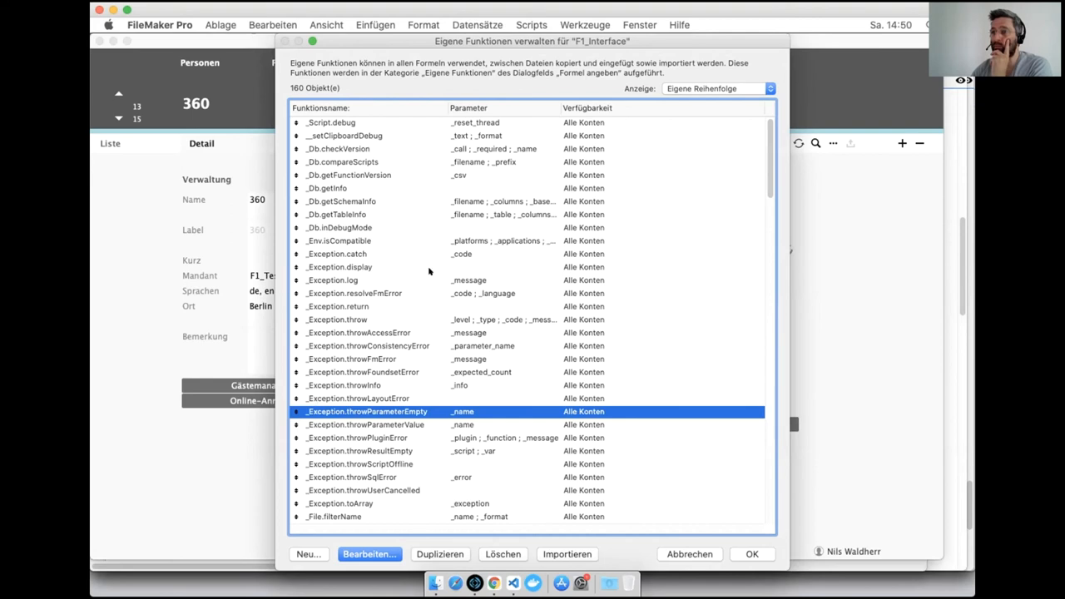
mouse_move(336, 399)
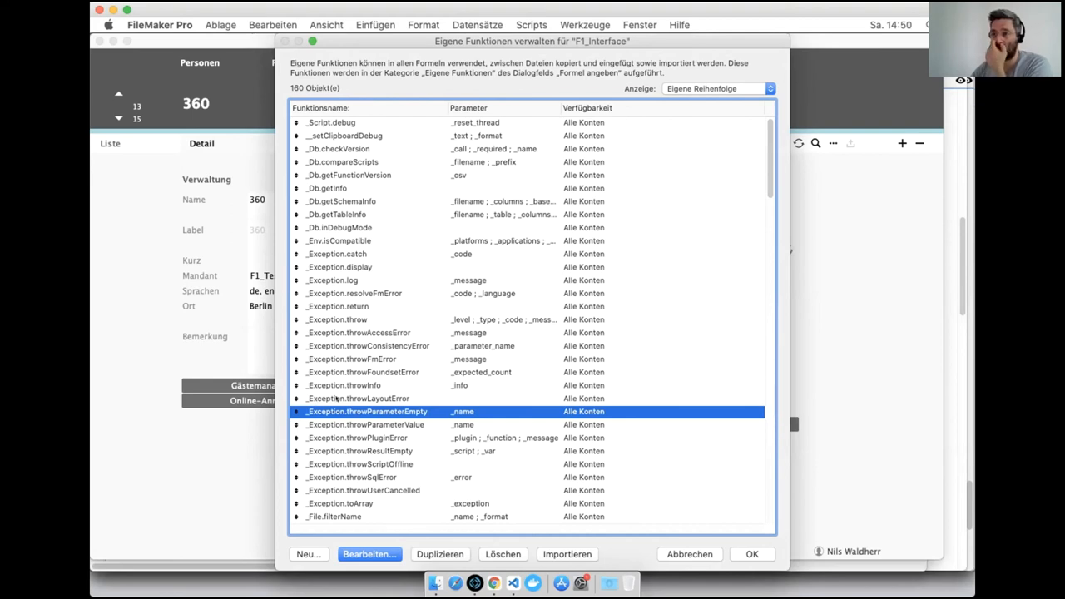
click(369, 555)
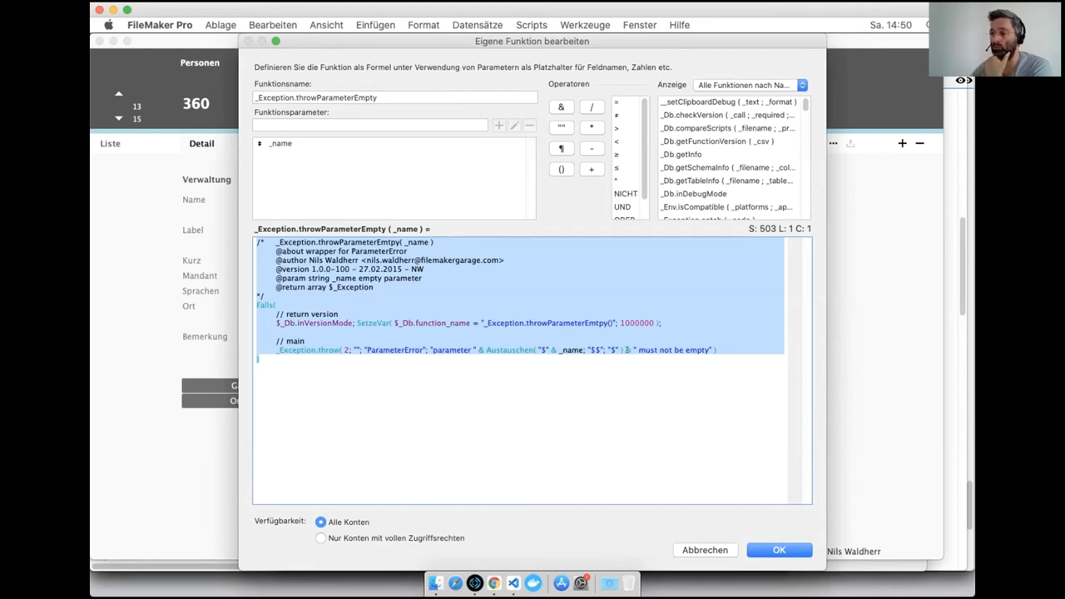
mouse_move(458, 427)
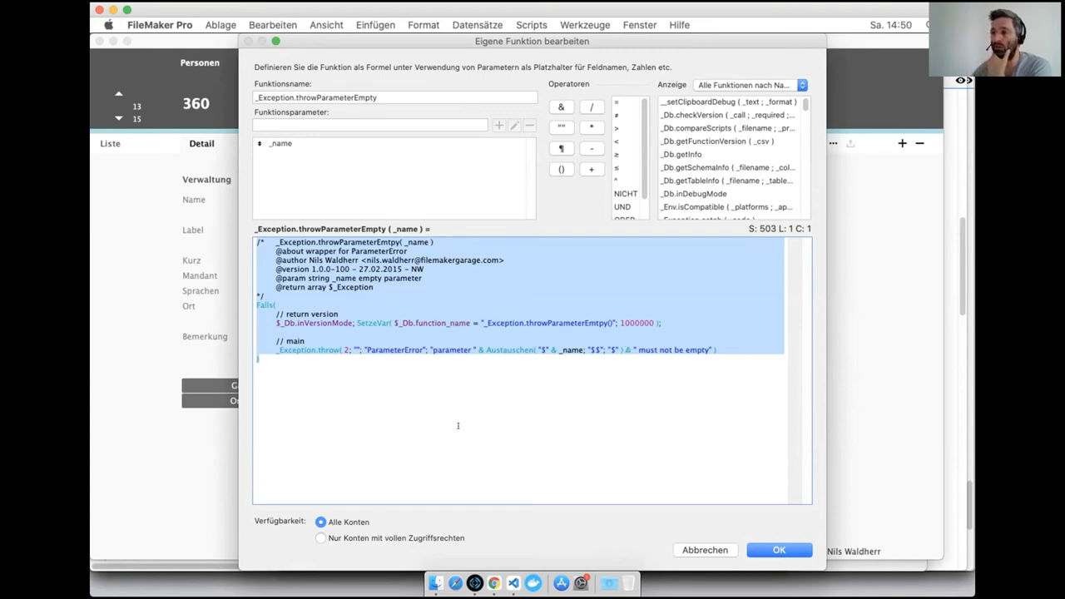
mouse_move(319, 176)
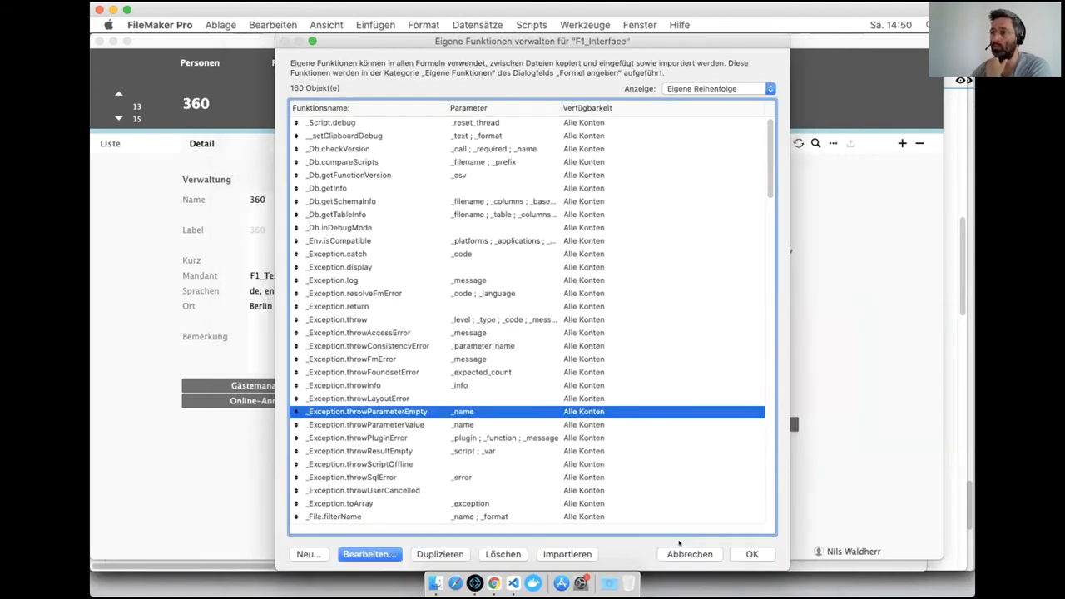
Cancel the custom functions manager, returning to event 360's detail record.
click(689, 554)
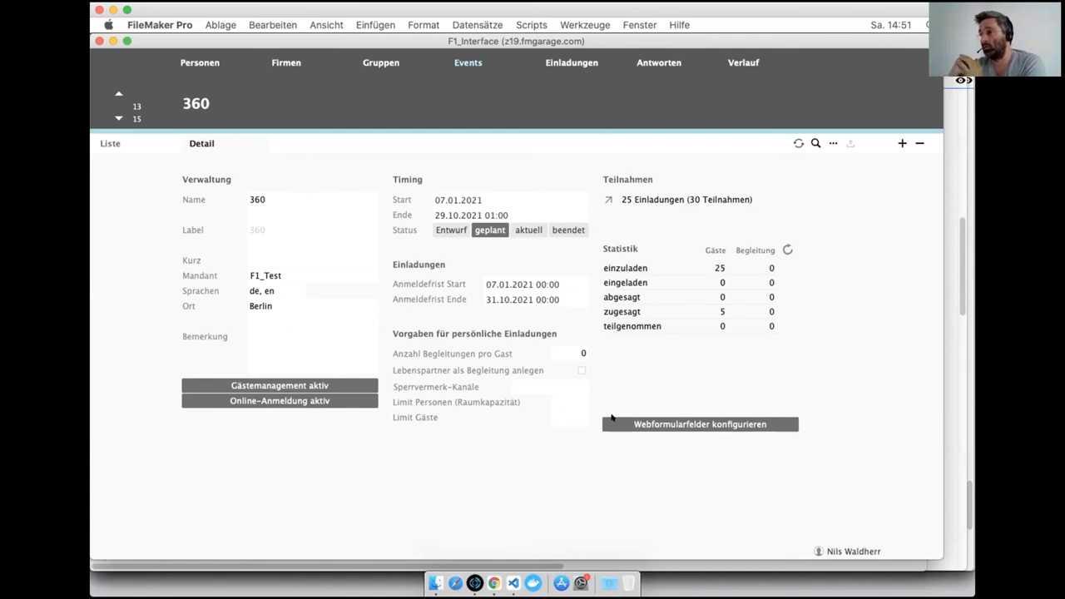
mouse_move(591, 482)
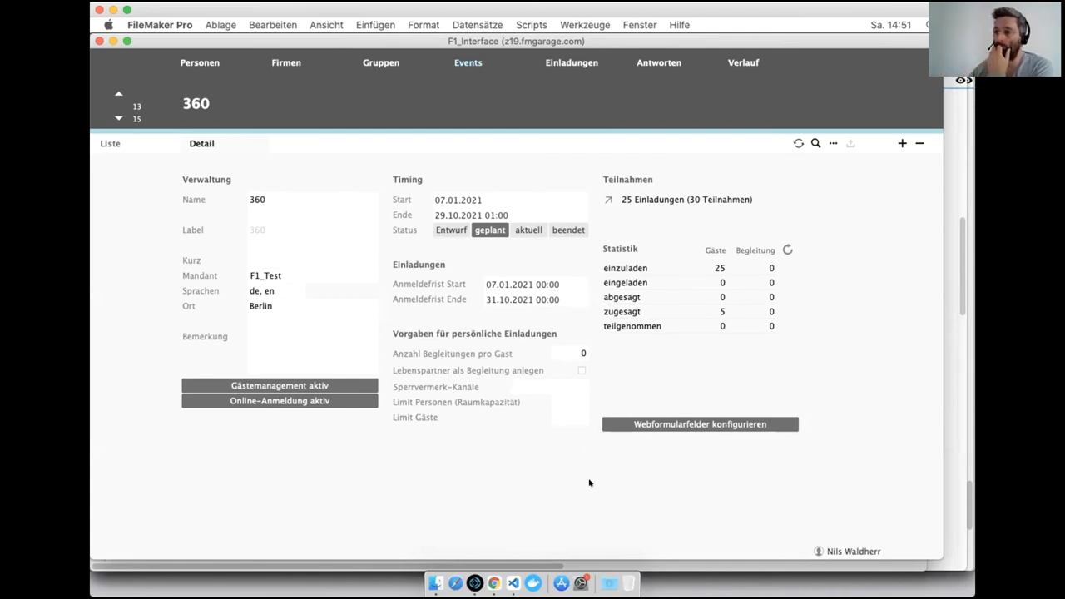
mouse_move(493, 582)
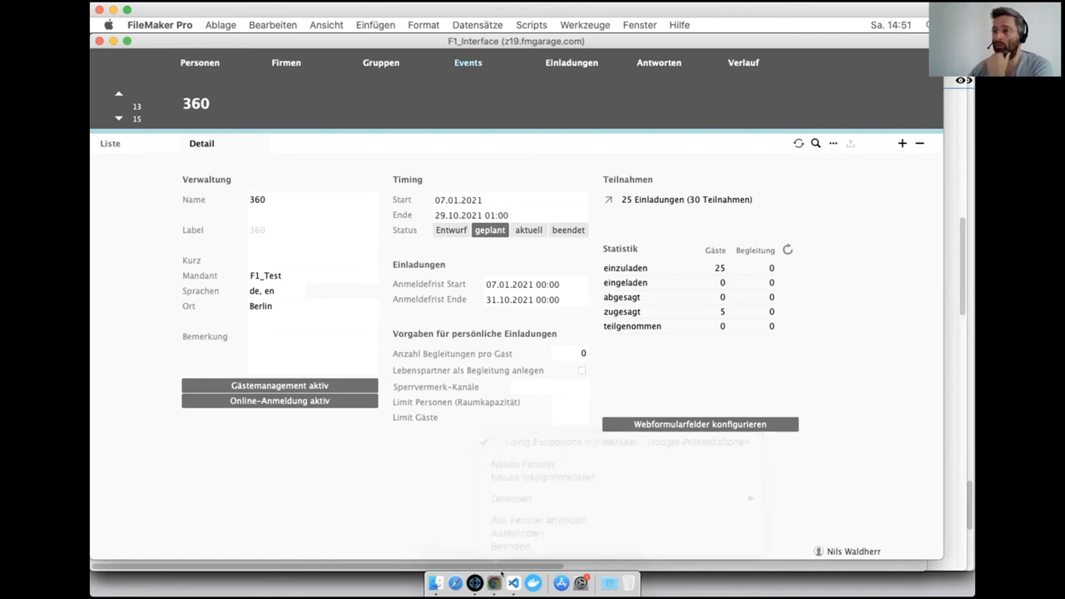
Return to the presentation and jump to the closing slide 7, 'want more?'.
click(493, 582)
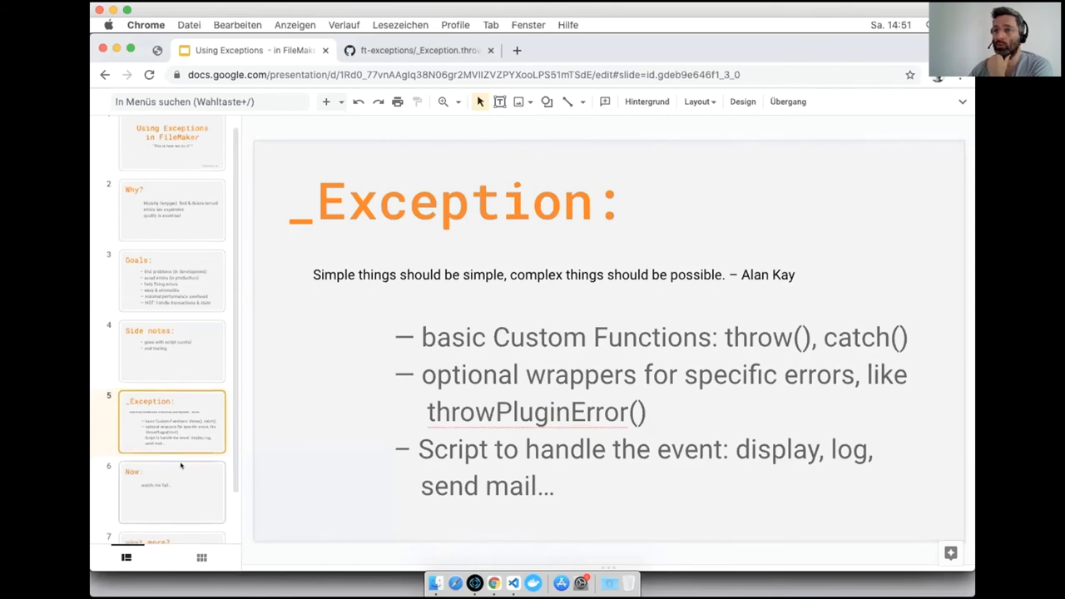
scroll(down, 3)
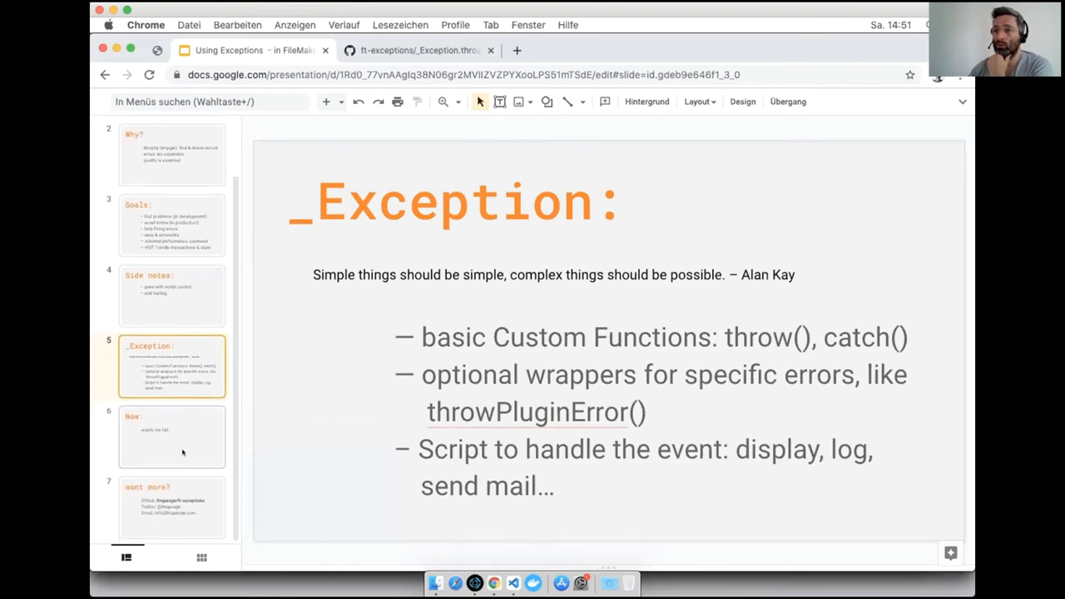
click(171, 508)
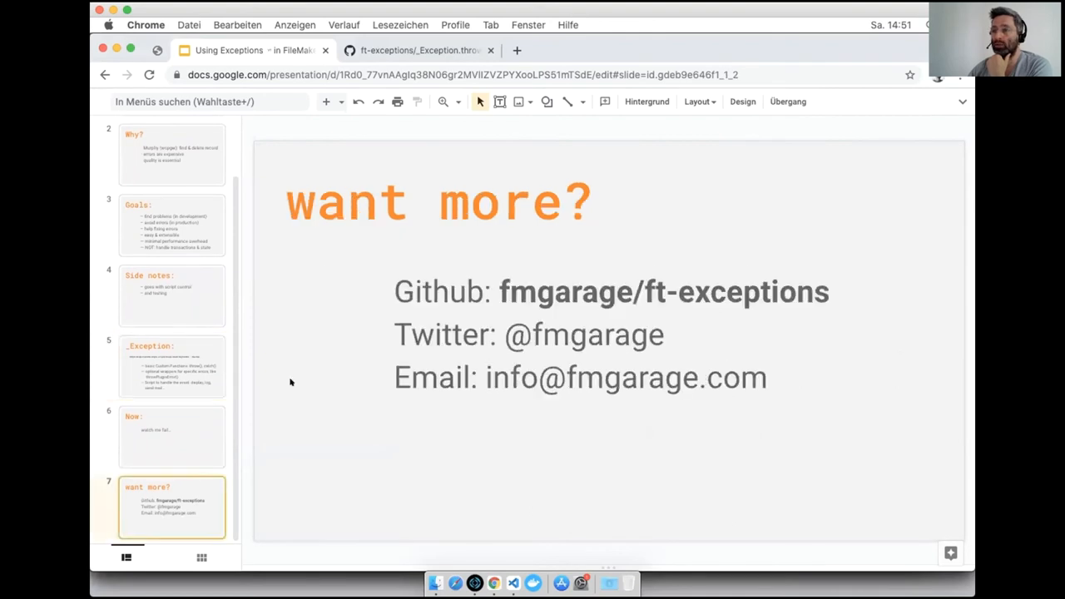
mouse_move(285, 367)
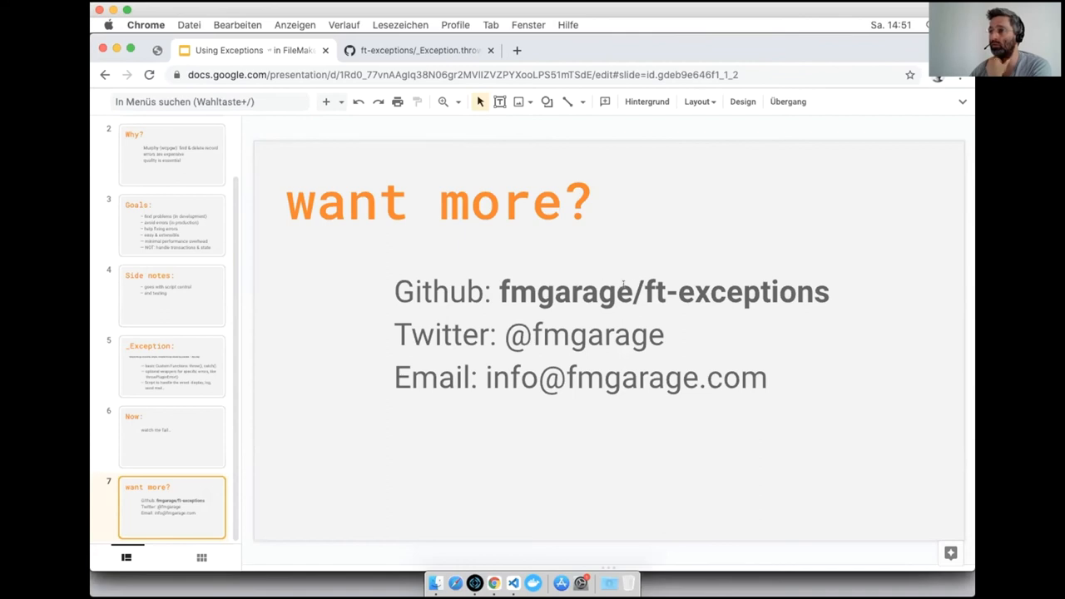
Browse the fmgarage/ft-exceptions repository on GitHub into its functions folder with catch/v5 and throw/v5.
click(417, 50)
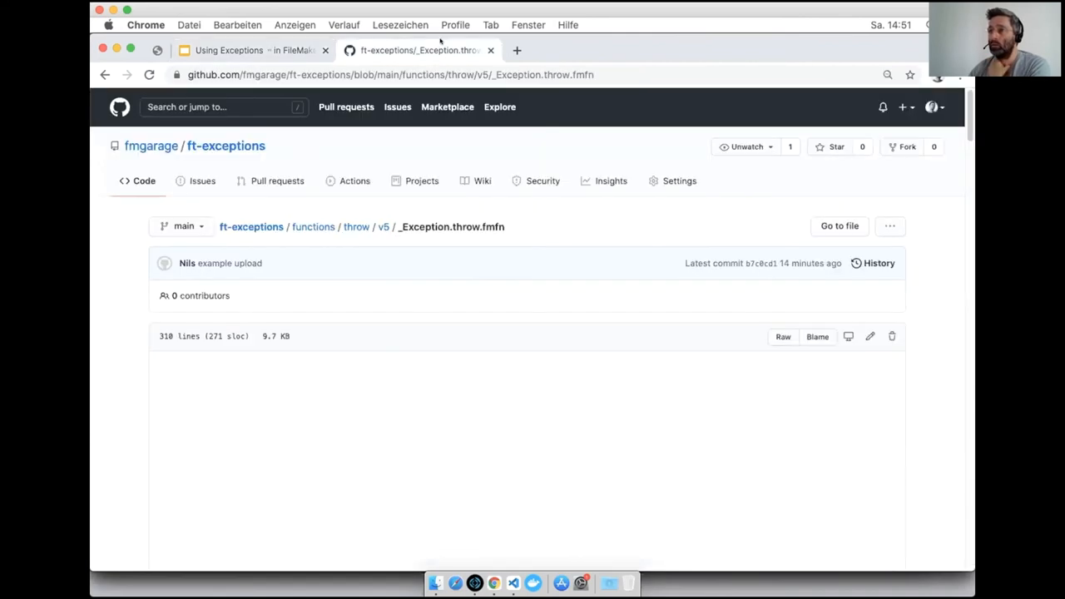
mouse_move(413, 380)
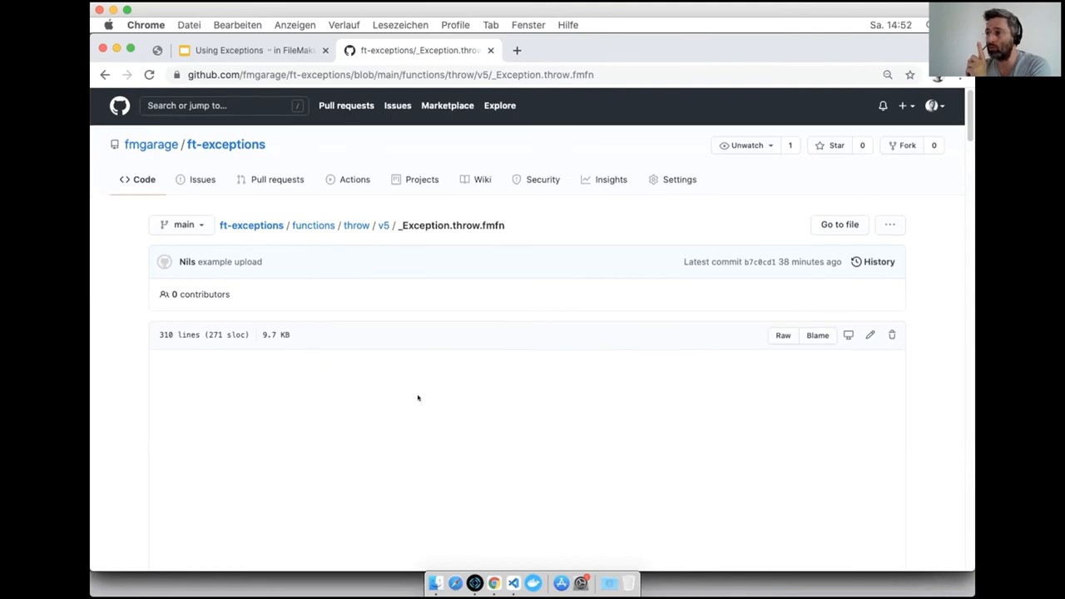
scroll(down, 3)
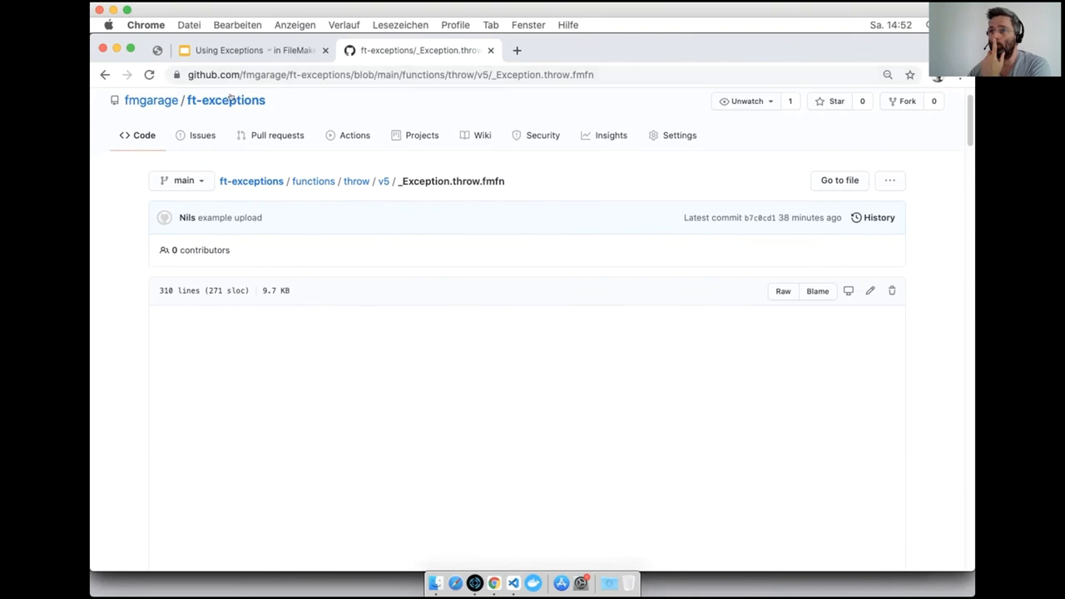
click(226, 100)
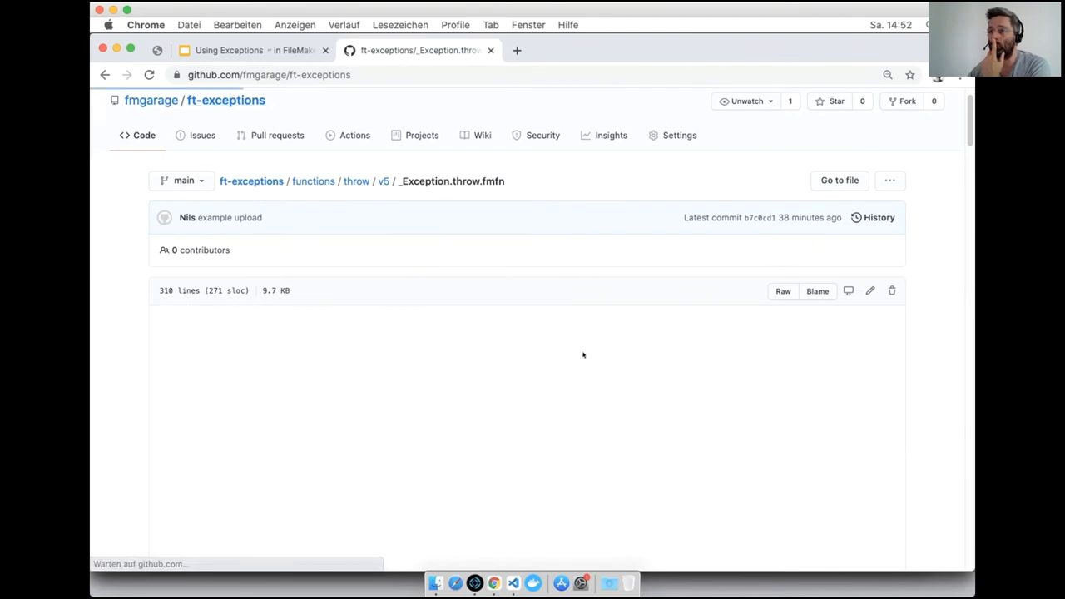
click(225, 100)
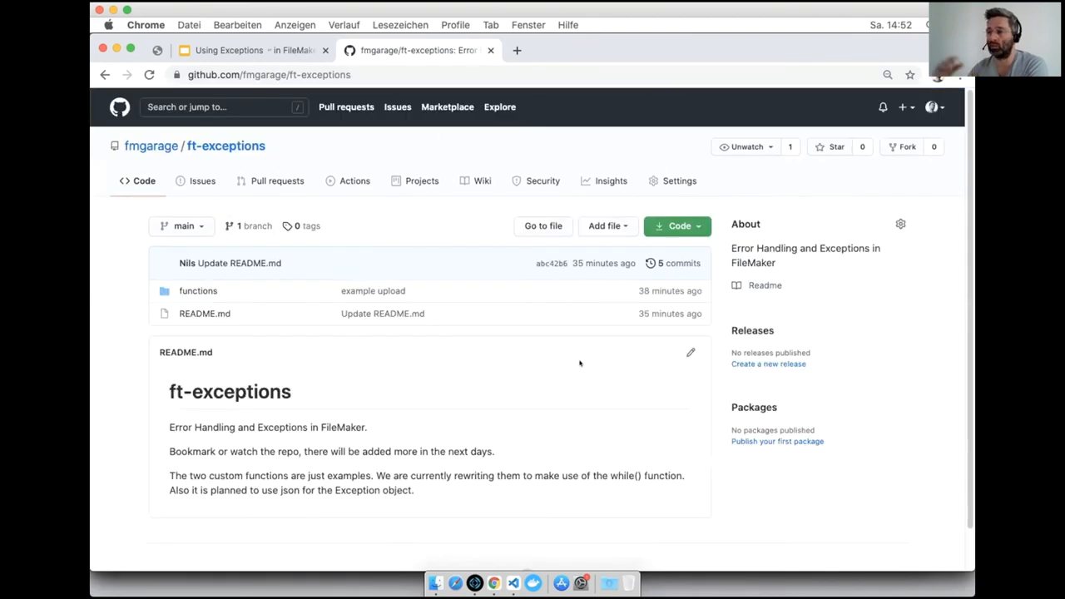
mouse_move(582, 373)
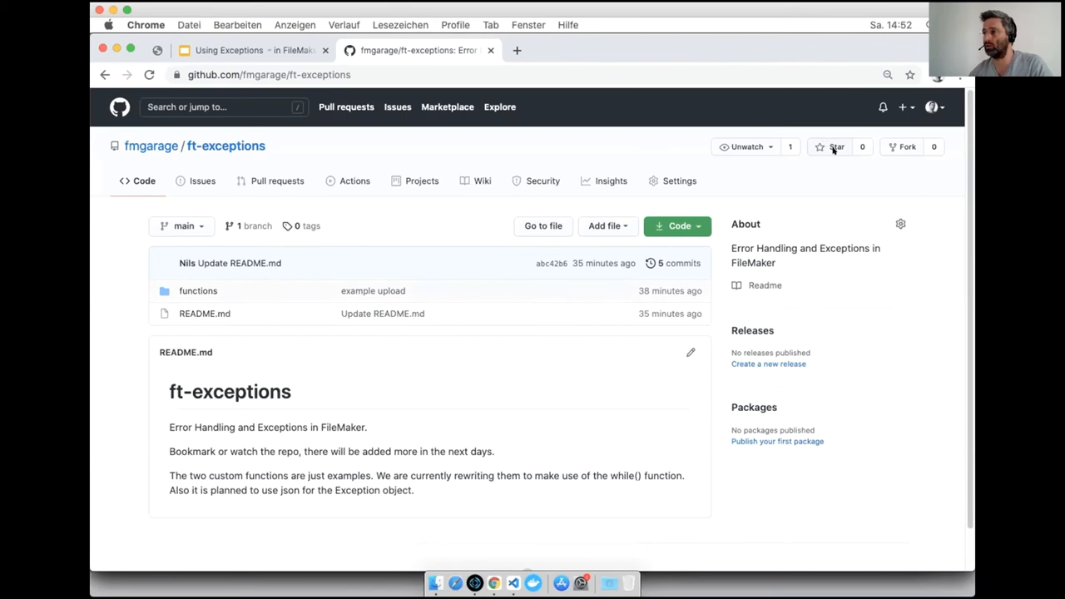
click(198, 290)
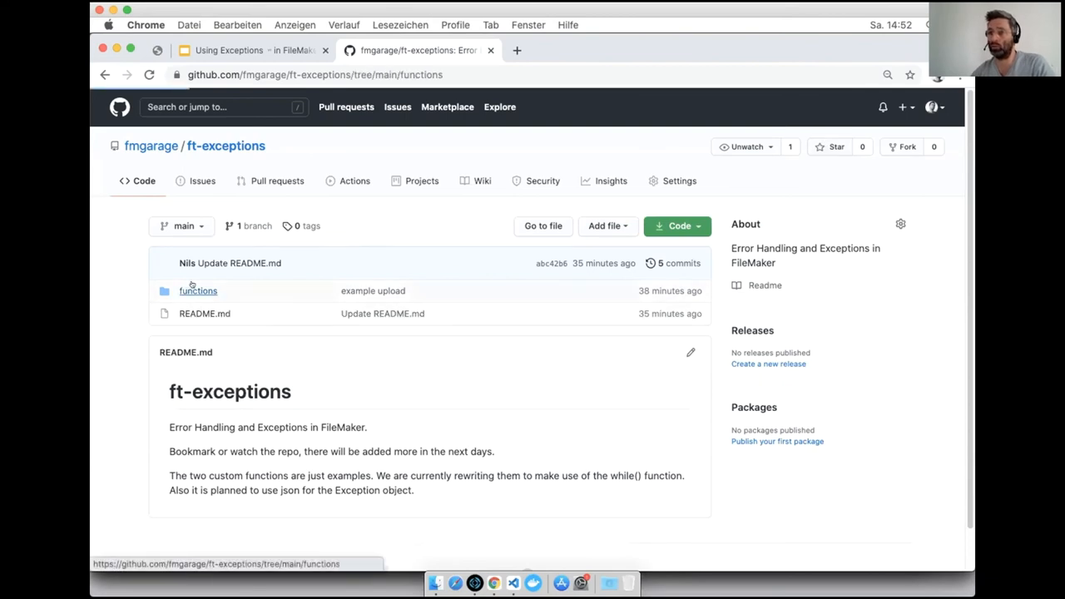
click(199, 290)
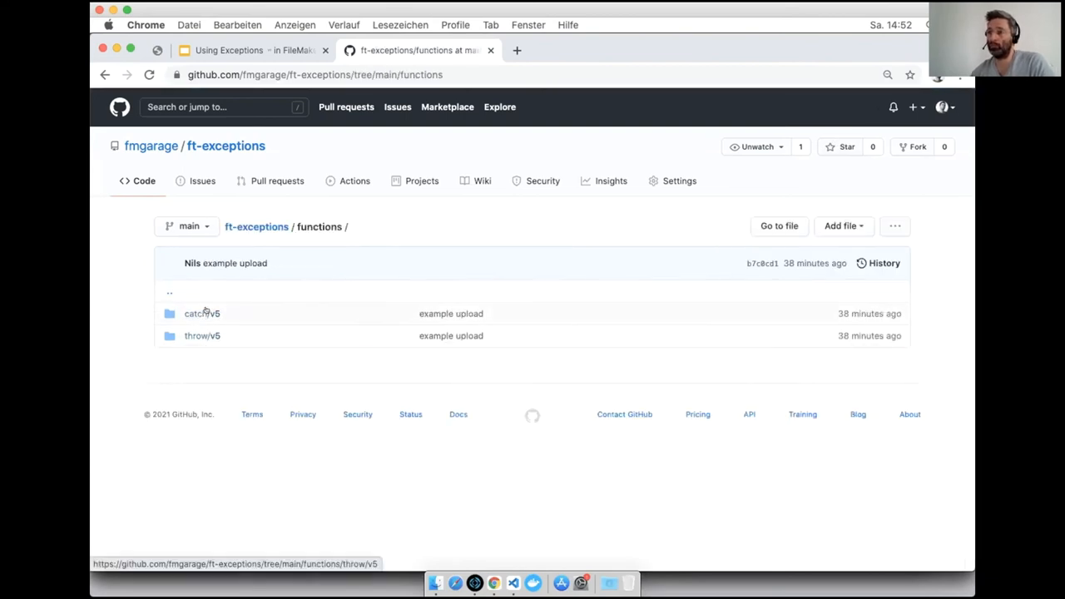
mouse_move(202, 313)
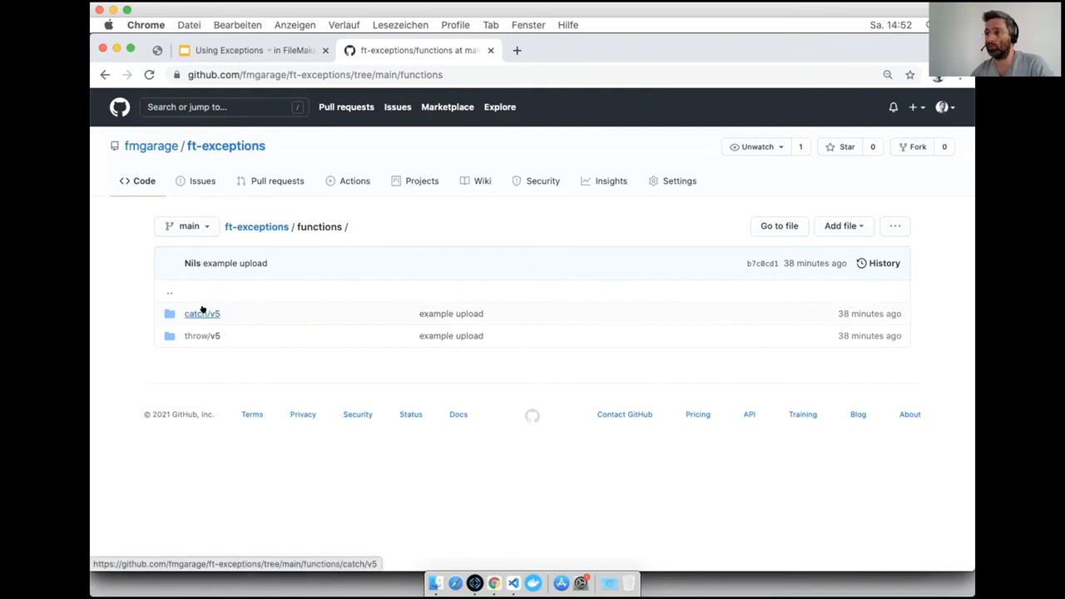
mouse_move(240, 314)
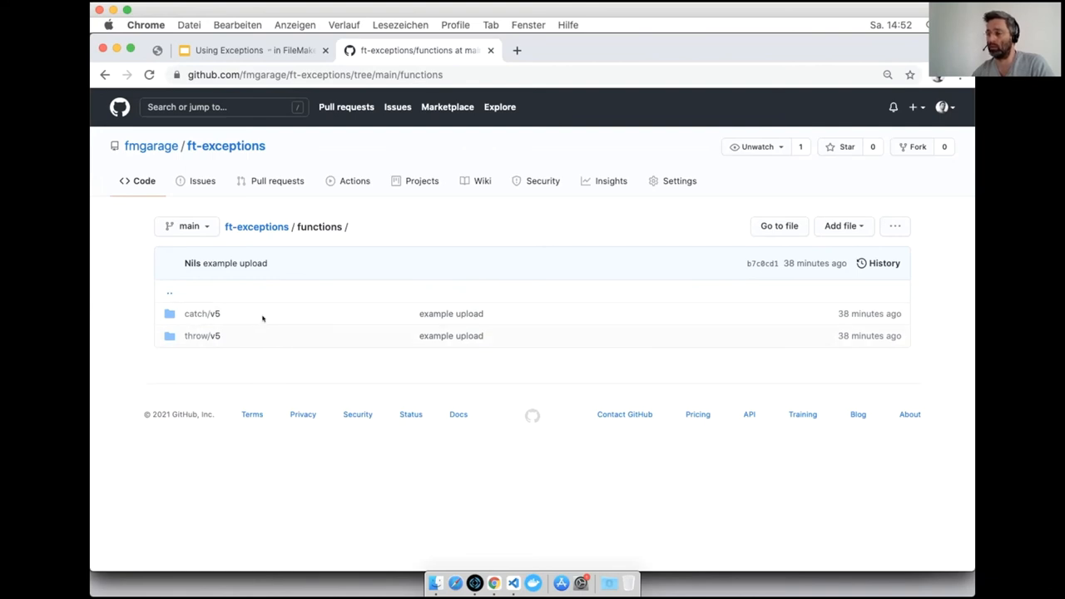
mouse_move(451, 529)
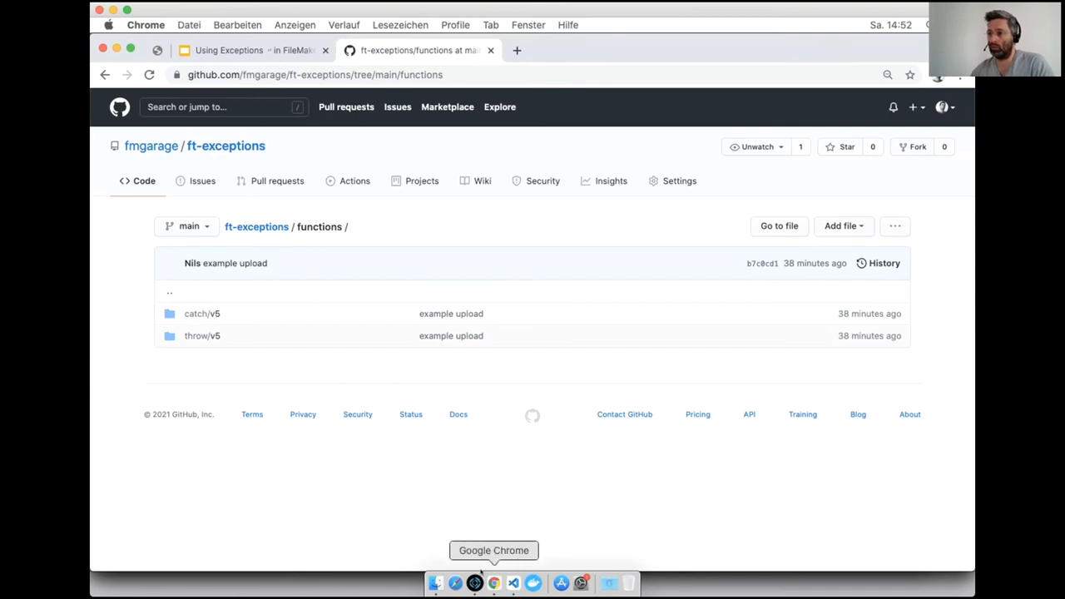
Return to the presentation's closing 'want more?' slide.
click(250, 50)
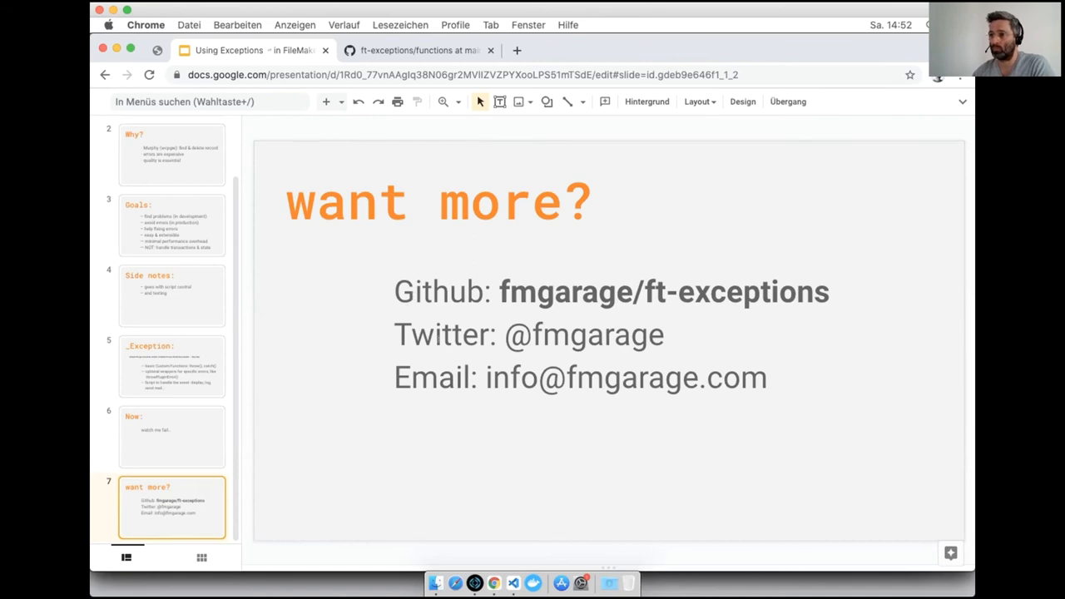
mouse_move(626, 360)
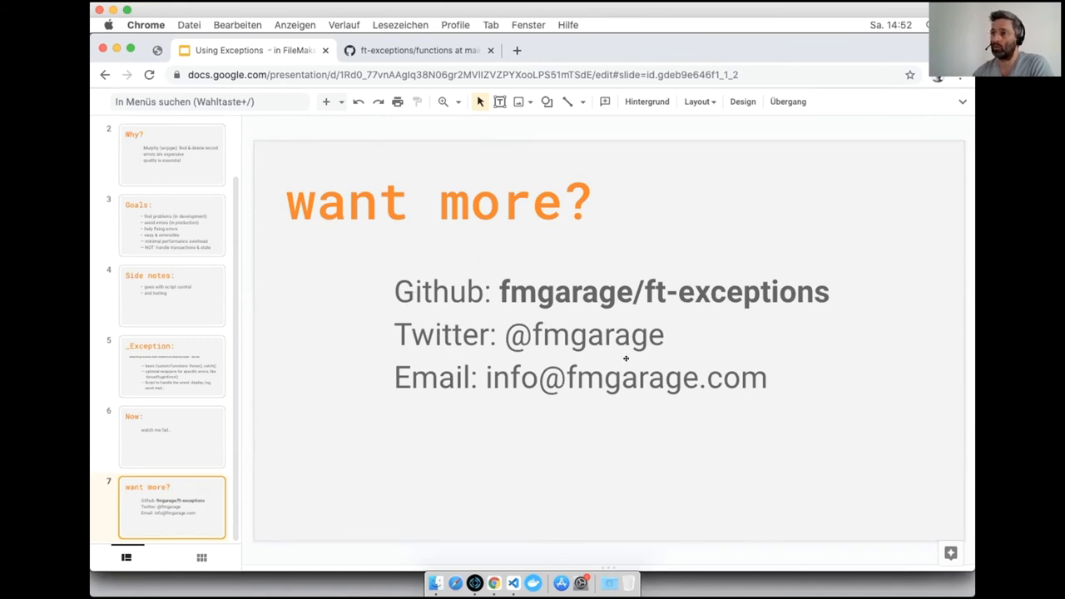
mouse_move(606, 328)
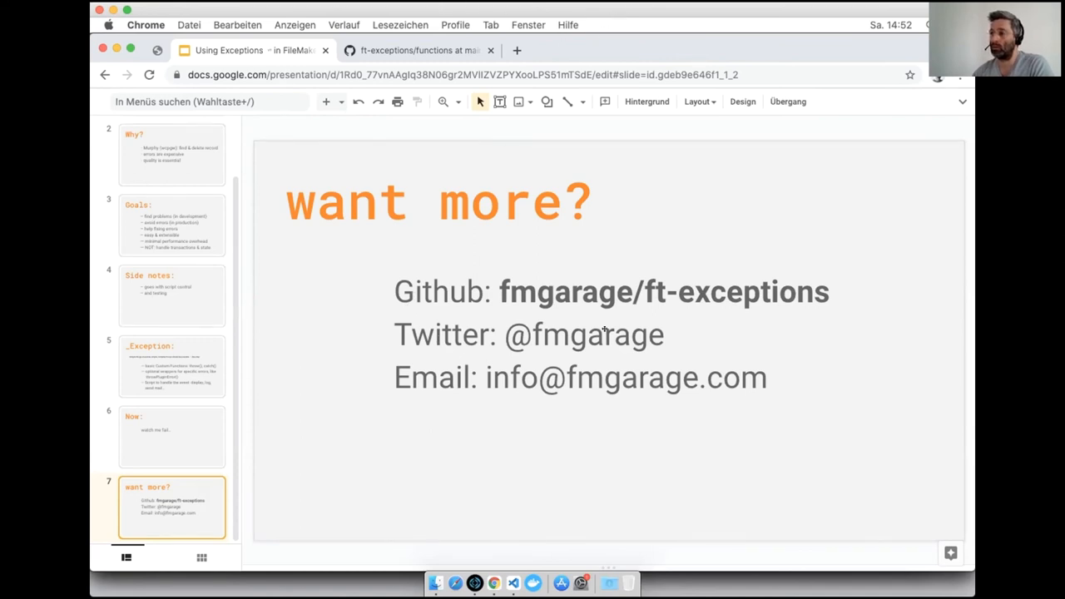
mouse_move(572, 360)
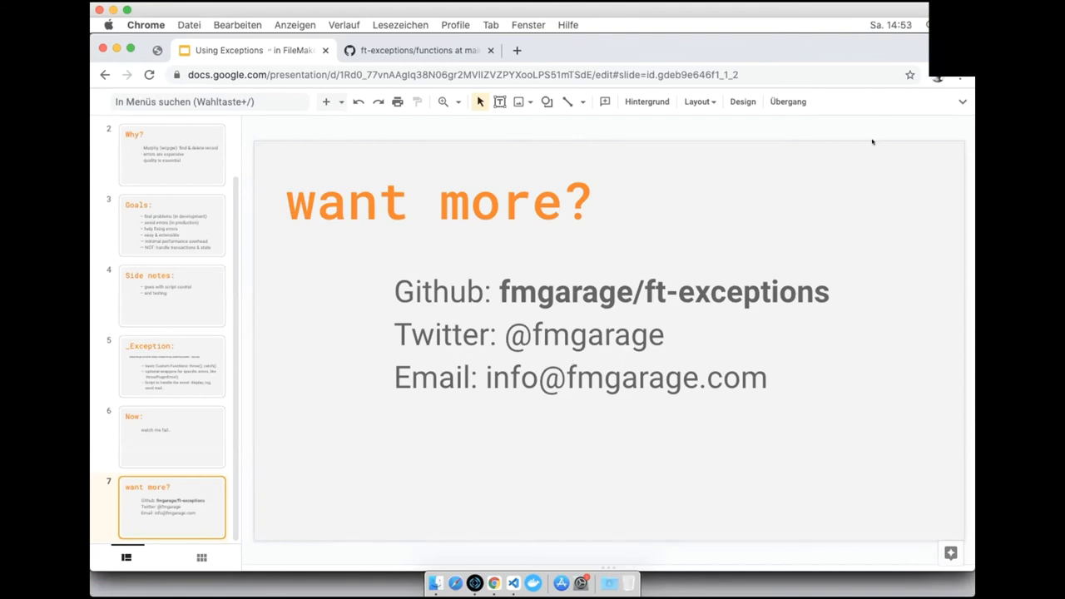
mouse_move(839, 175)
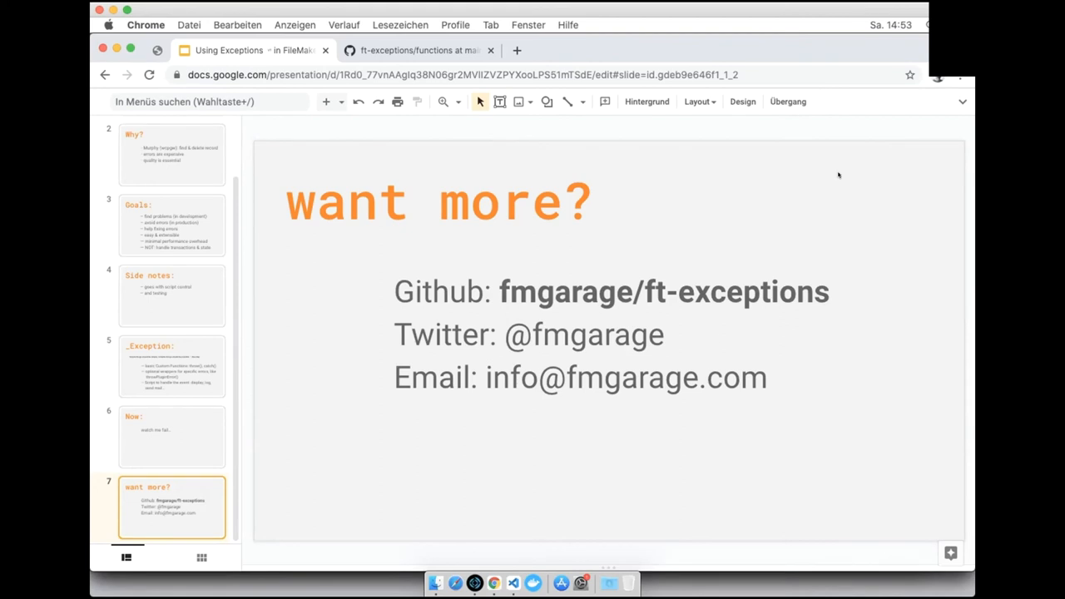
mouse_move(609, 583)
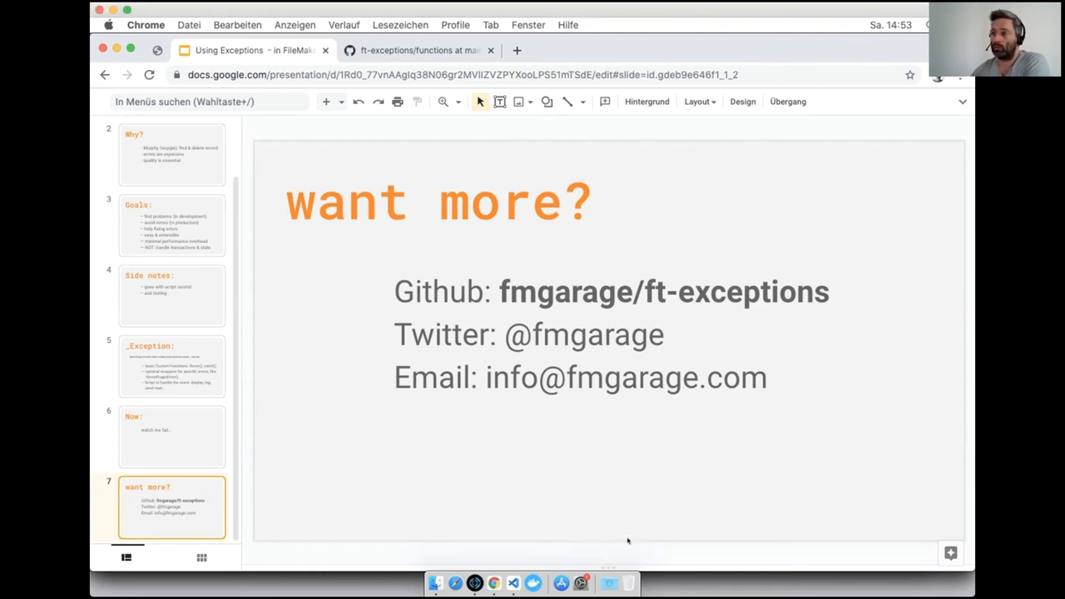
mouse_move(767, 231)
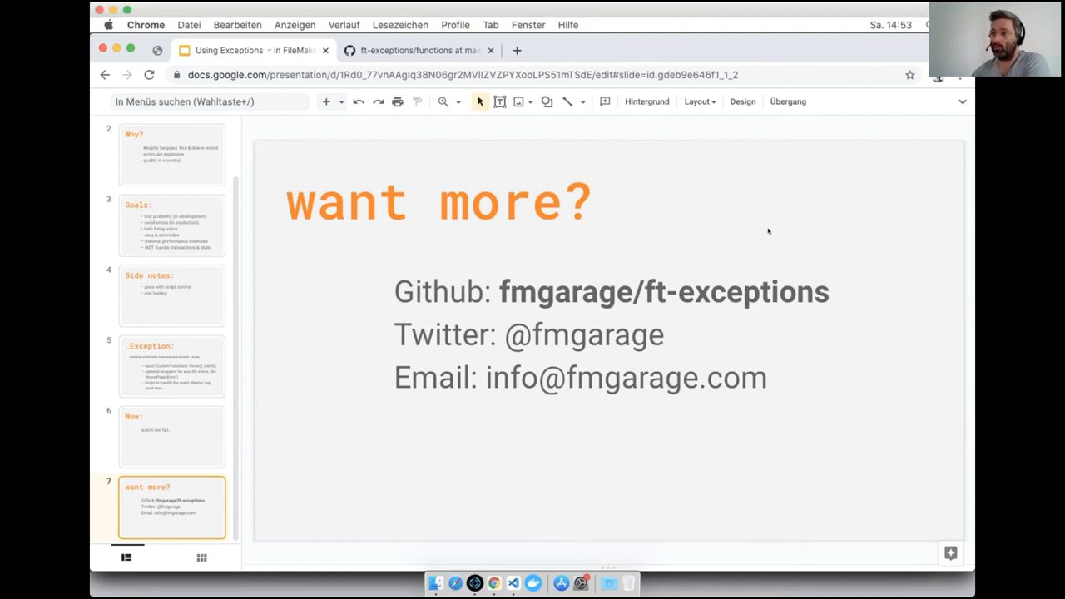
mouse_move(526, 484)
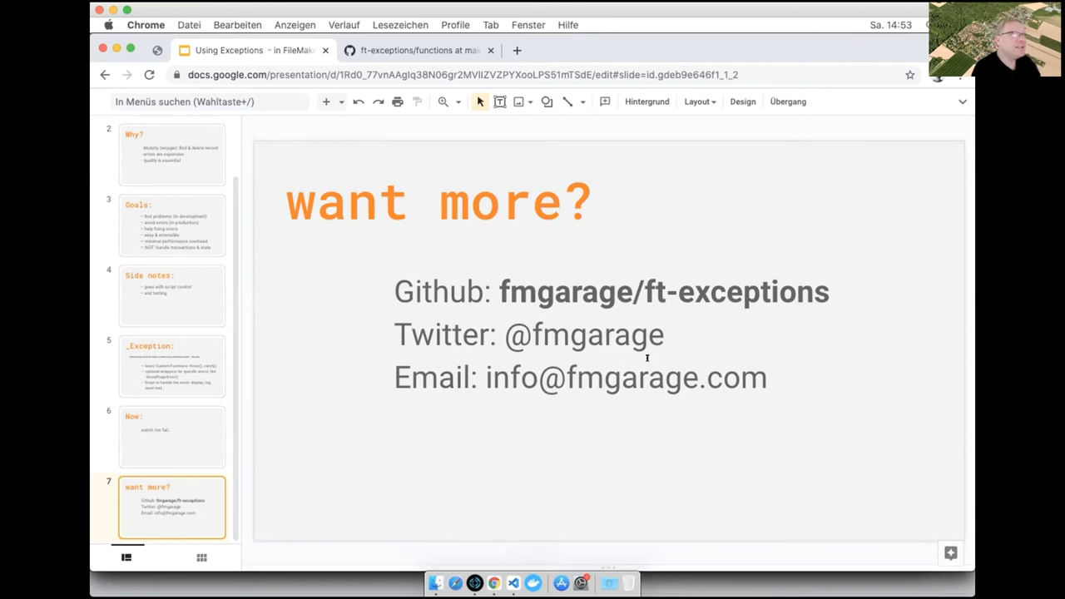
mouse_move(676, 386)
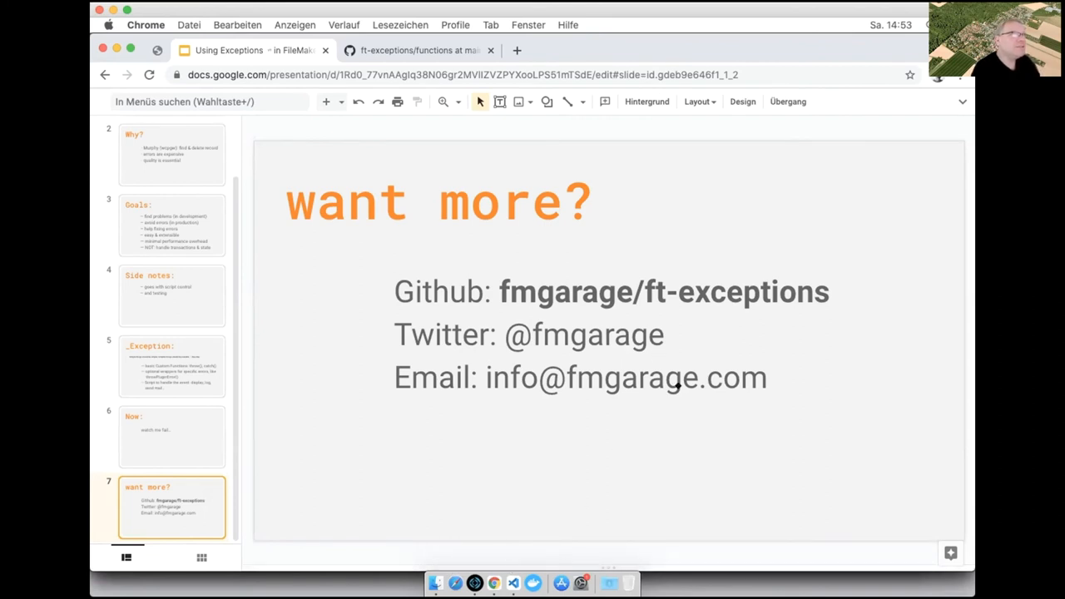
mouse_move(682, 396)
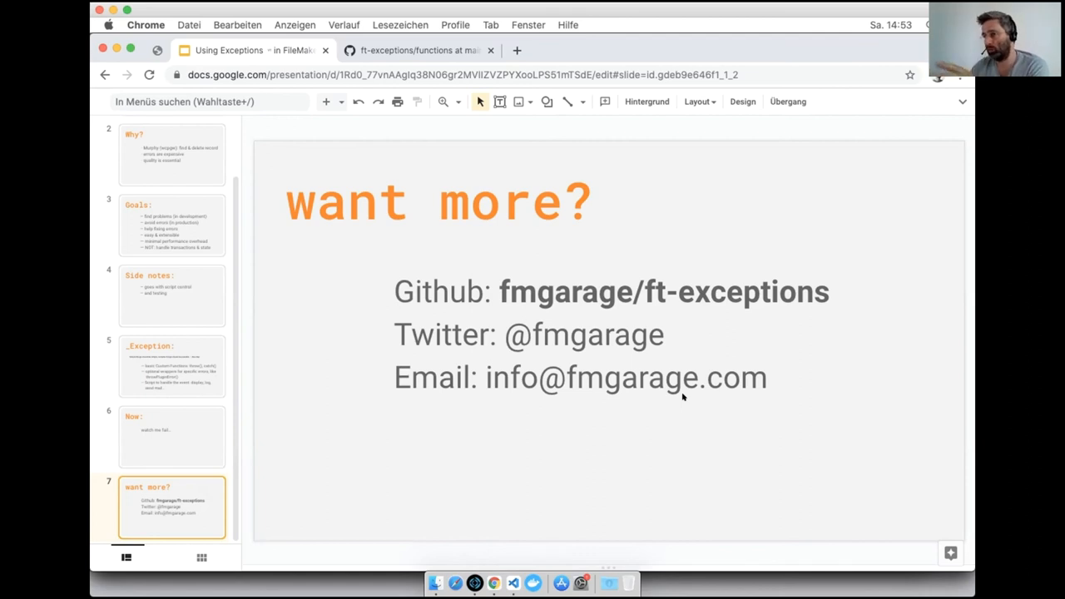
mouse_move(474, 582)
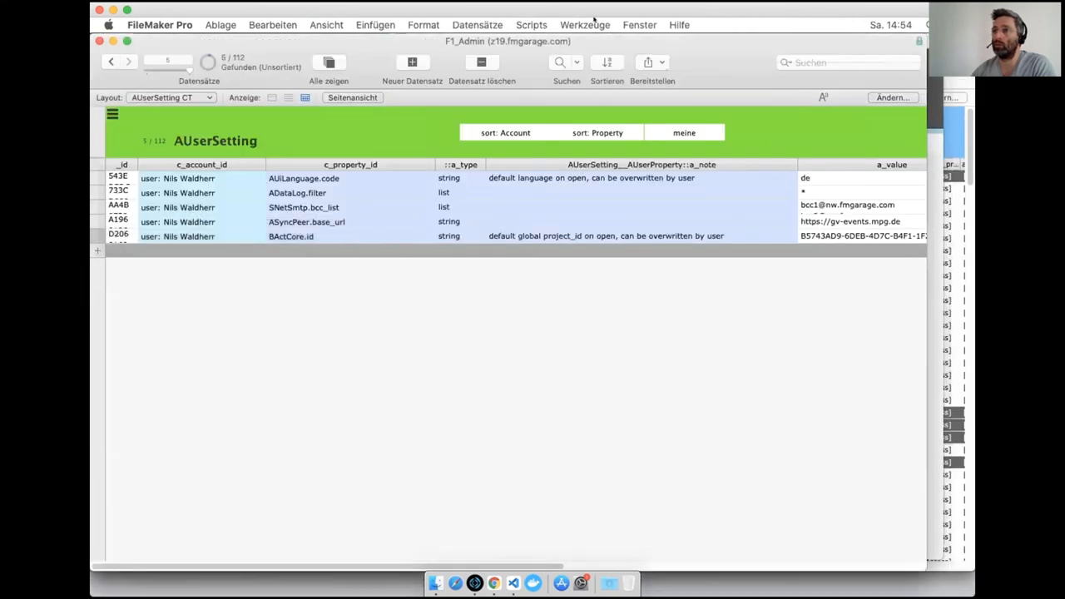
Switch to the F1_System – RECORDING window showing the SDebugLog call tree.
click(639, 25)
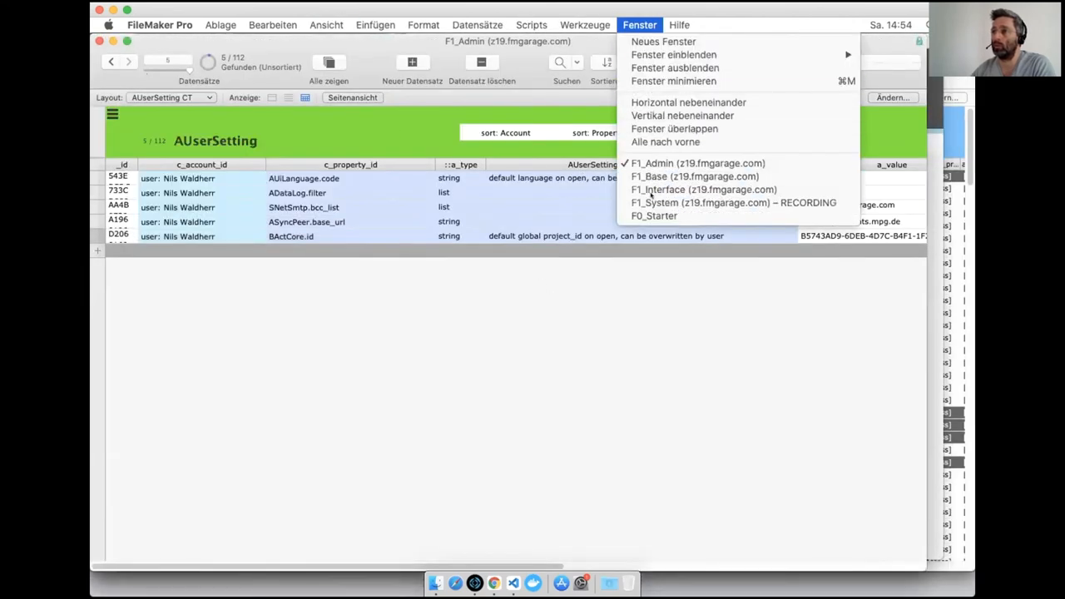
click(733, 203)
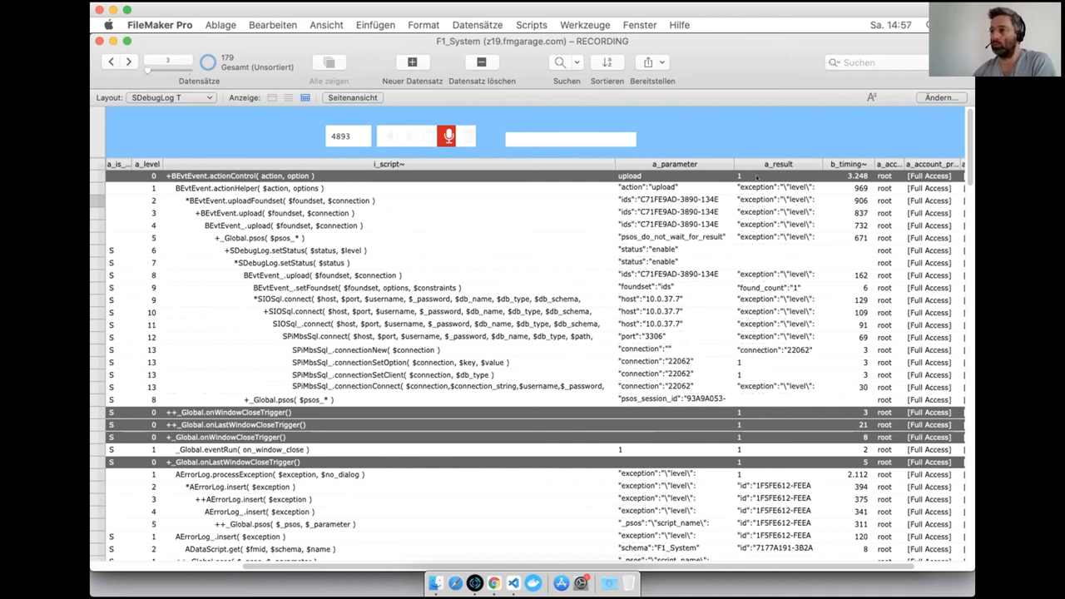
mouse_move(749, 185)
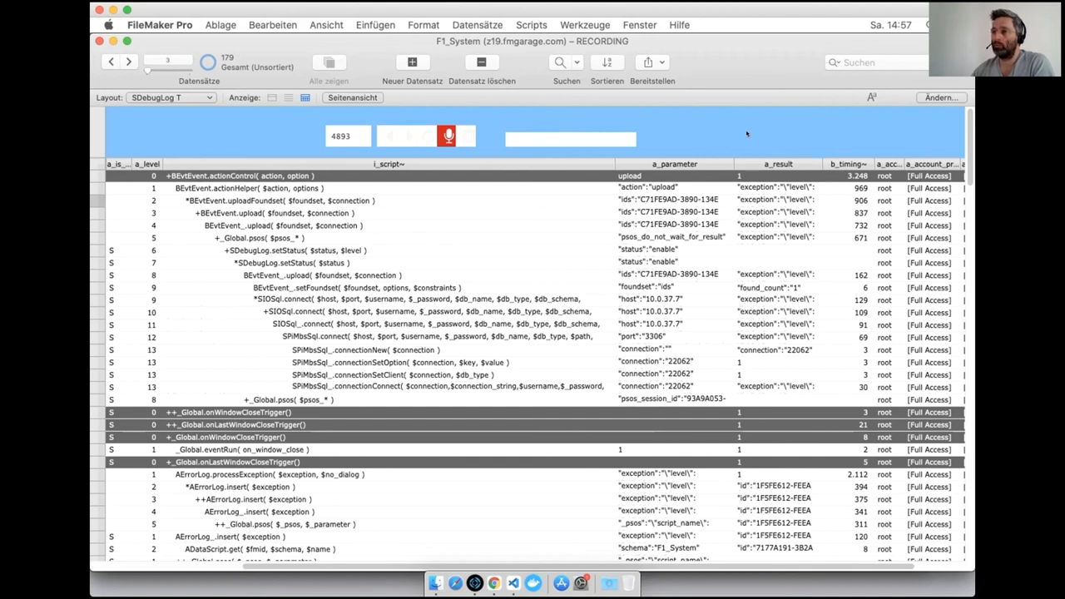
mouse_move(751, 117)
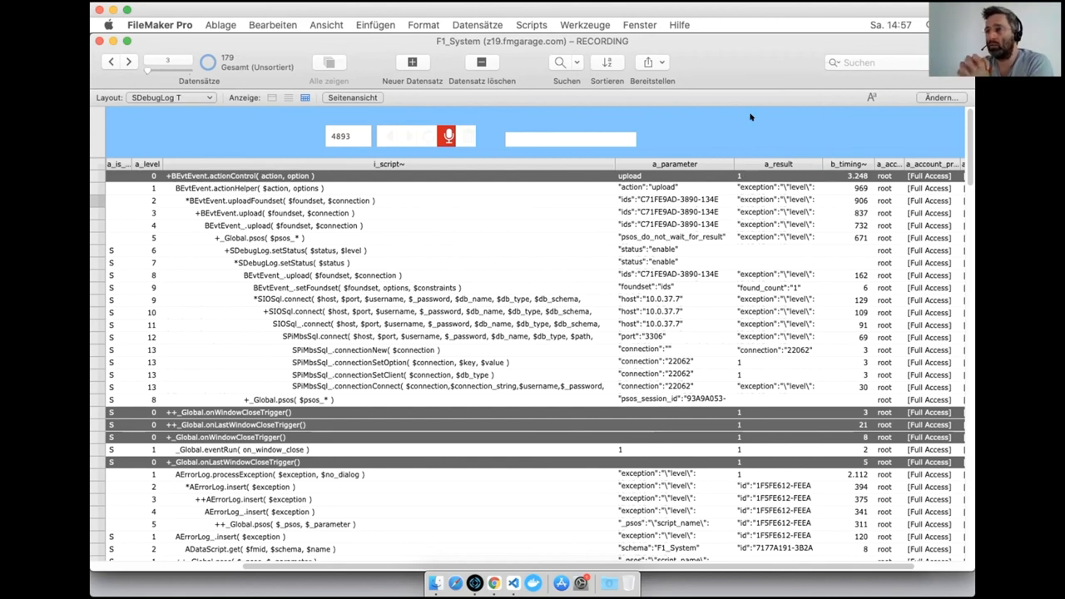